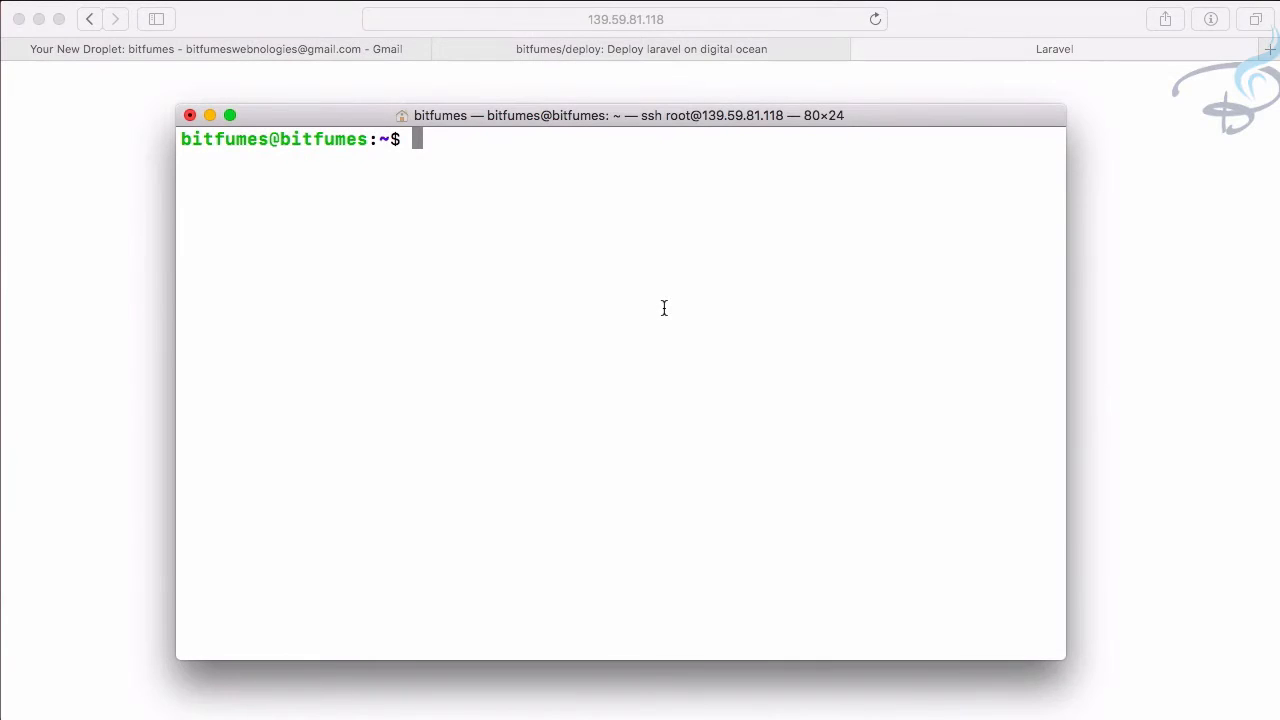
mouse_move(916, 308)
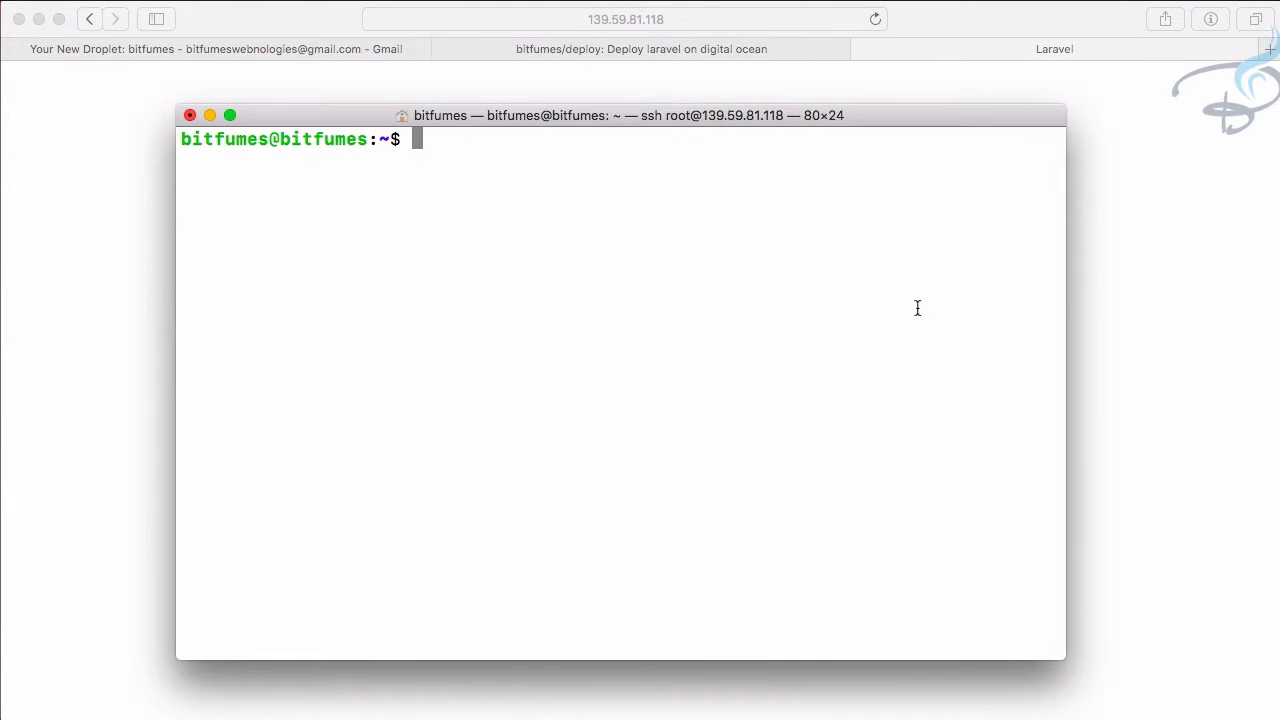
Step: In a new local tab enter php artisan queue:work, then leave '# supervisor' at the SSH prompt
left_click(1054, 48)
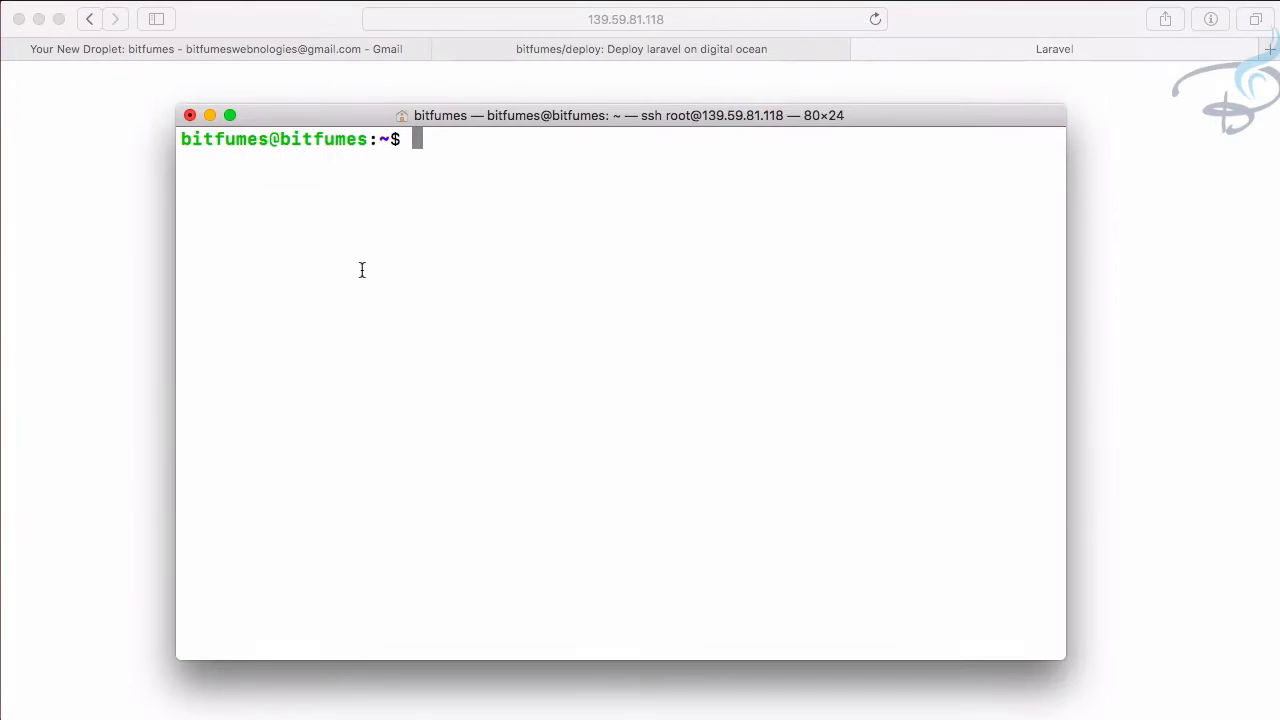
mouse_move(512, 292)
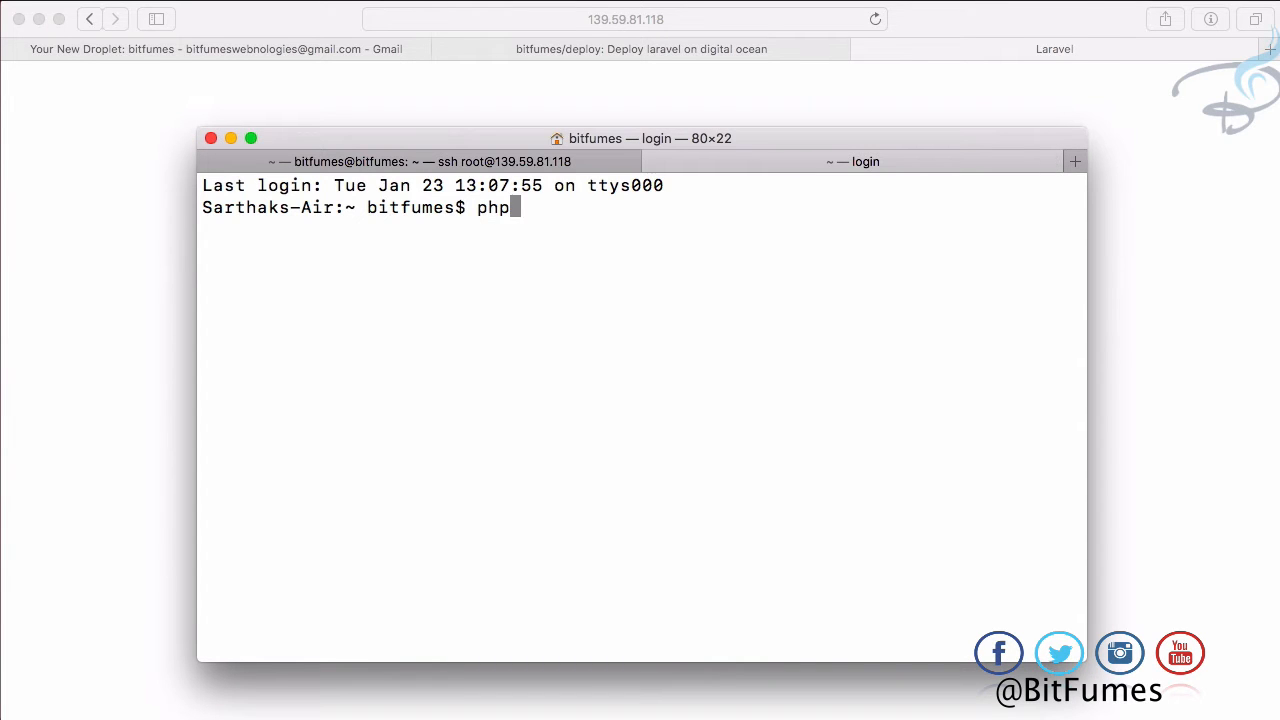
type("artisan queue")
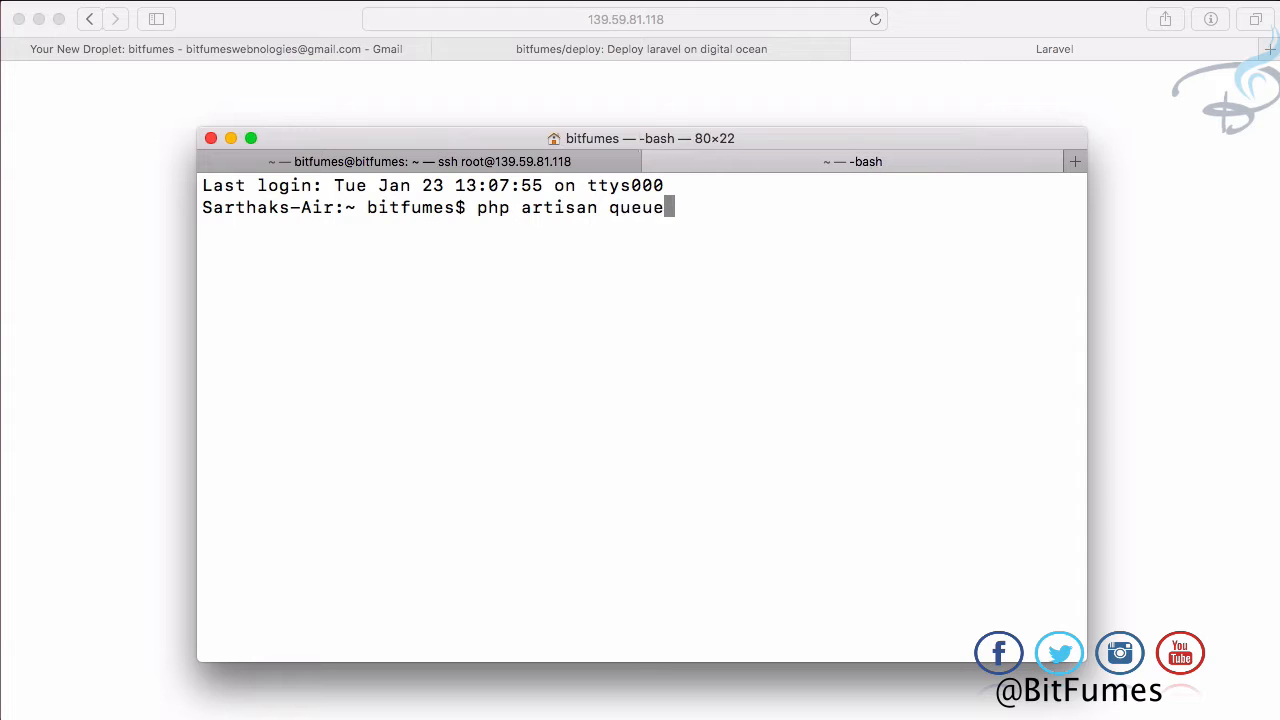
type(":work")
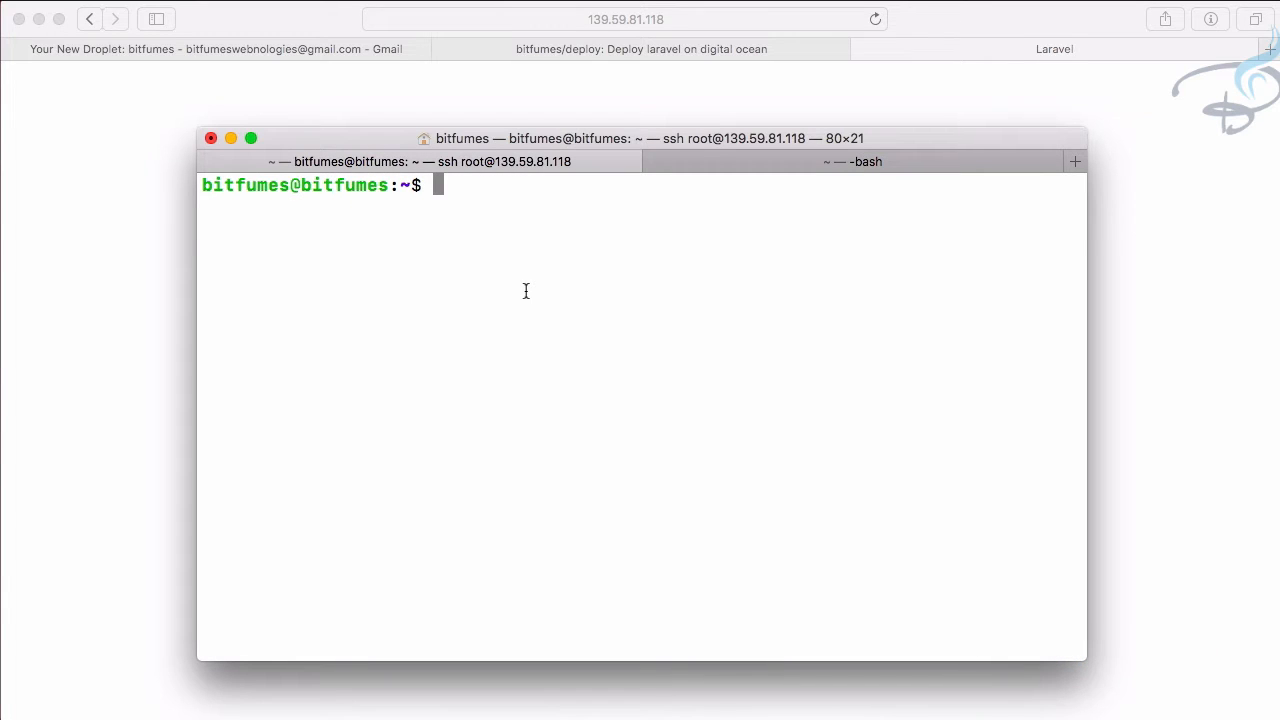
type("s")
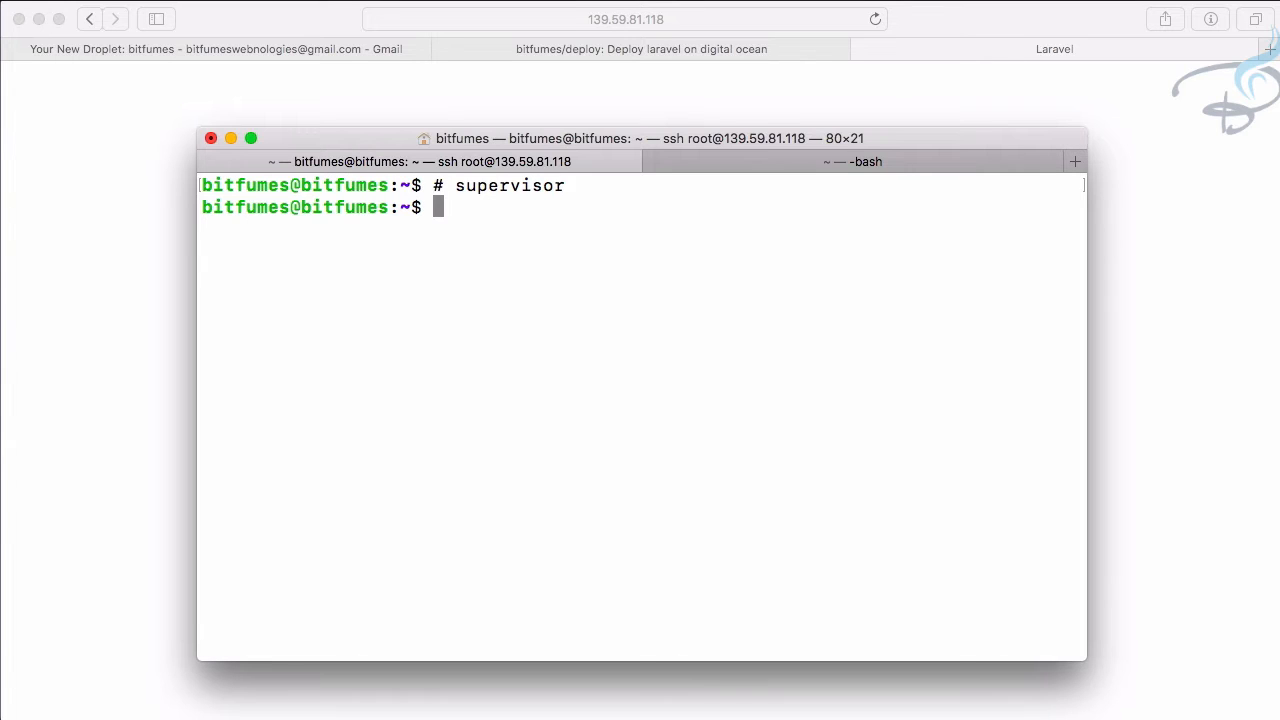
Step: Browse to bitfumes.com's blog and load the 'Setting up Queue Worker on Ubuntu server' lesson
left_click(1268, 48)
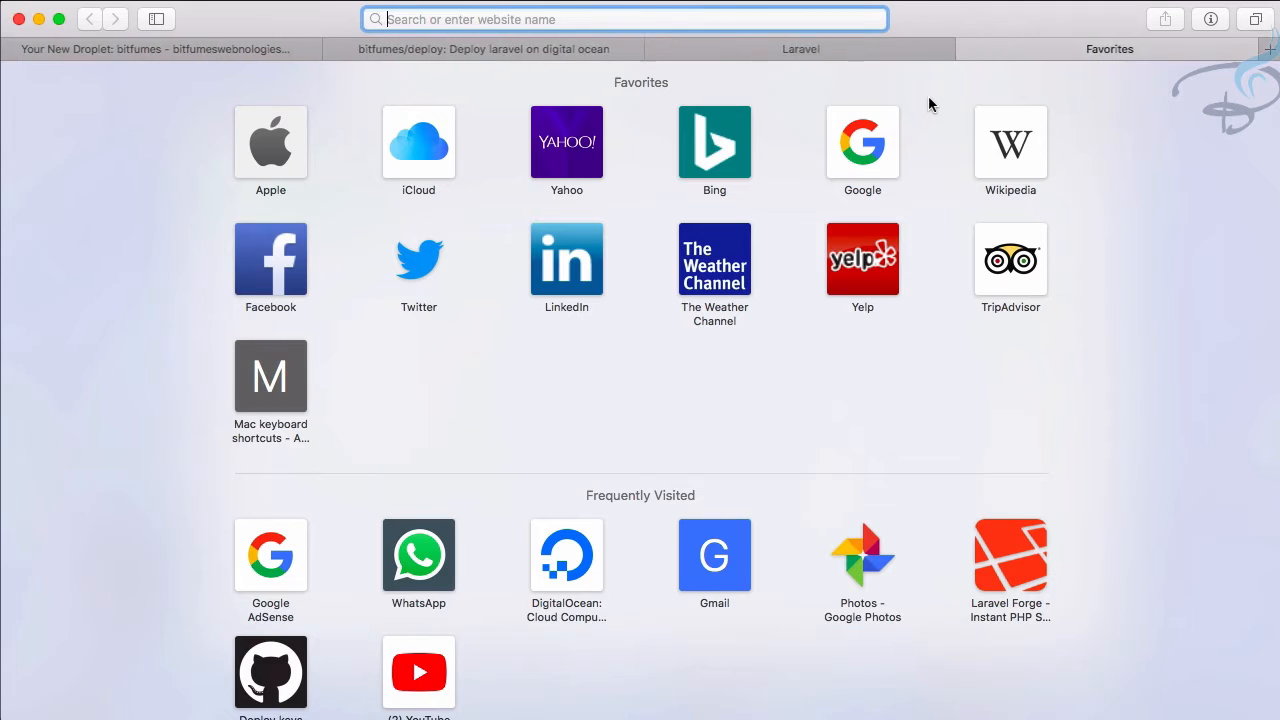
type("bitfumes.com")
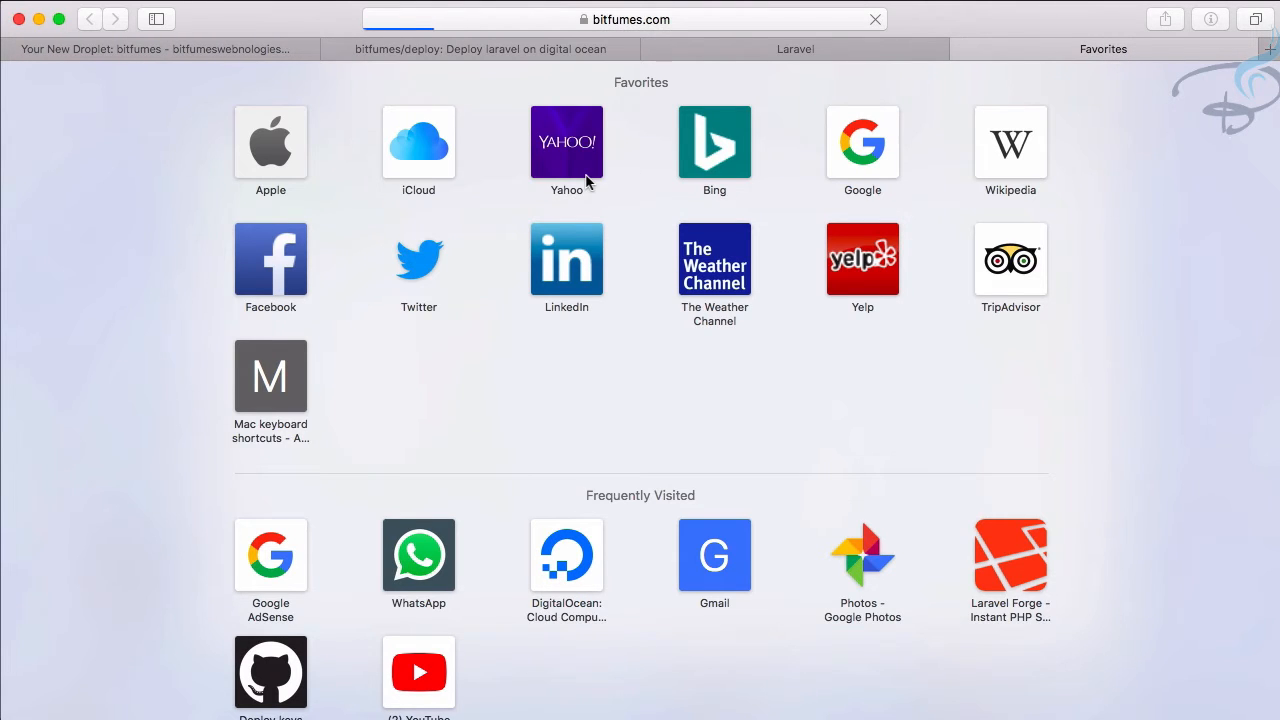
mouse_move(508, 190)
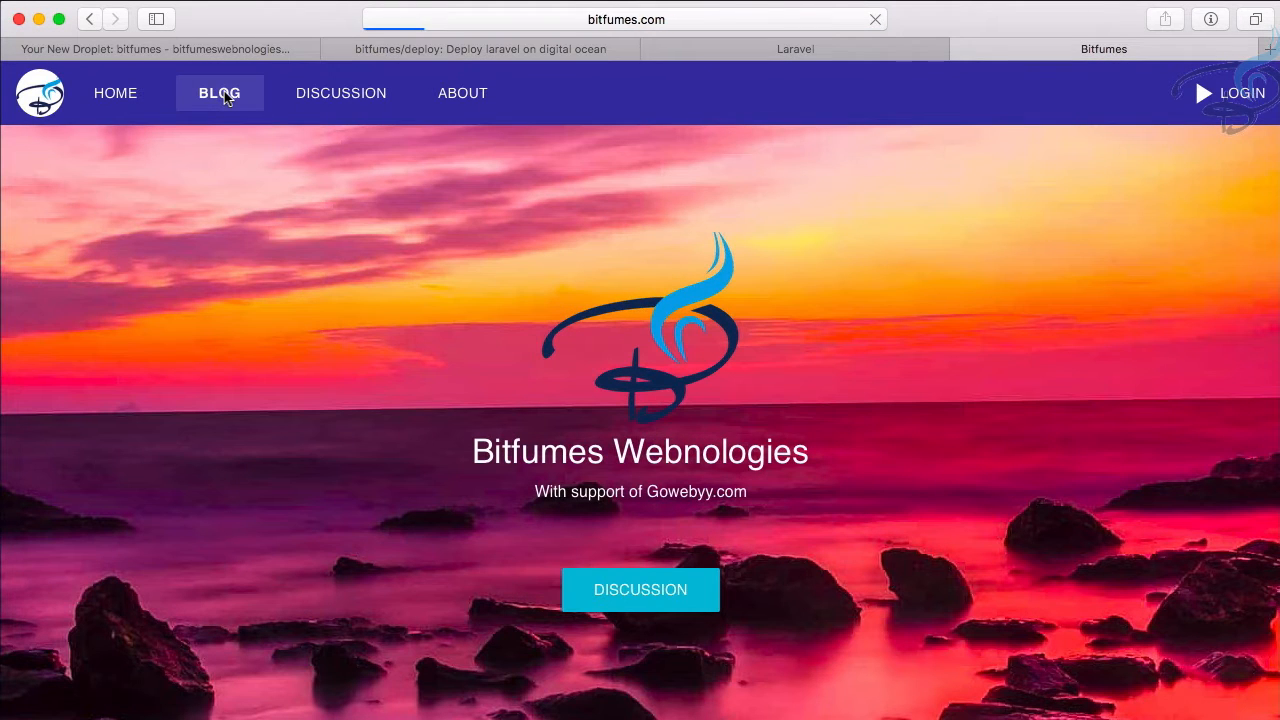
left_click(220, 94)
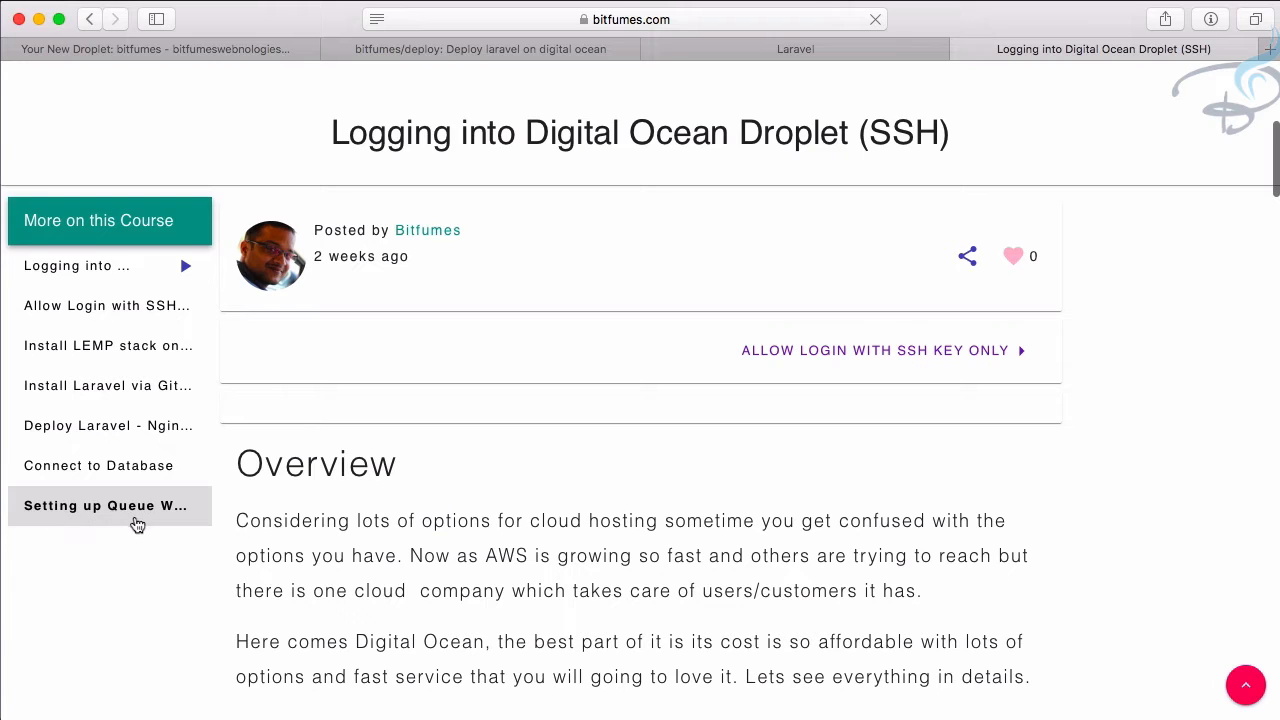
left_click(104, 504)
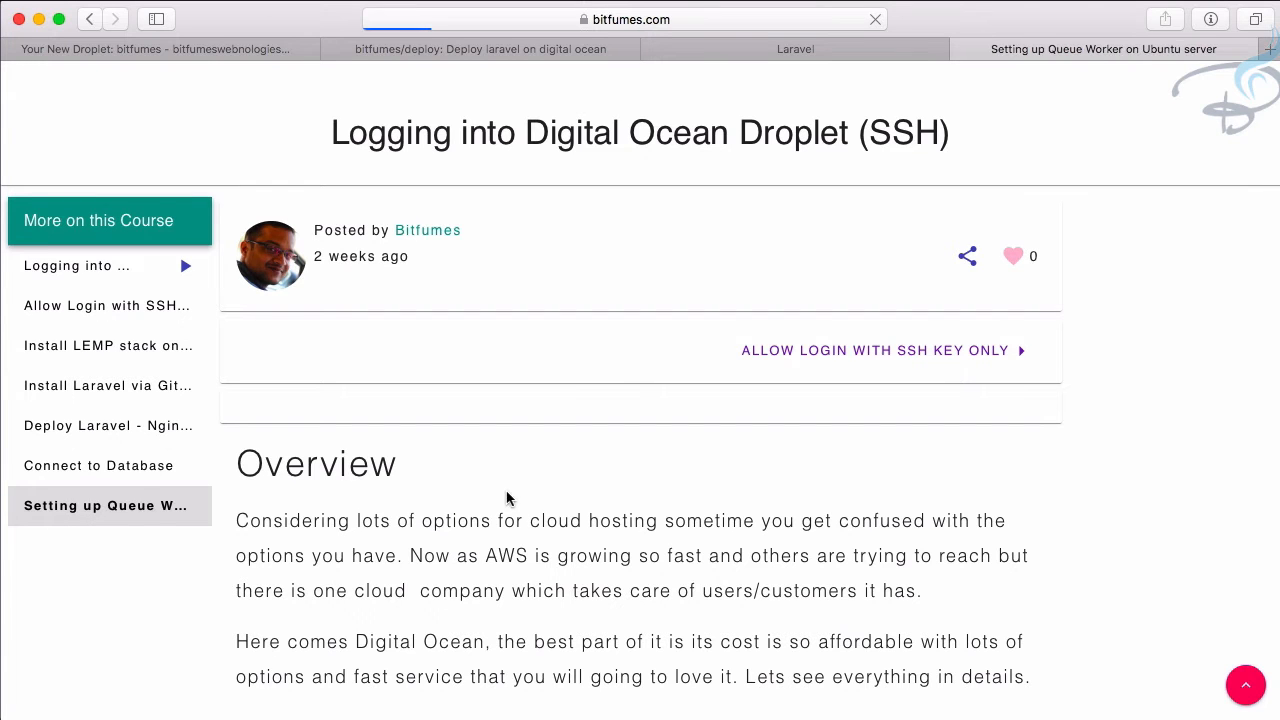
scroll("down", 3)
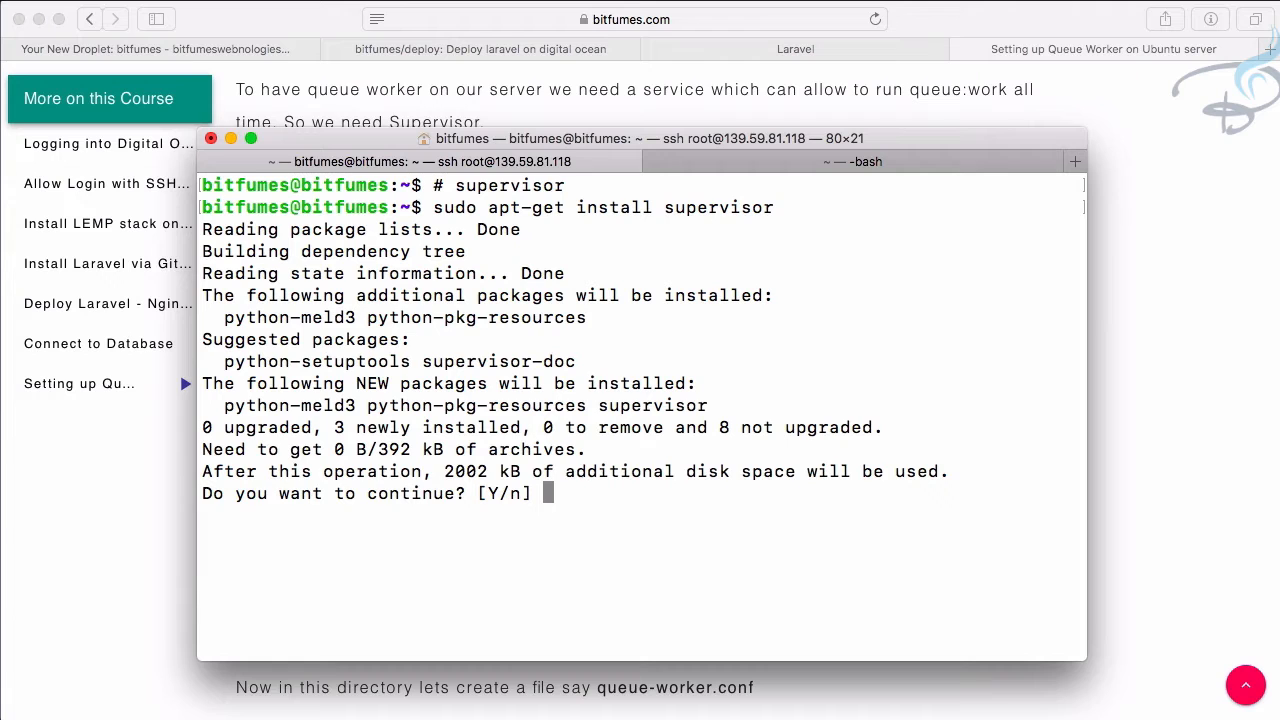
Step: Confirm the apt-get prompt with y so Supervisor 3.2.0 installs on the server
type("y")
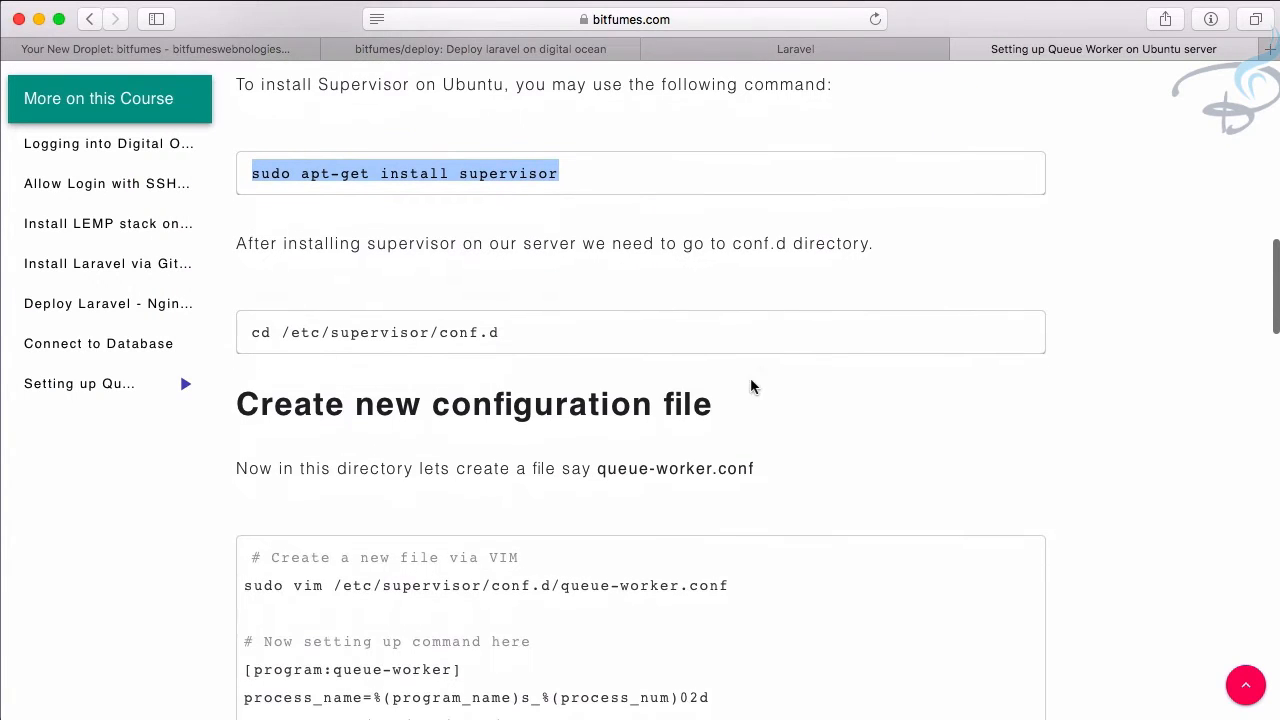
scroll("down", 3)
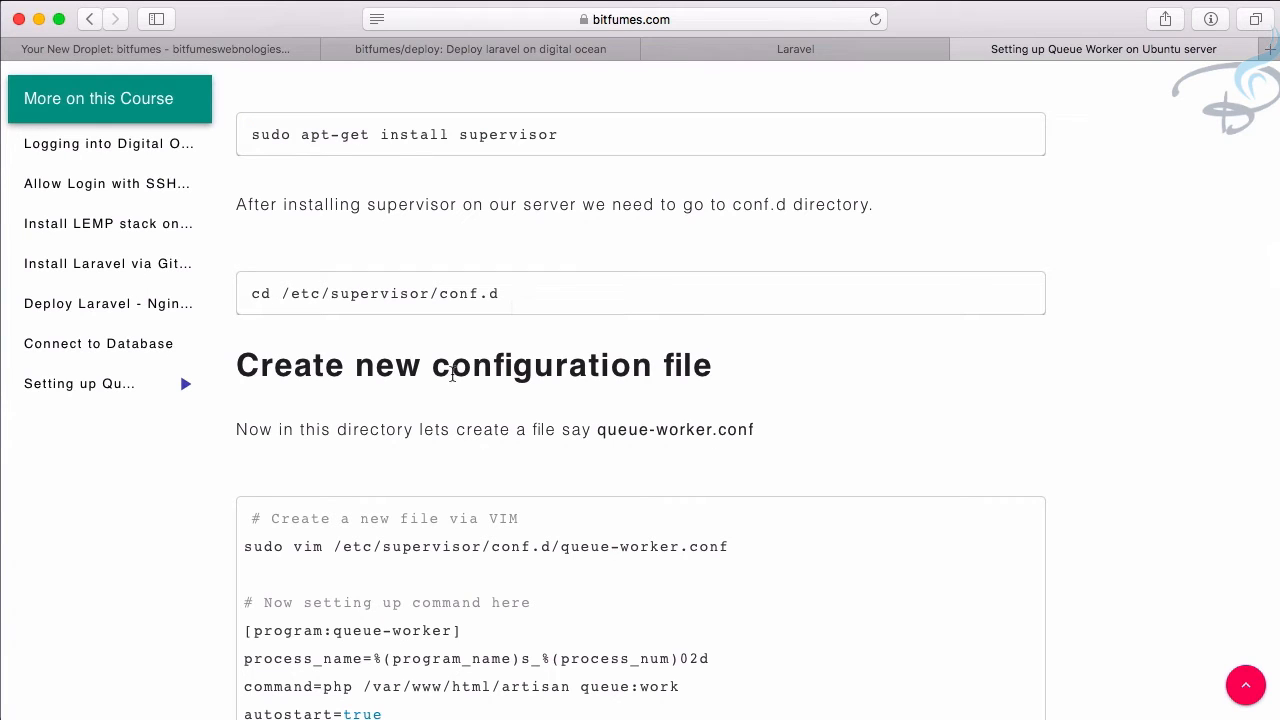
left_click_drag(378, 364, 636, 364)
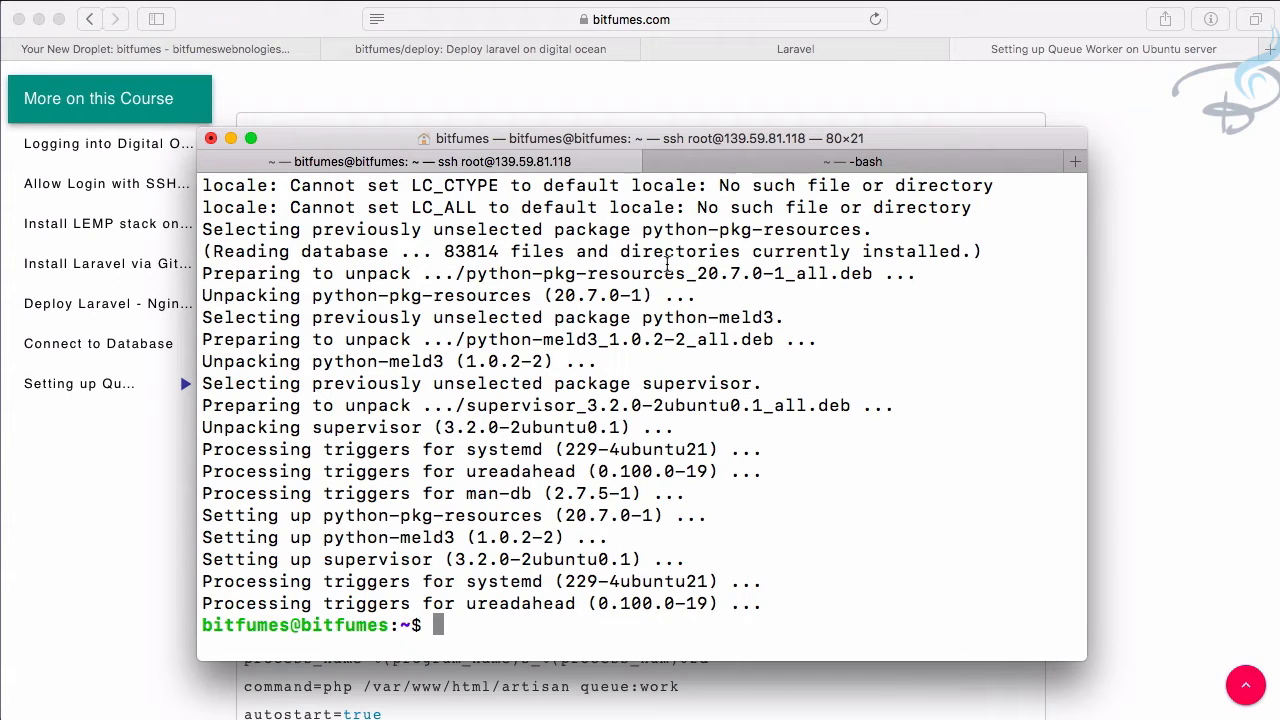
Step: Change the server shell into /etc, correcting the mistyped path first
type("cd /")
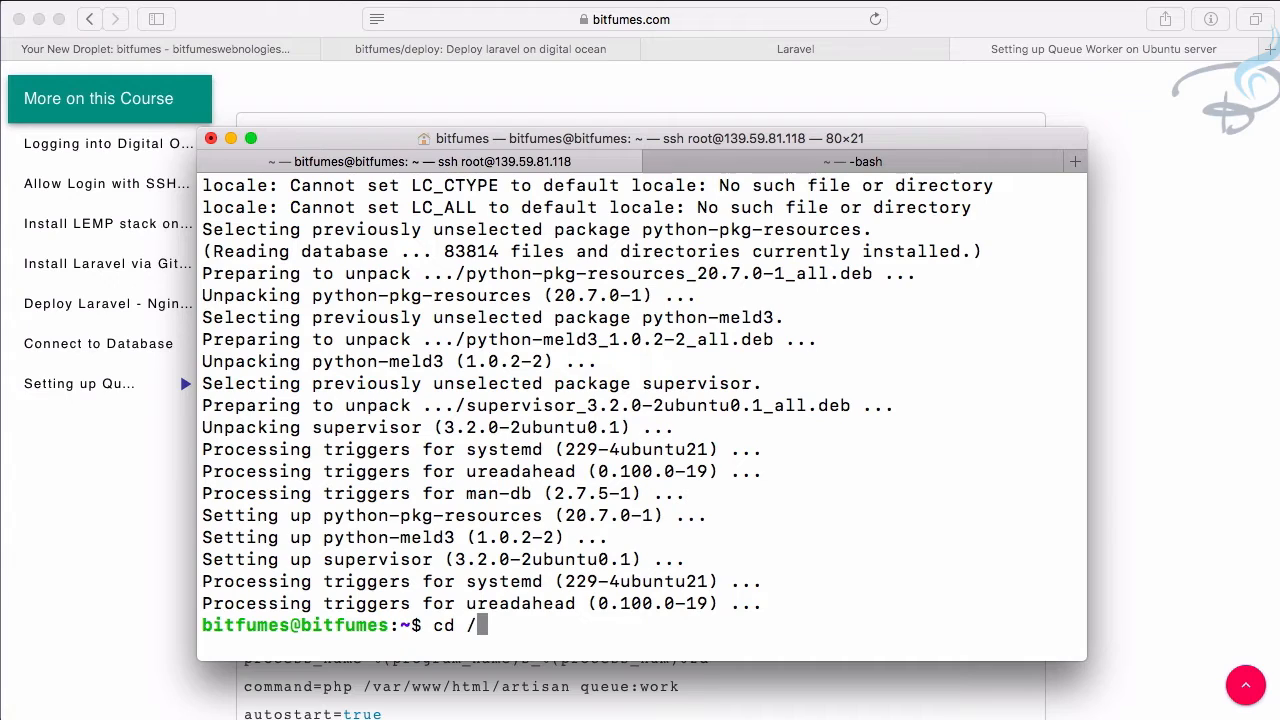
type("etc/su")
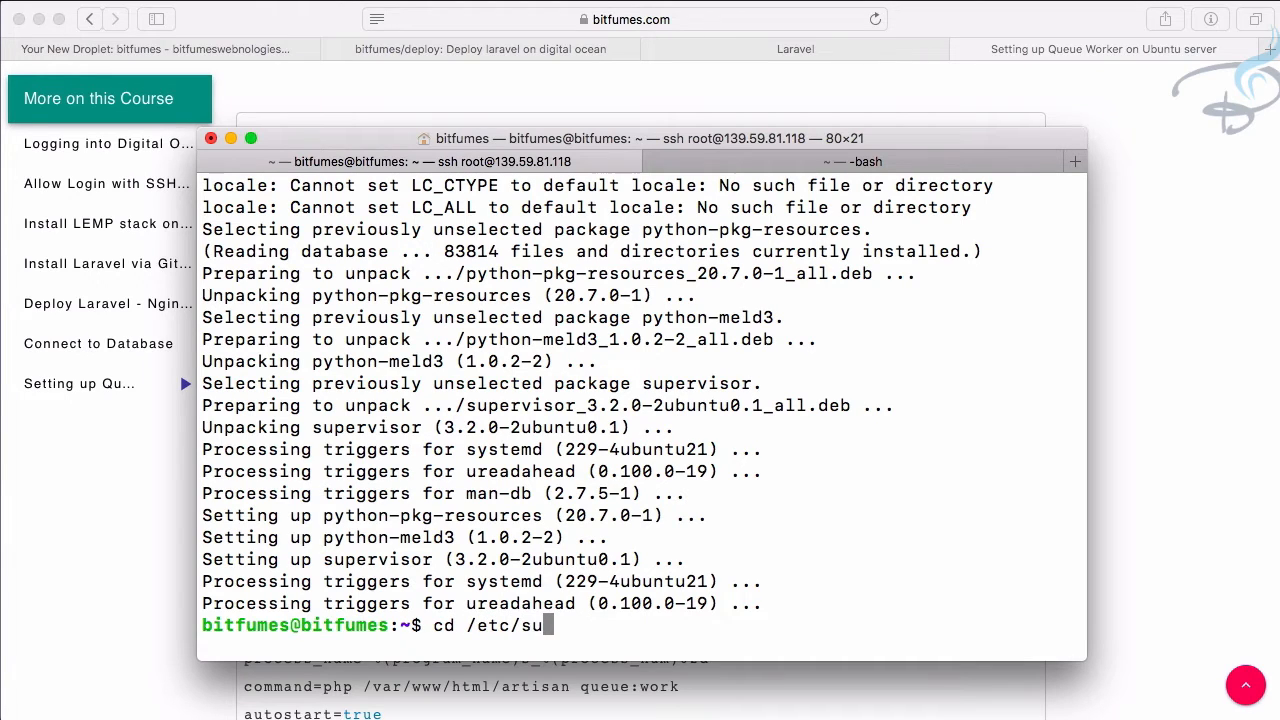
type("p")
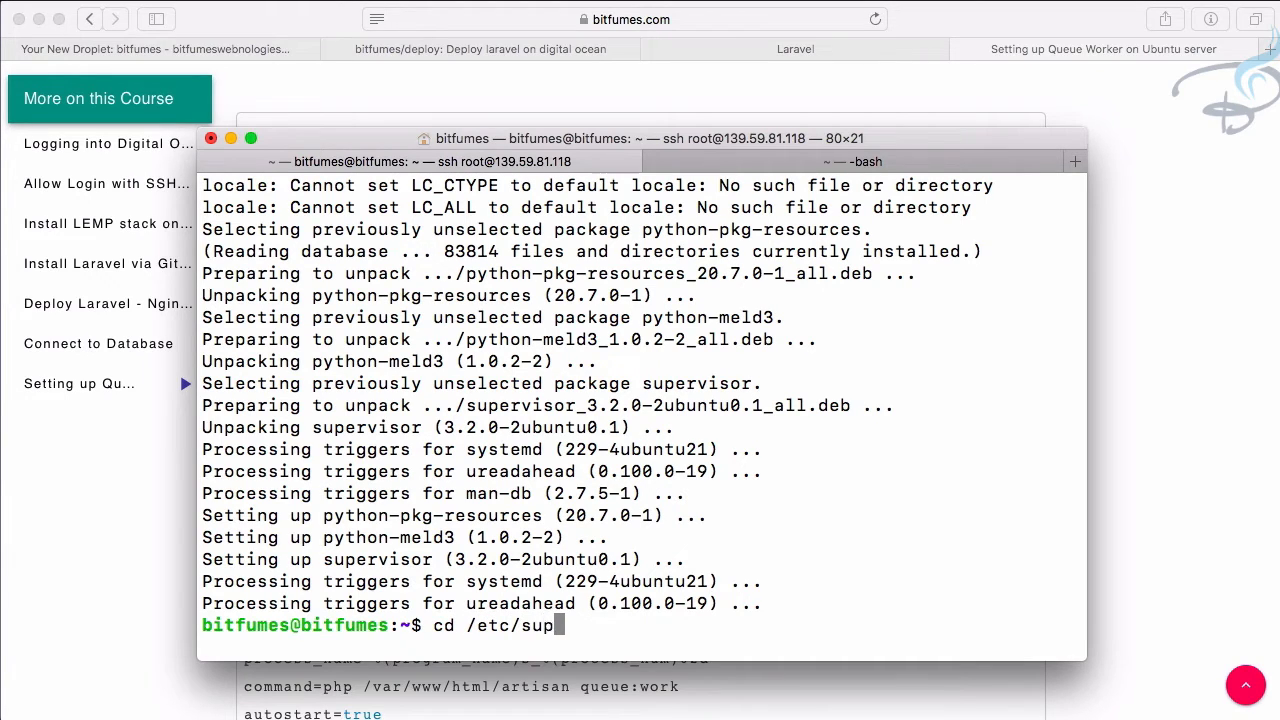
key("BackSpace")
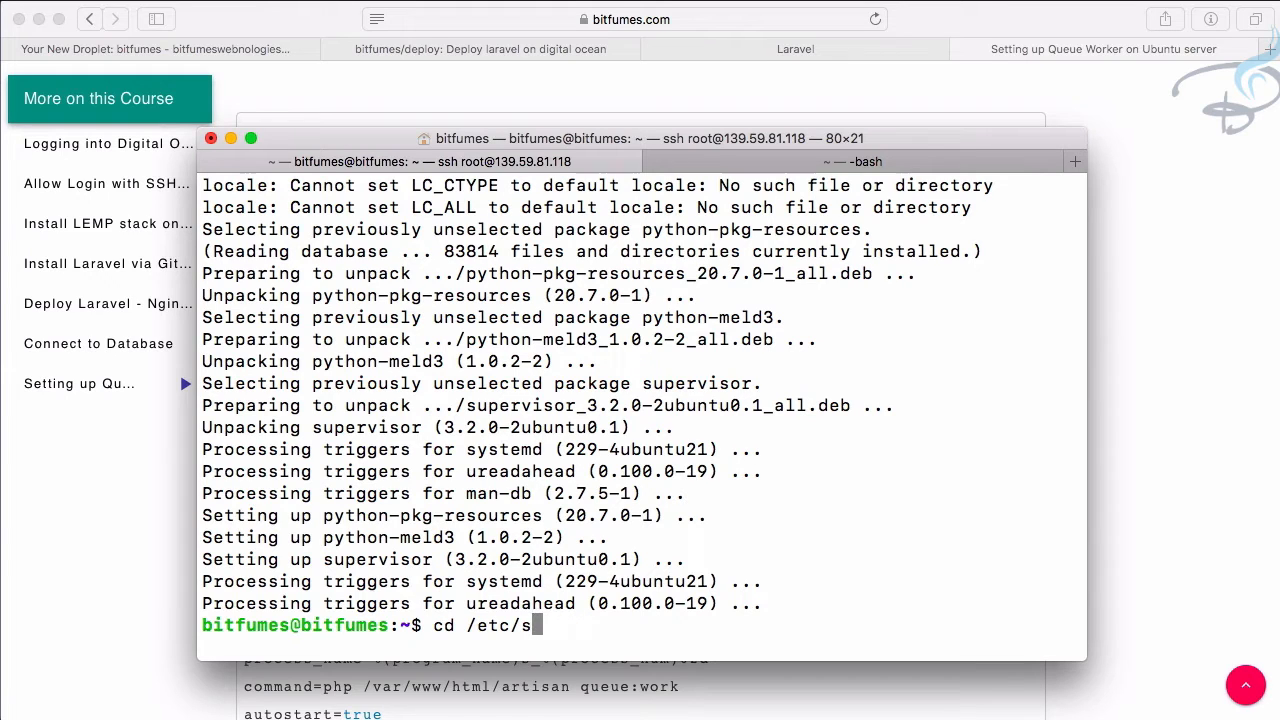
key("Enter")
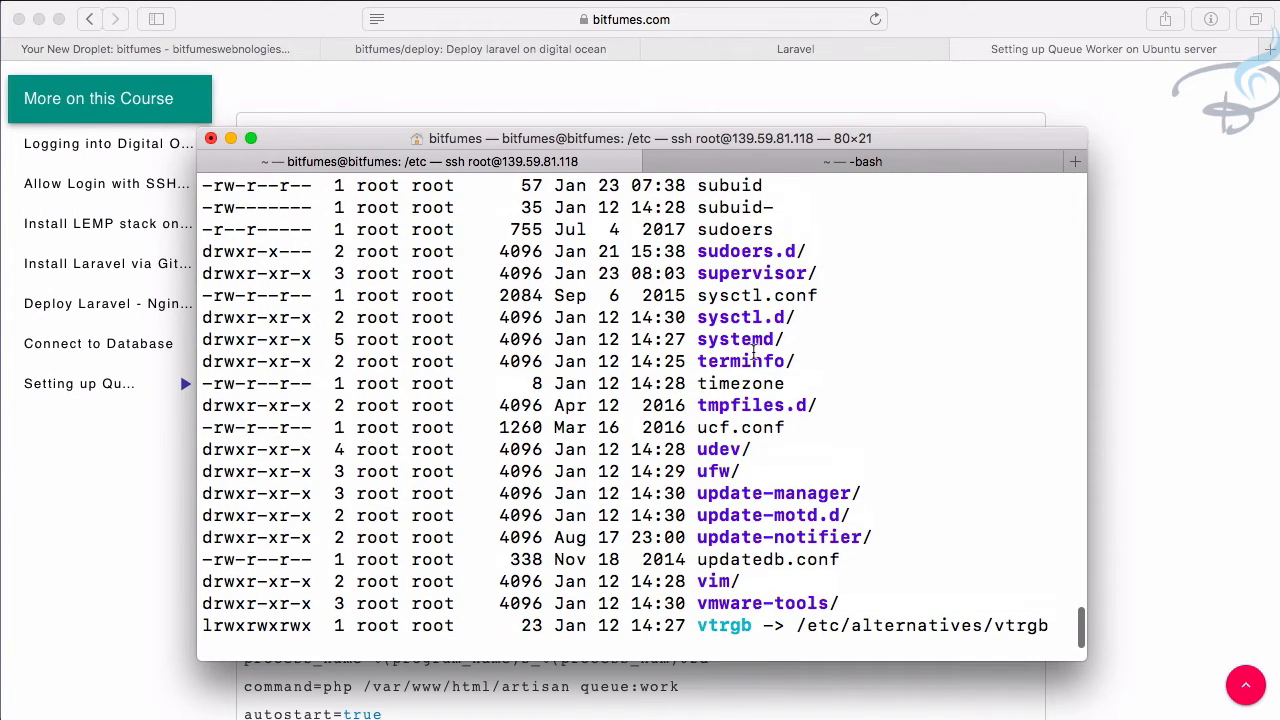
scroll("down", 3)
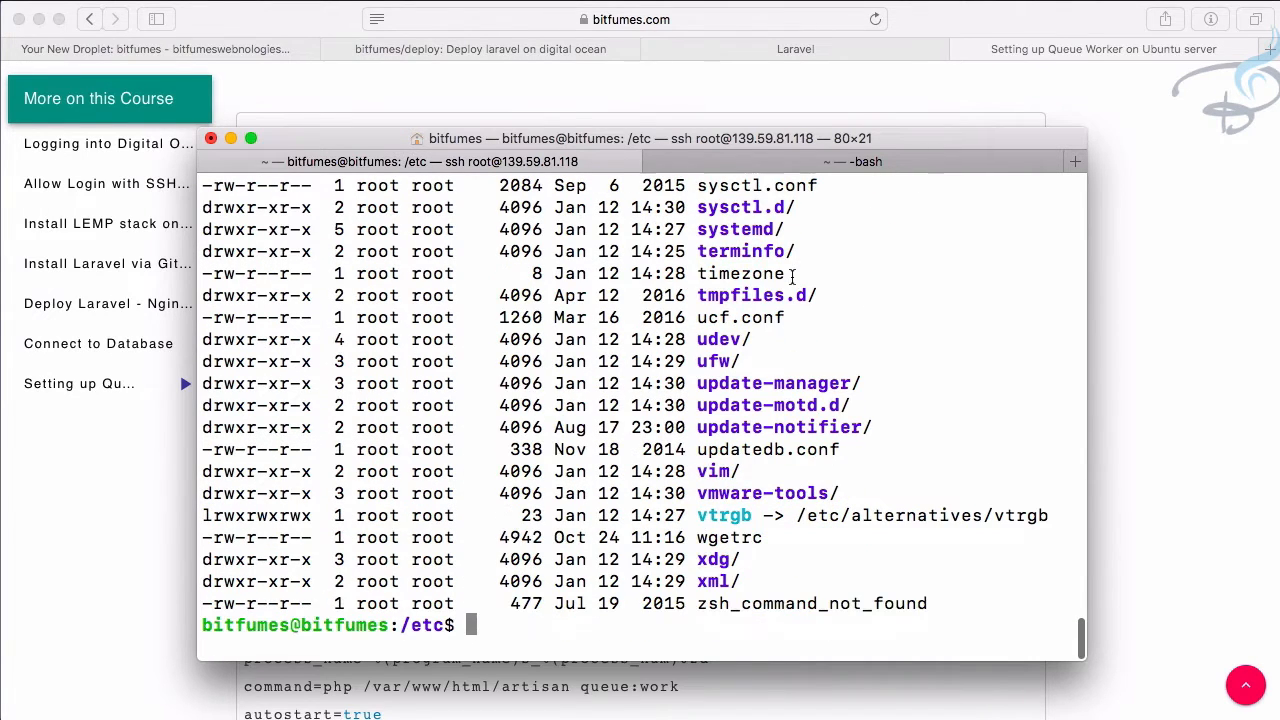
Step: Move into /etc/supervisor, list conf.d and supervisord.conf, and prepare cd conf.d
type("cd supervisor")
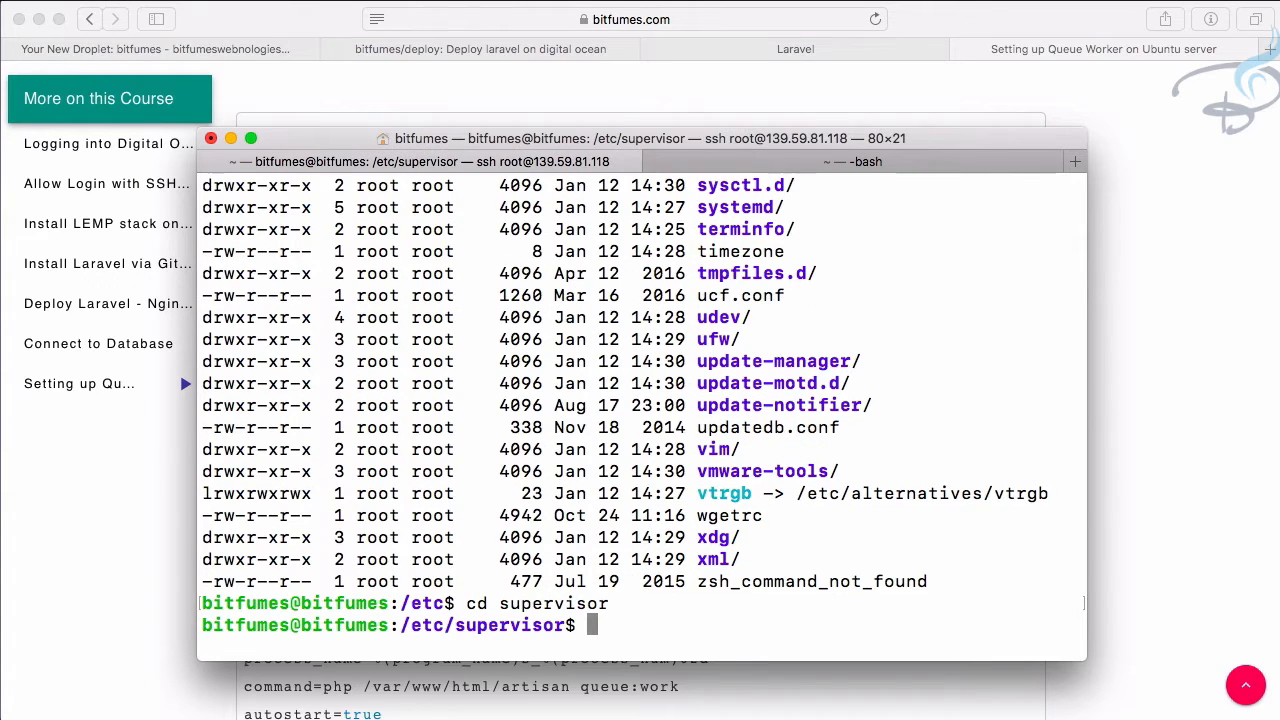
type("ll")
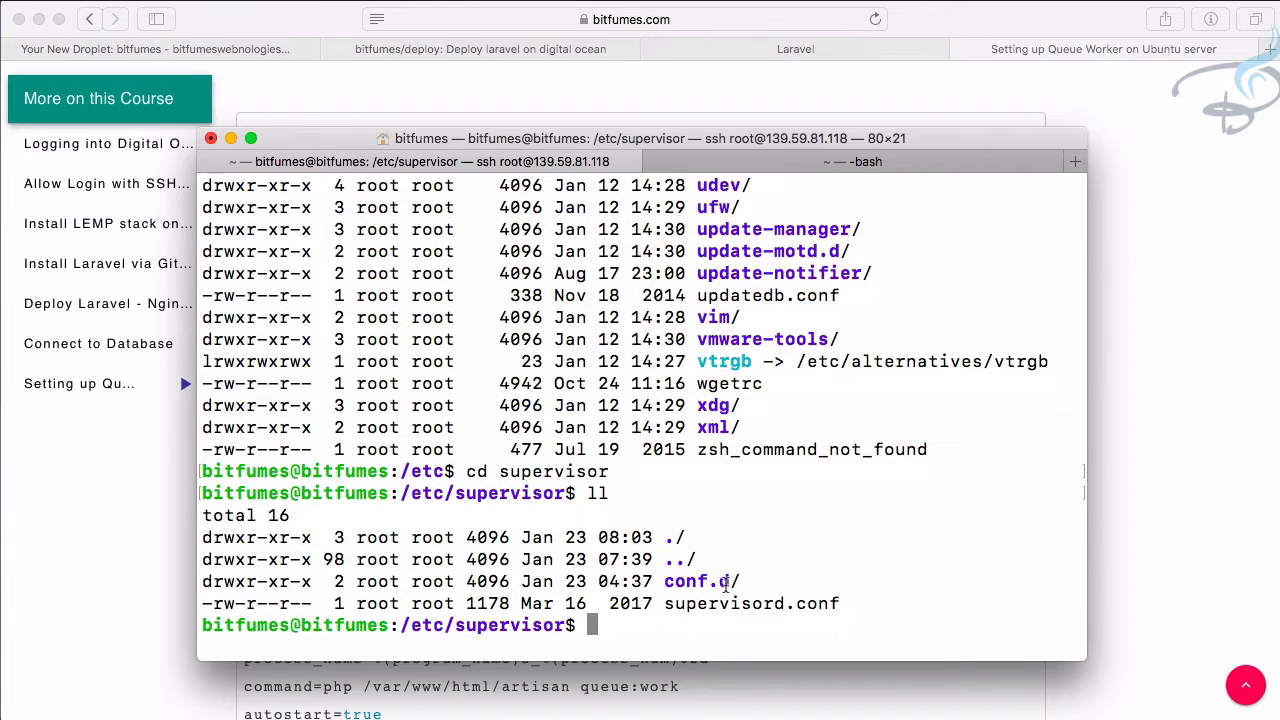
double_click(692, 580)
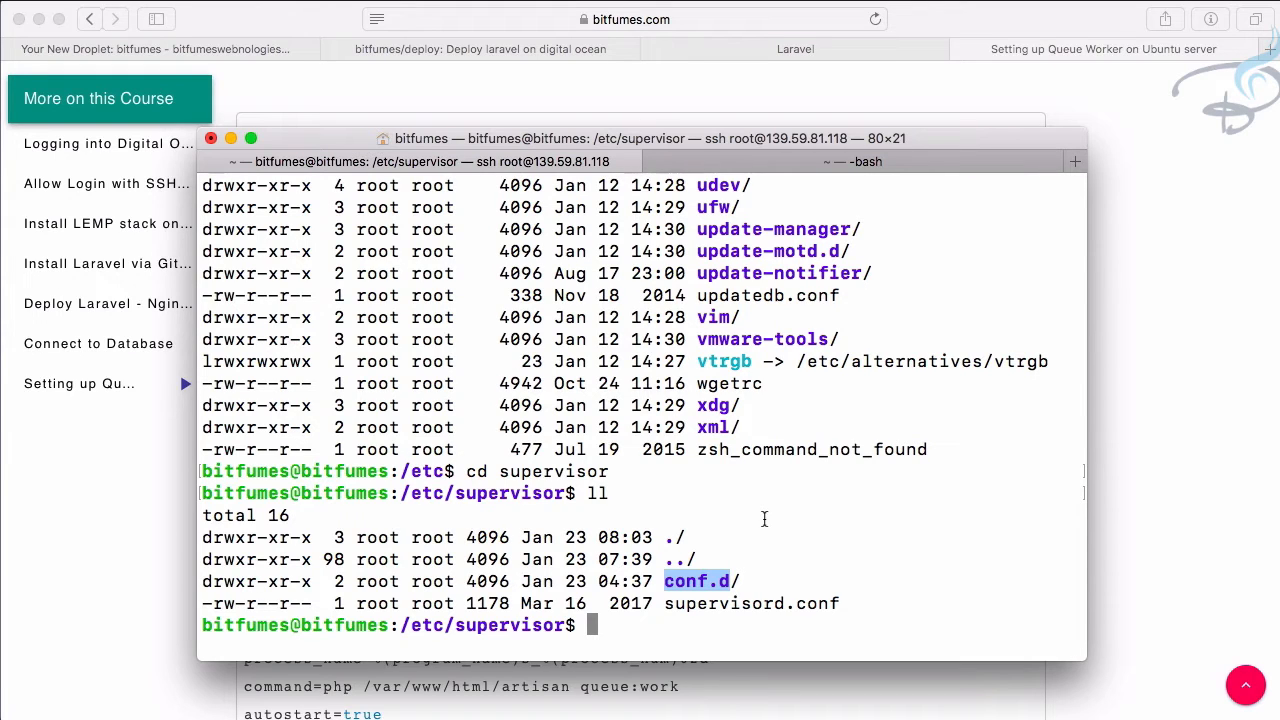
type("cd")
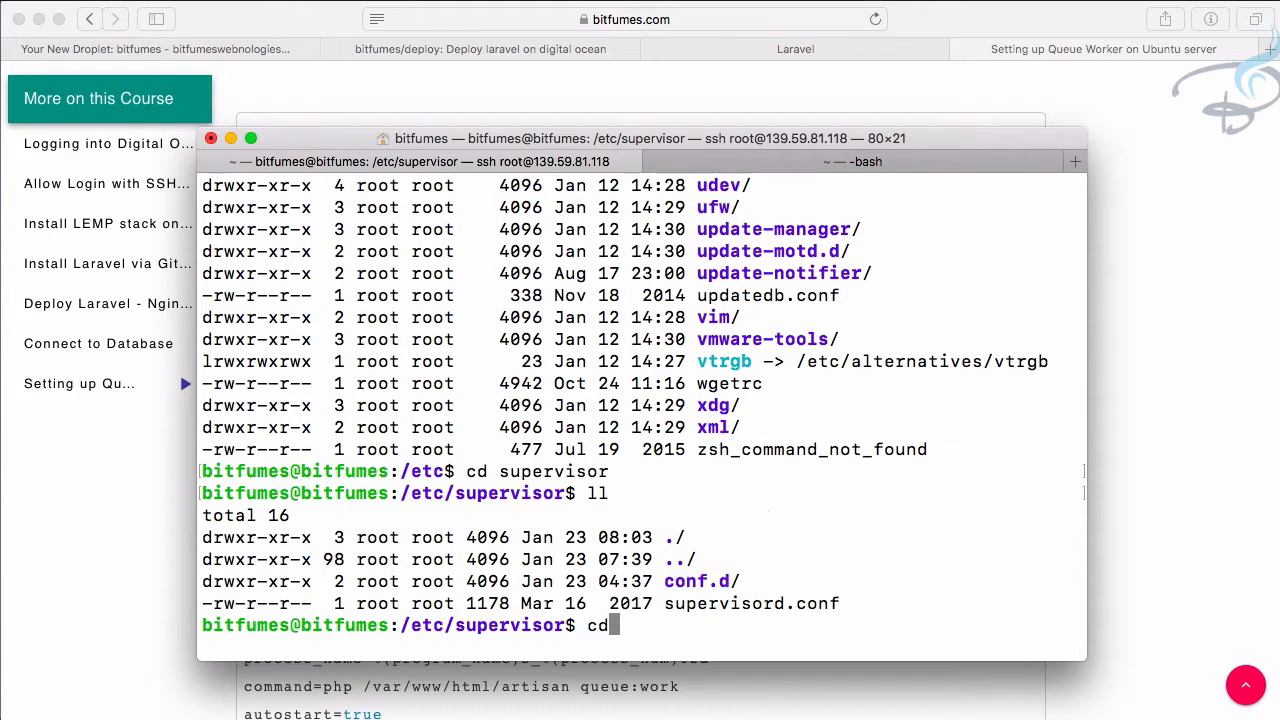
type("conf.d")
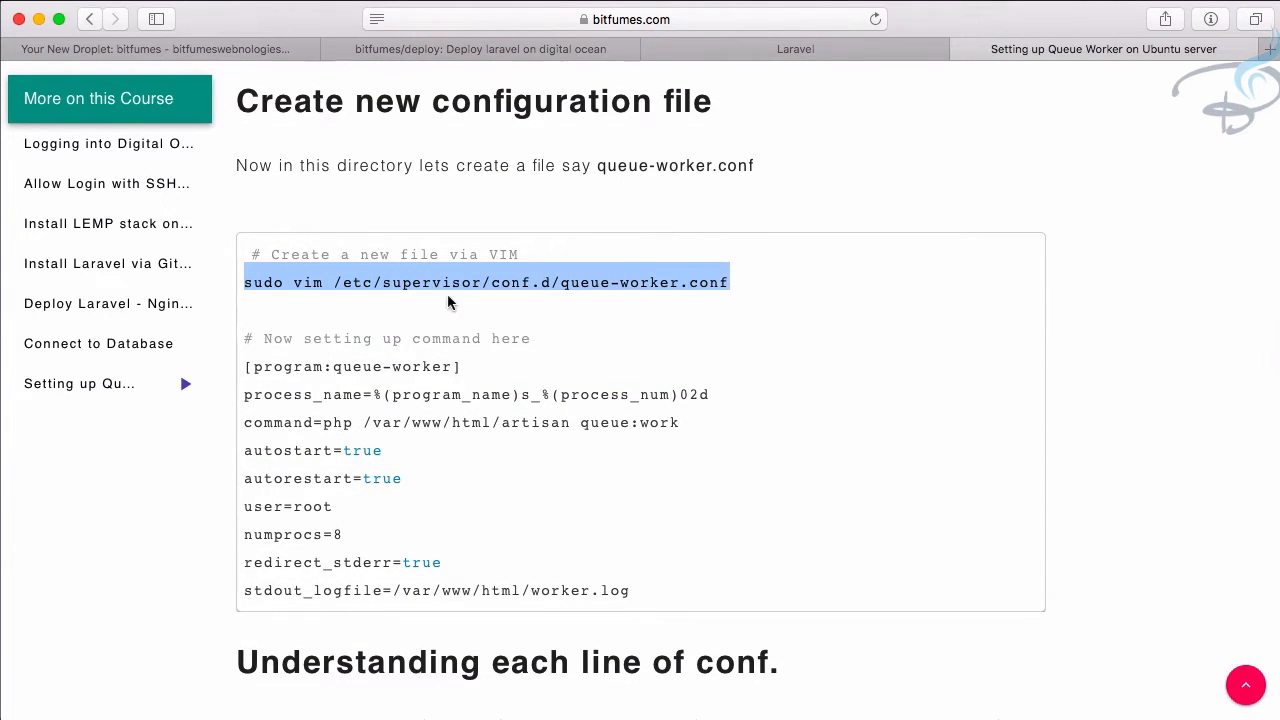
mouse_move(564, 298)
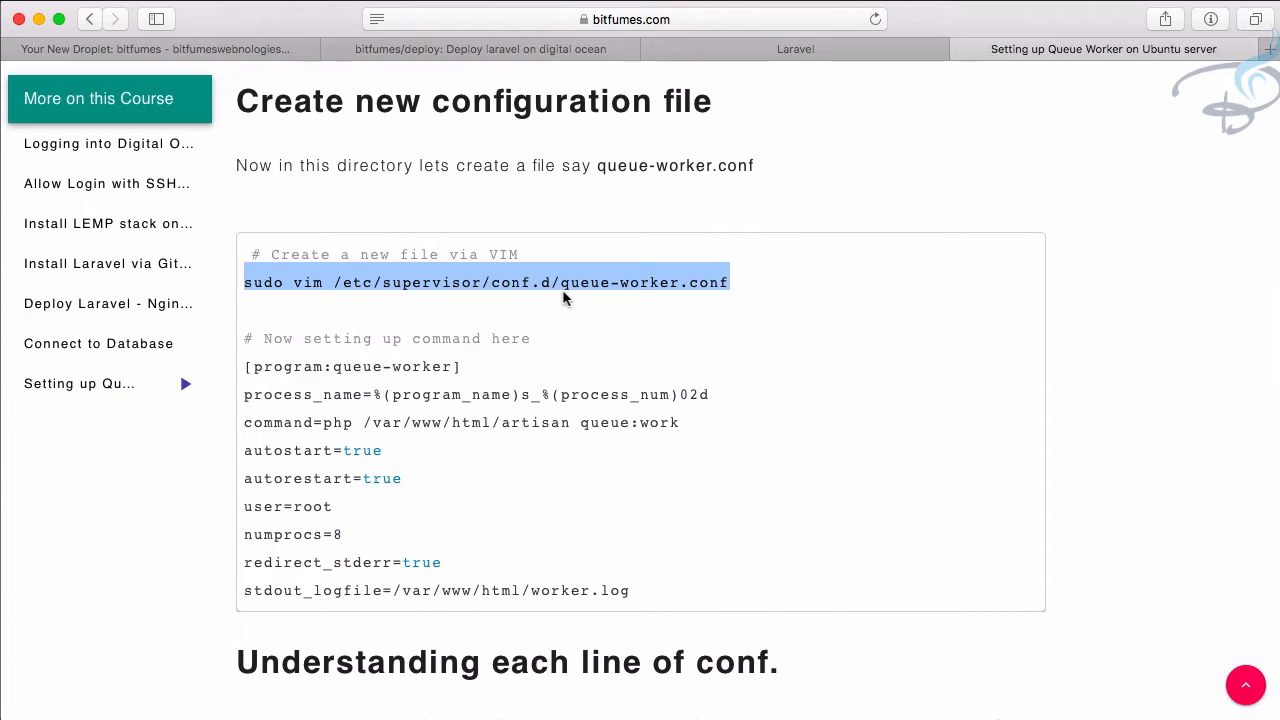
mouse_move(676, 304)
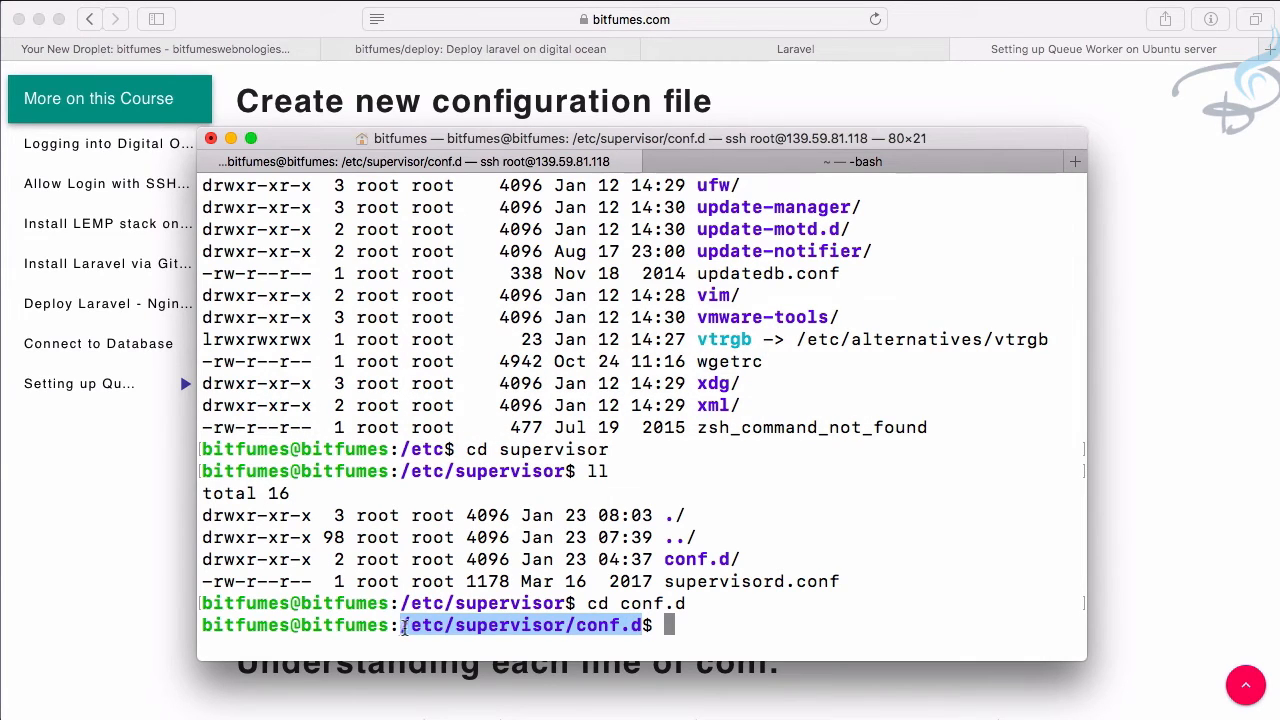
Step: Create /etc/supervisor/conf.d/queue-worker.conf with sudo vim
type("sudo vim /etc/supervisor/conf.d/queue-worker.conf")
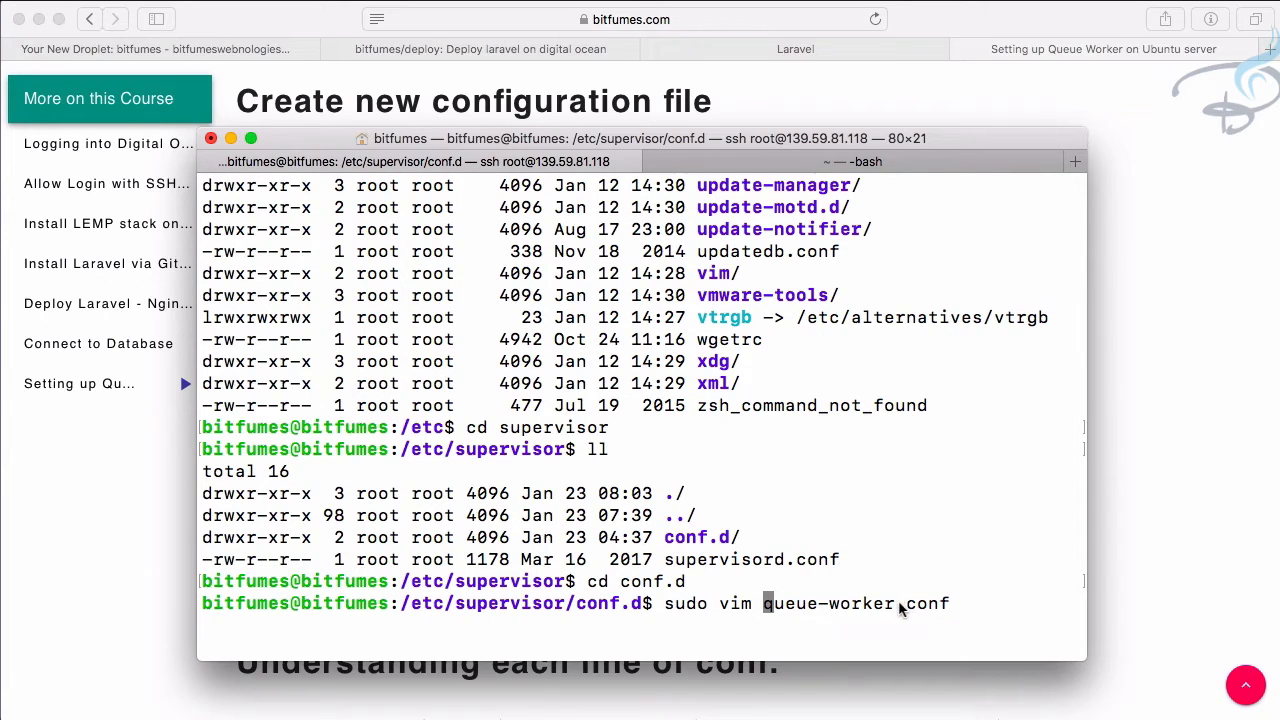
double_click(924, 604)
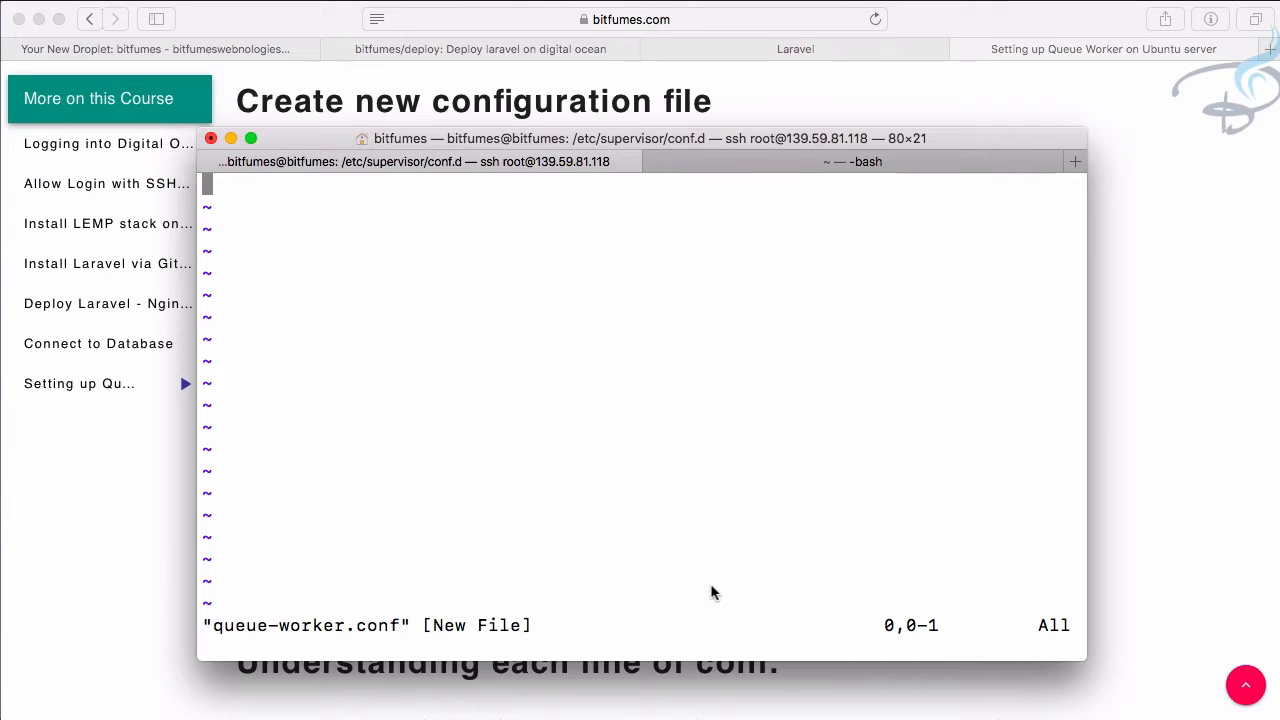
mouse_move(912, 524)
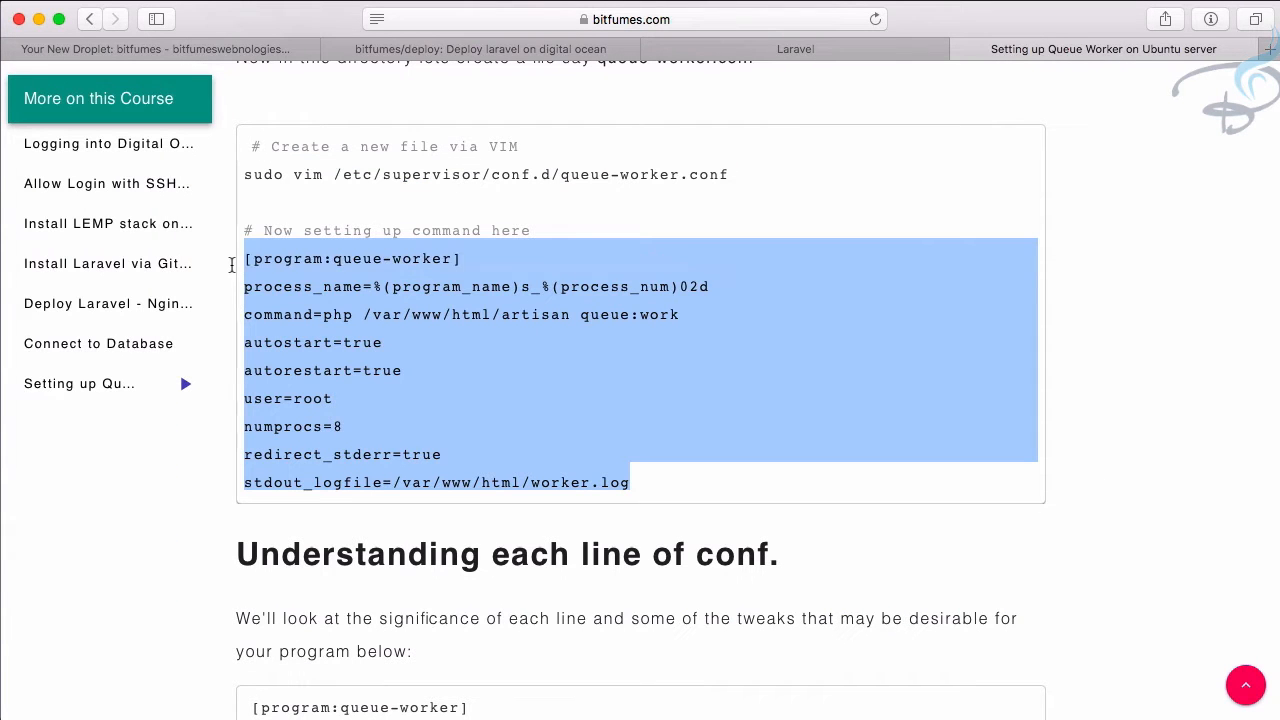
mouse_move(232, 270)
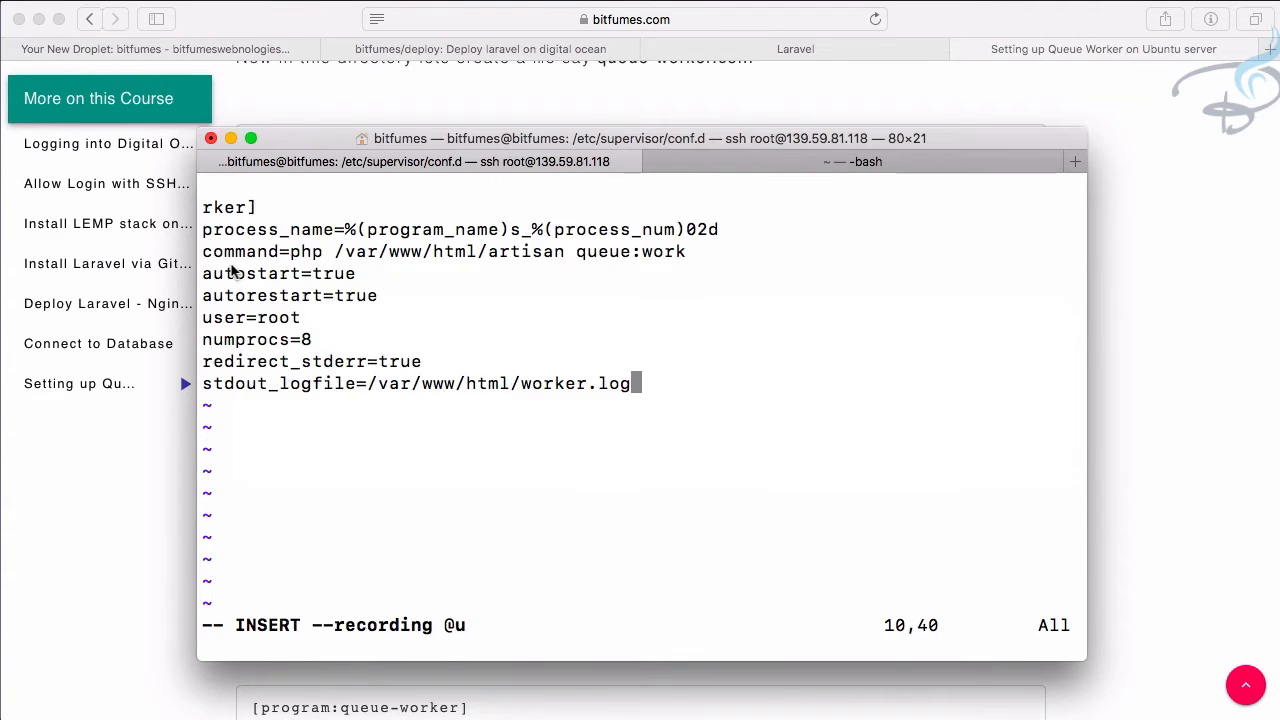
Step: Paste the [program:queue-worker] block with command, autostart, numprocs and worker.log stdout_logfile
key("Up")
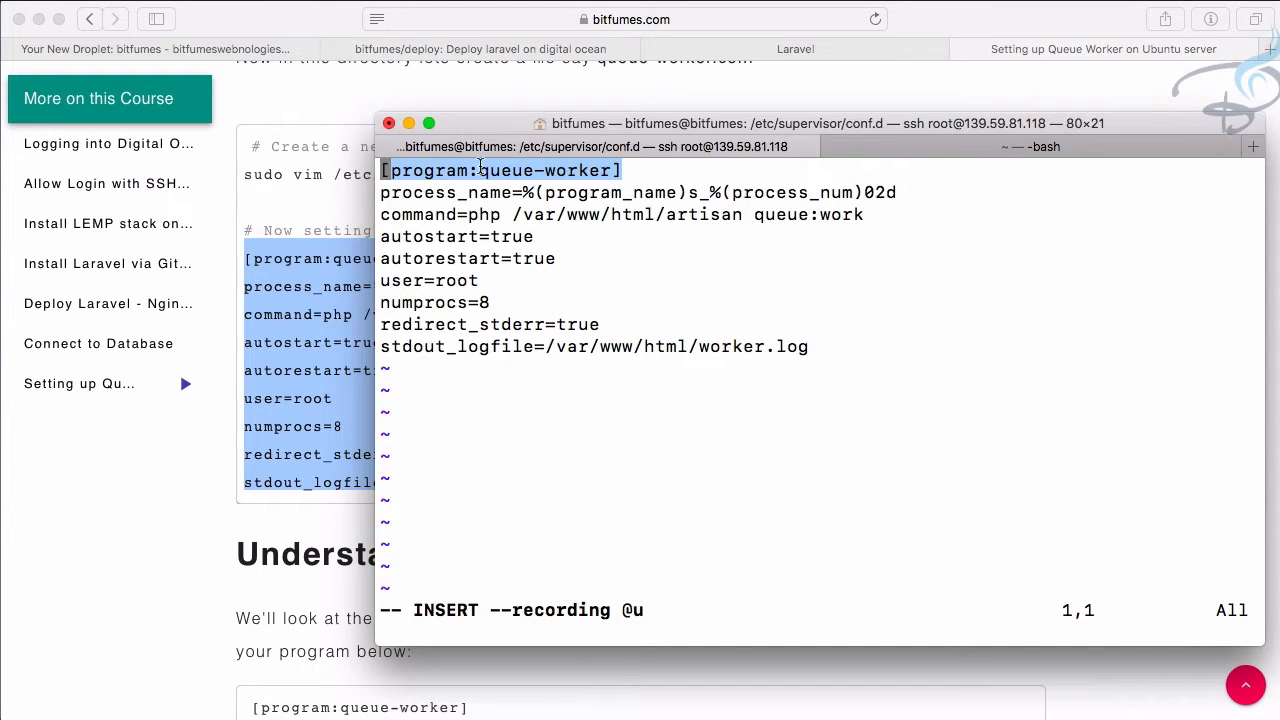
mouse_move(724, 214)
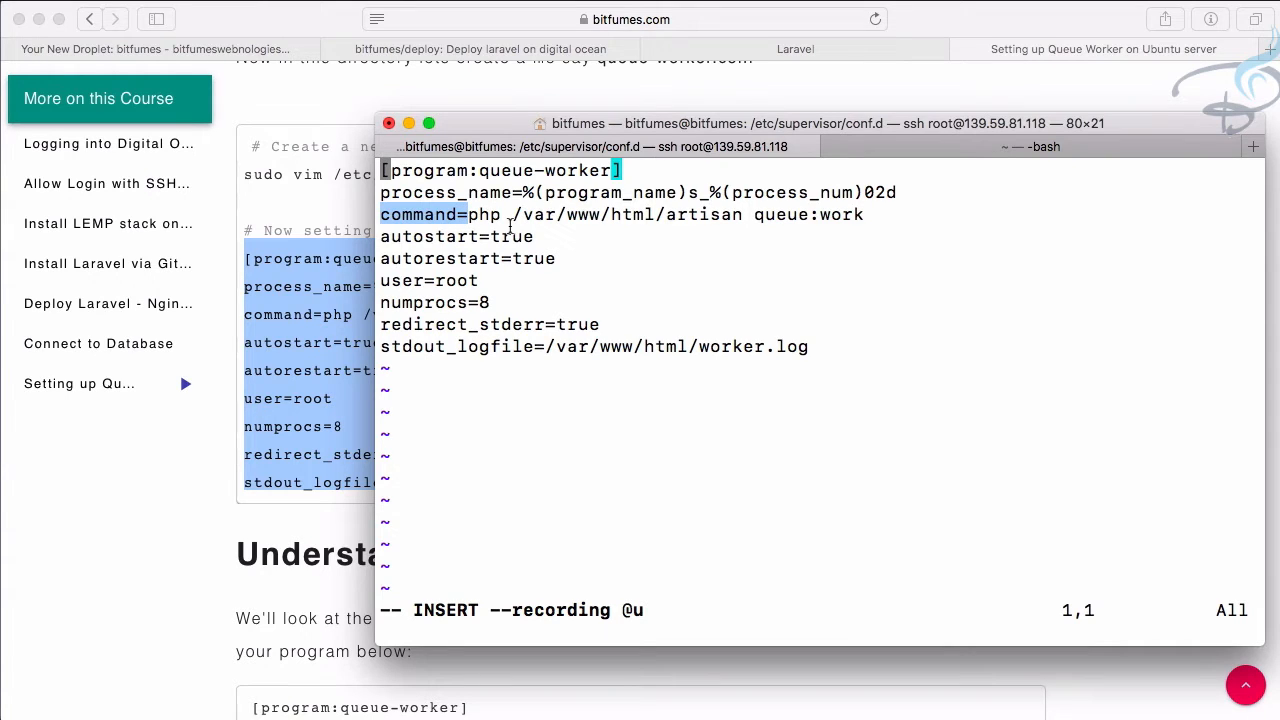
mouse_move(736, 214)
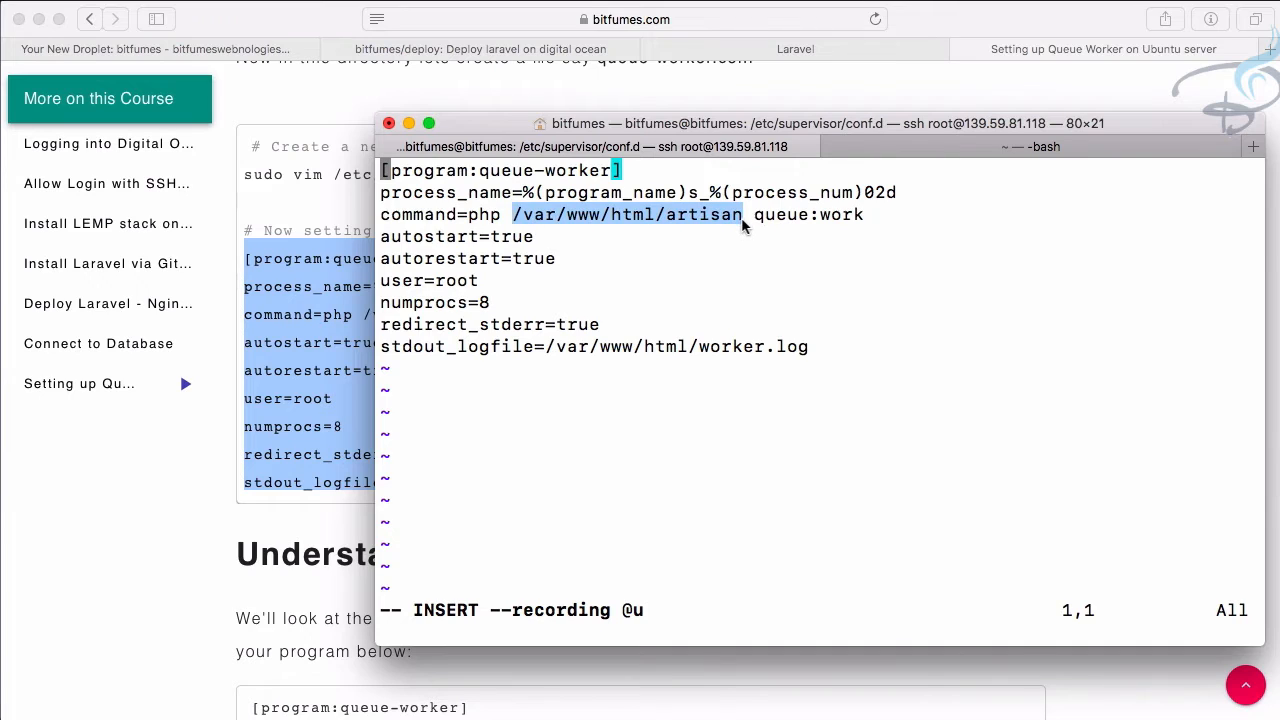
Step: Highlight the artisan path in the command line while explaining the queue-worker settings
left_click_drag(752, 214, 924, 214)
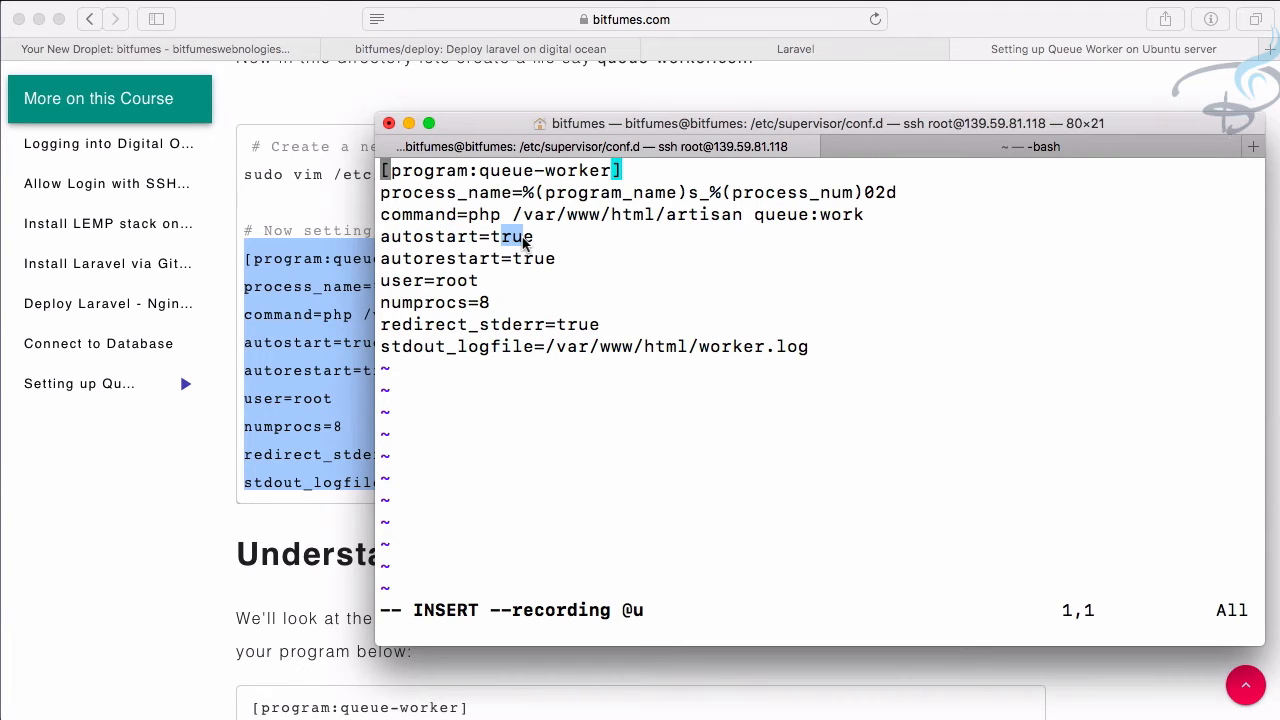
mouse_move(388, 264)
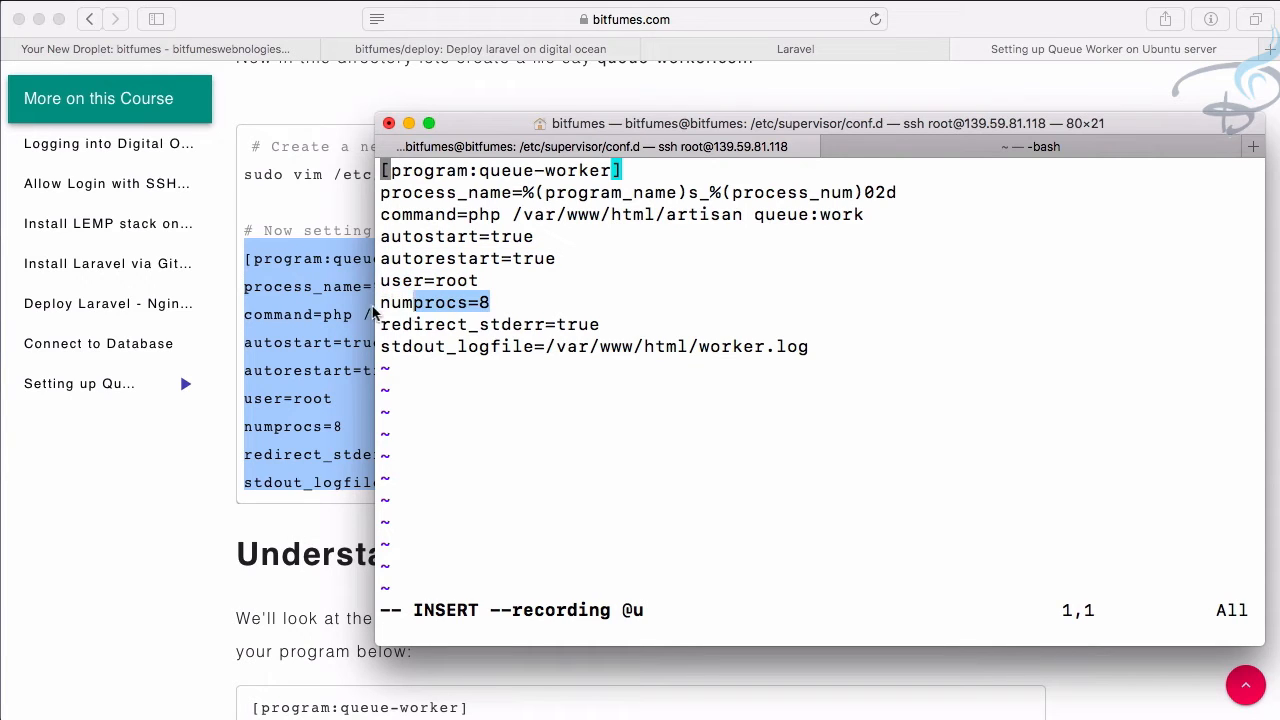
mouse_move(548, 284)
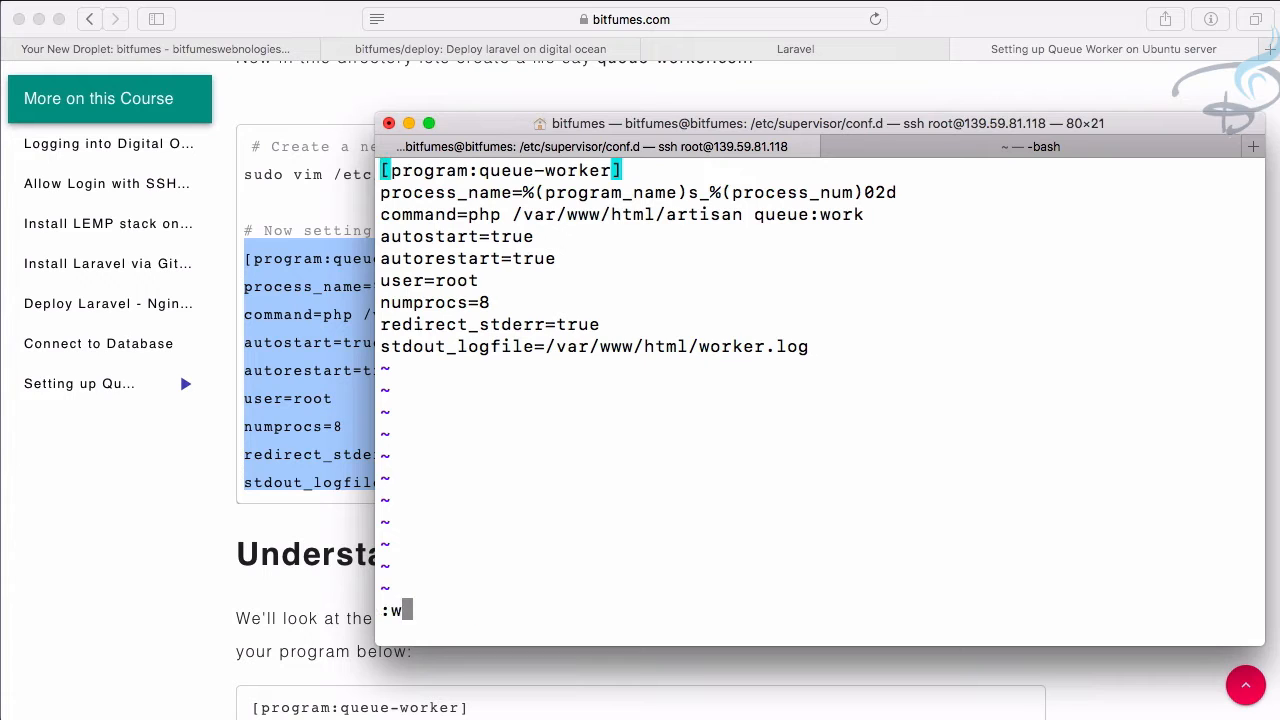
Step: Save queue-worker.conf and scroll the lesson to its Starting Supervisor service section
key("Return")
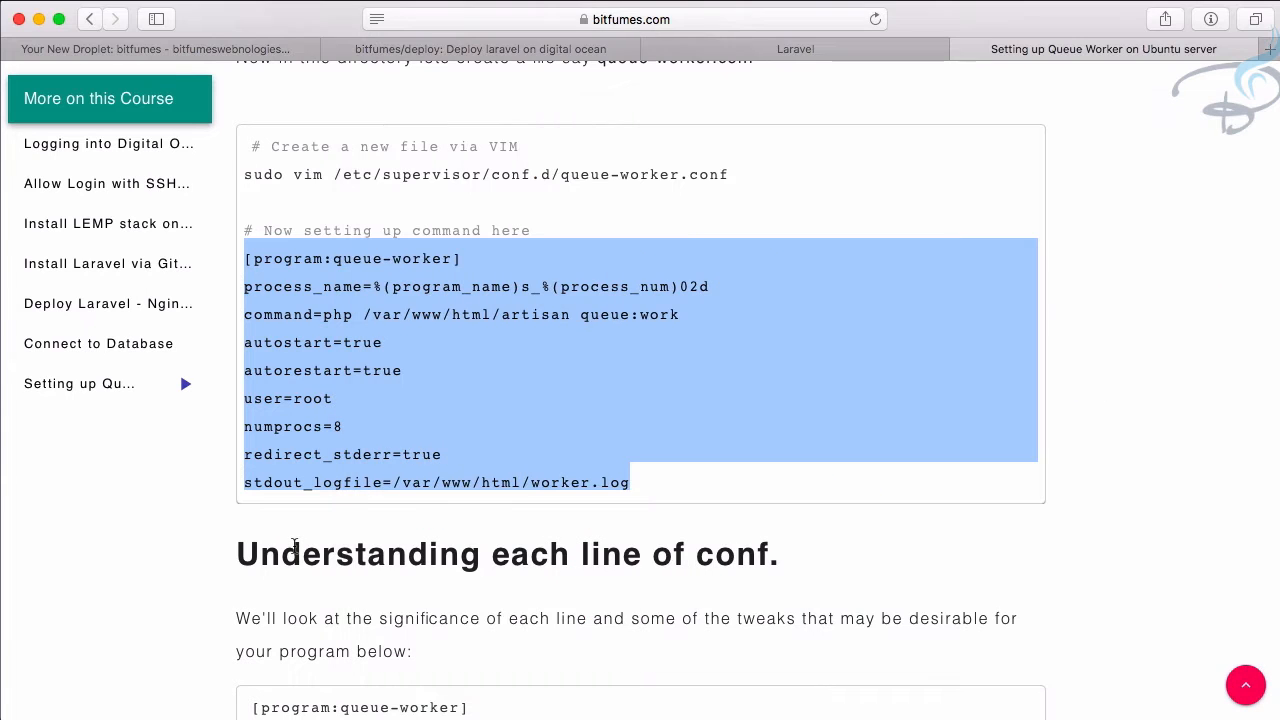
scroll("down", 3)
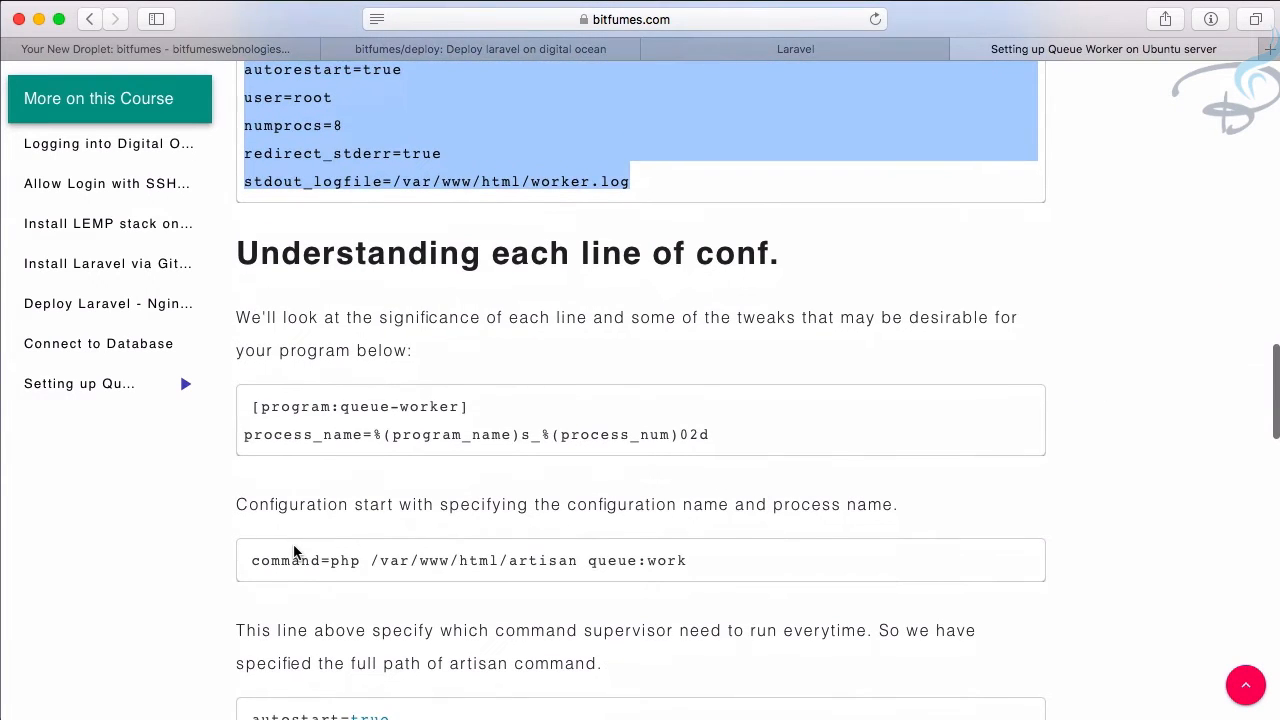
scroll("down", 3)
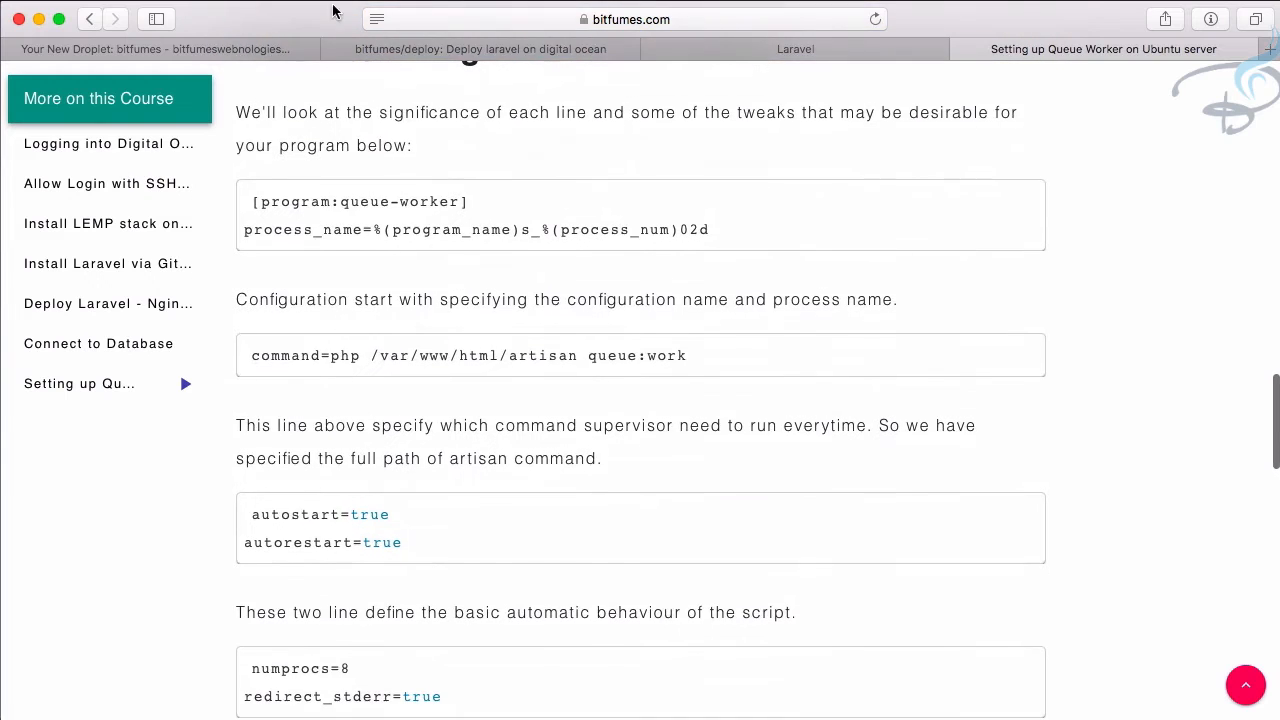
scroll("down", 3)
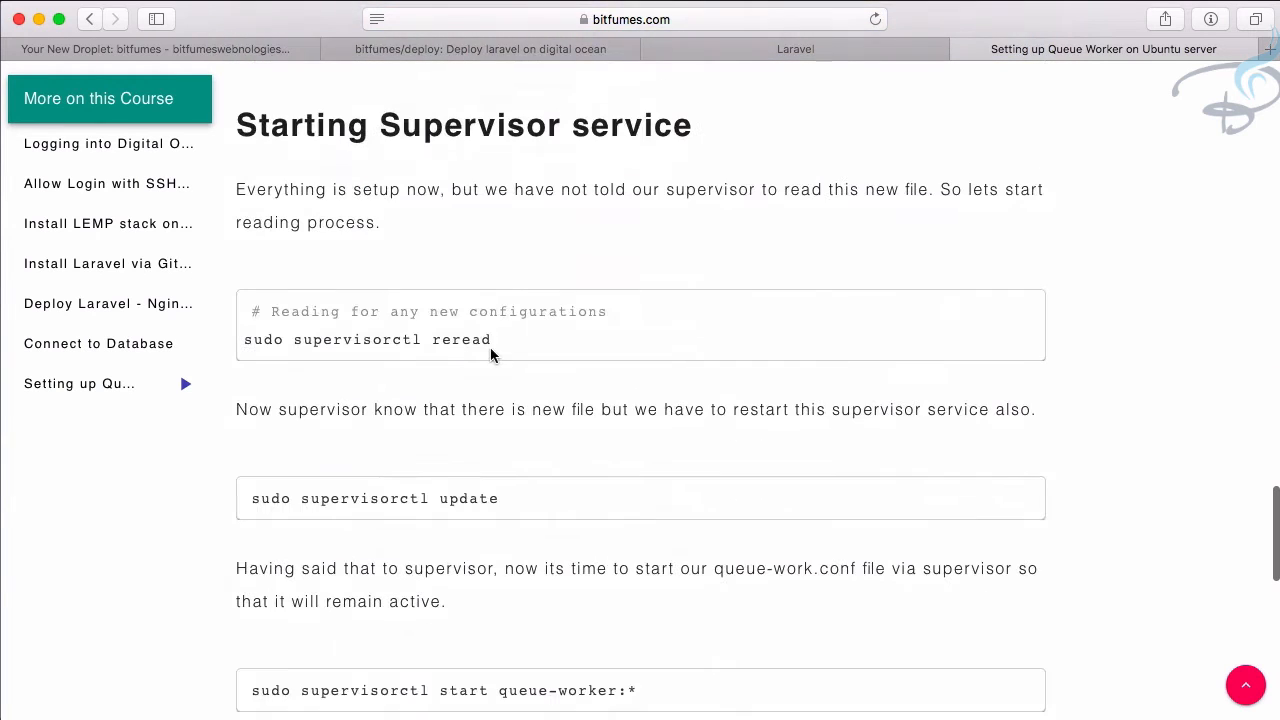
mouse_move(656, 572)
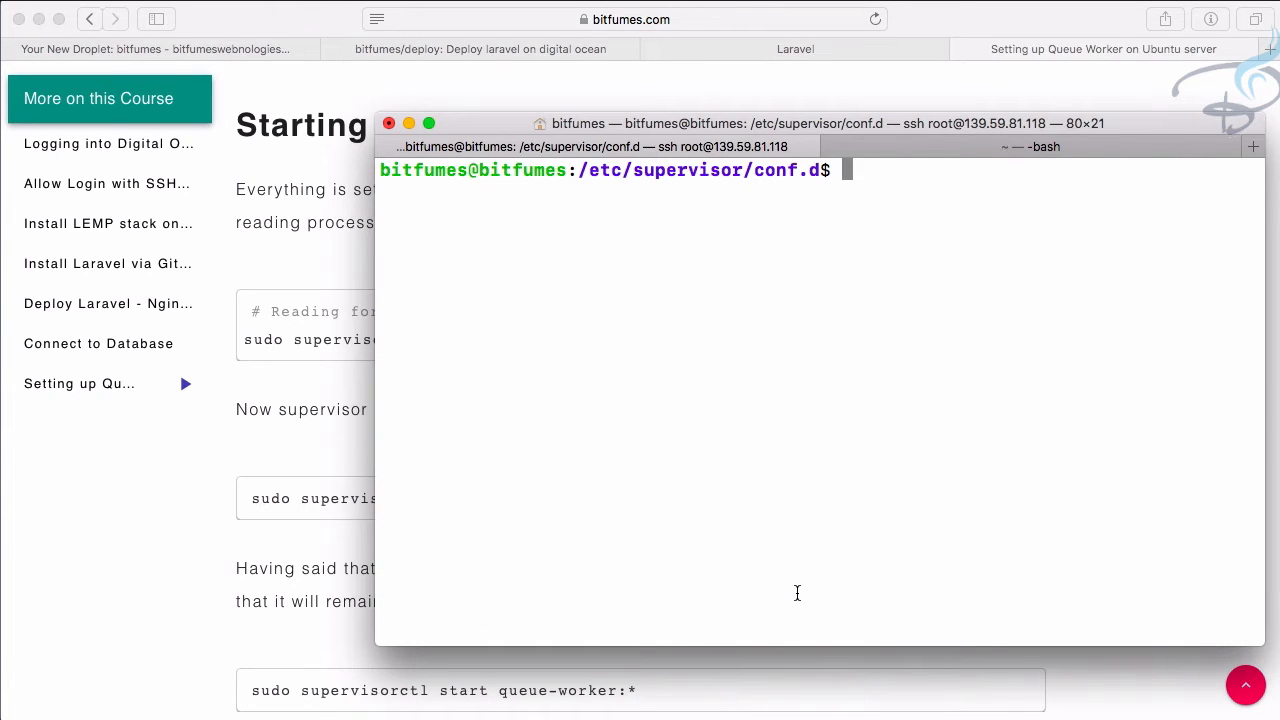
Step: Run sudo supervisorctl reread so queue-worker is reported as available
type("c")
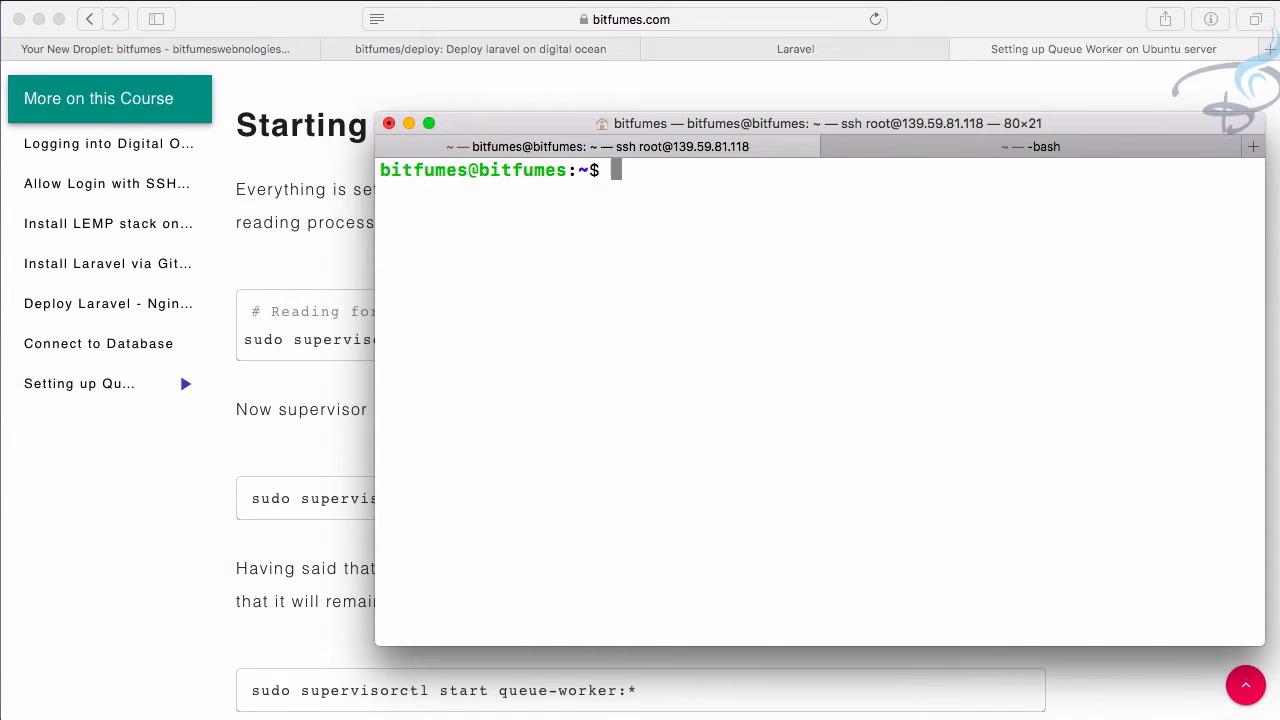
type("sudo superviso")
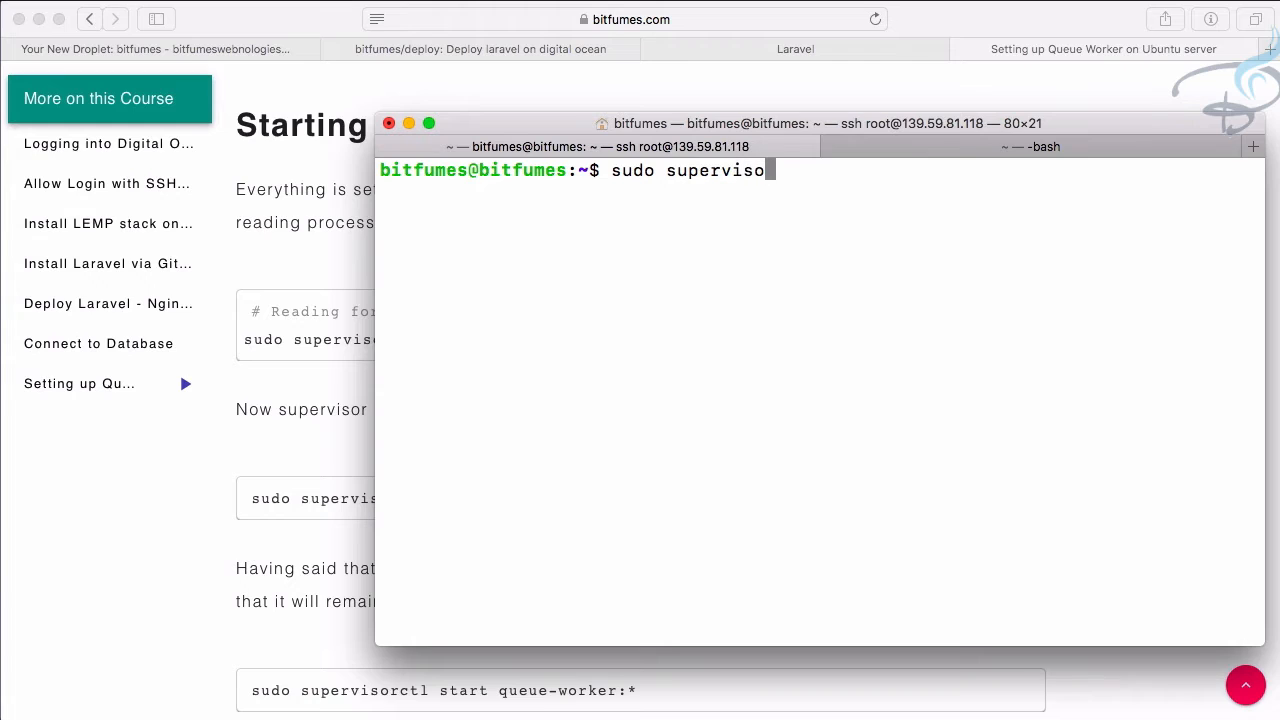
type("r")
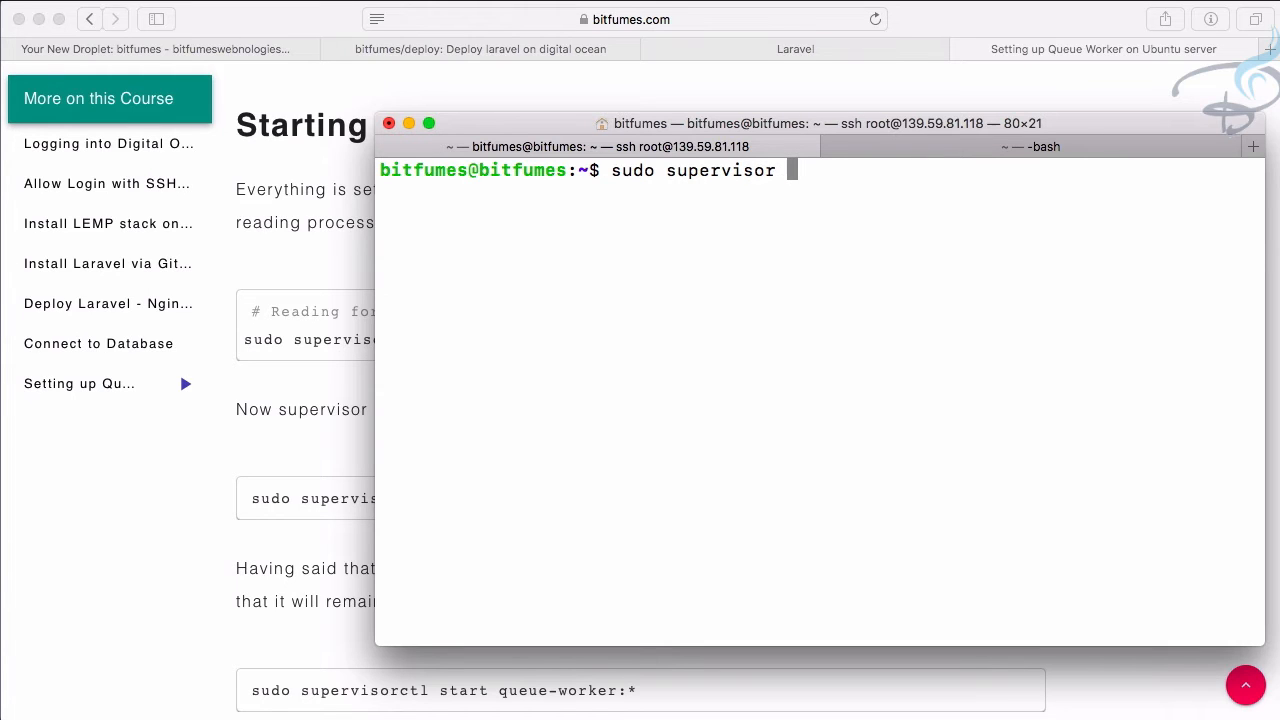
type("ctl")
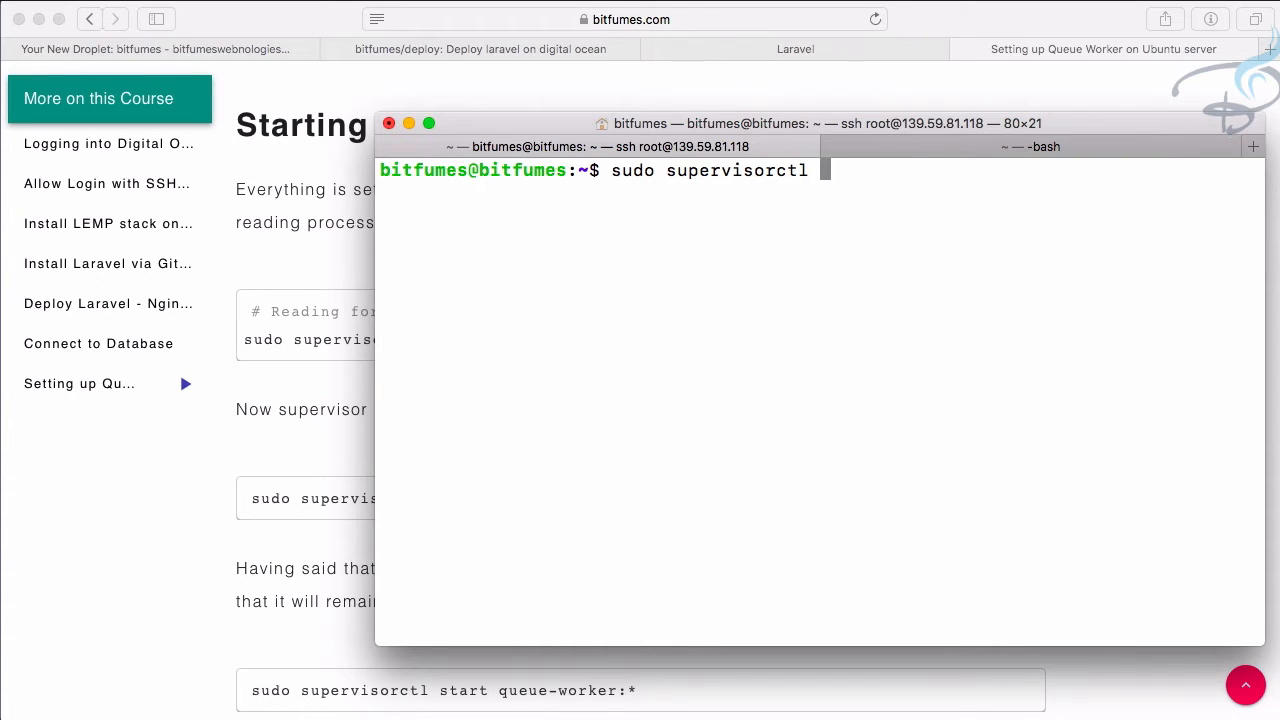
type("reread")
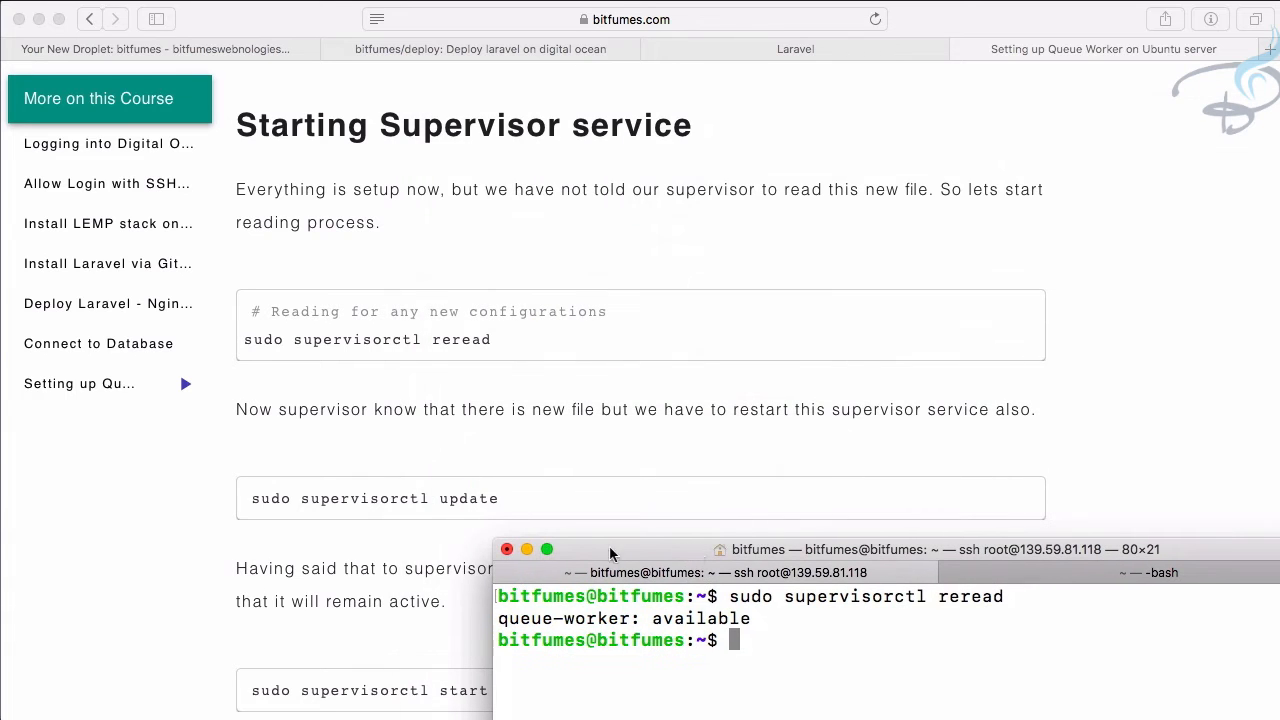
mouse_move(648, 558)
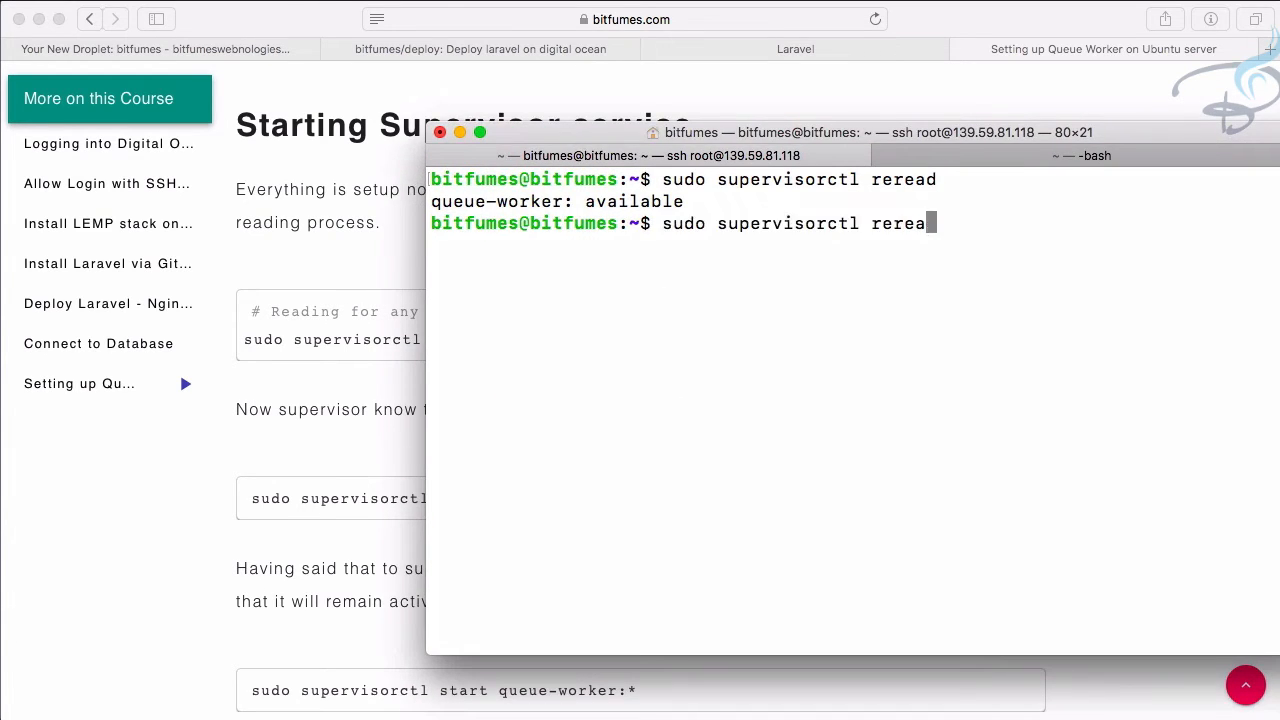
Step: Run sudo supervisorctl update and highlight 'queue-worker: added process group'
type("update")
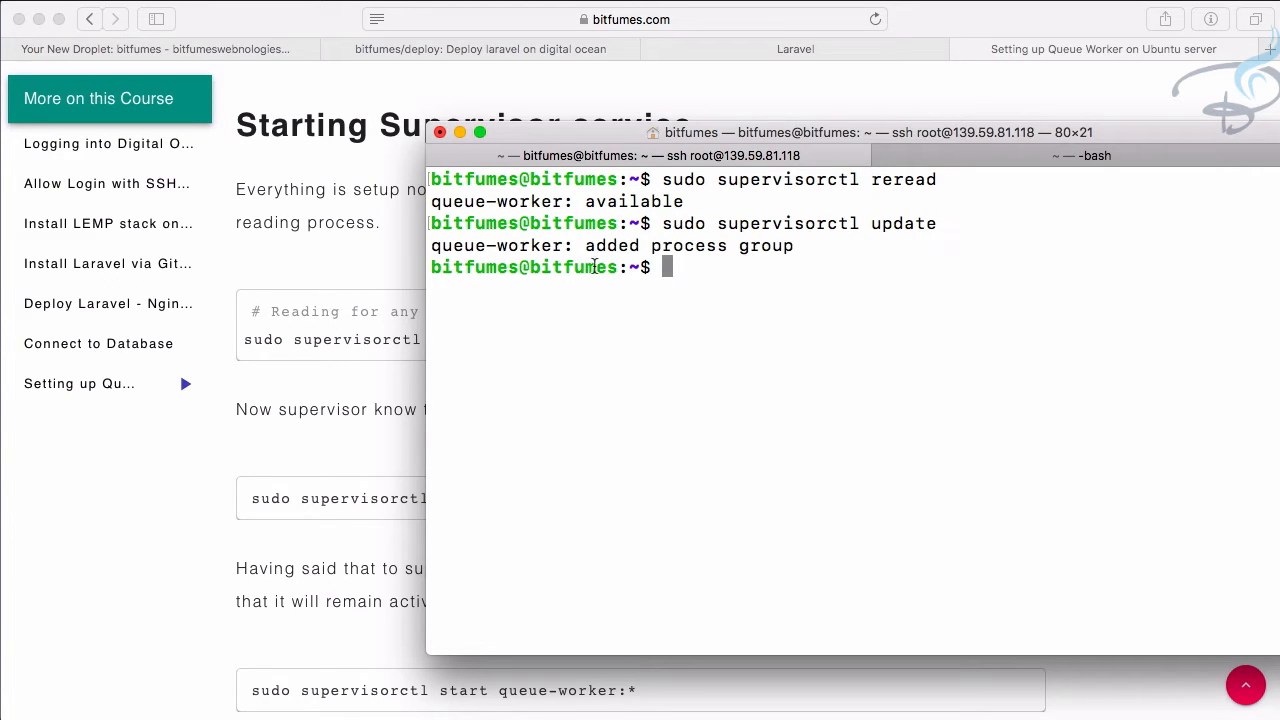
left_click_drag(588, 246, 792, 246)
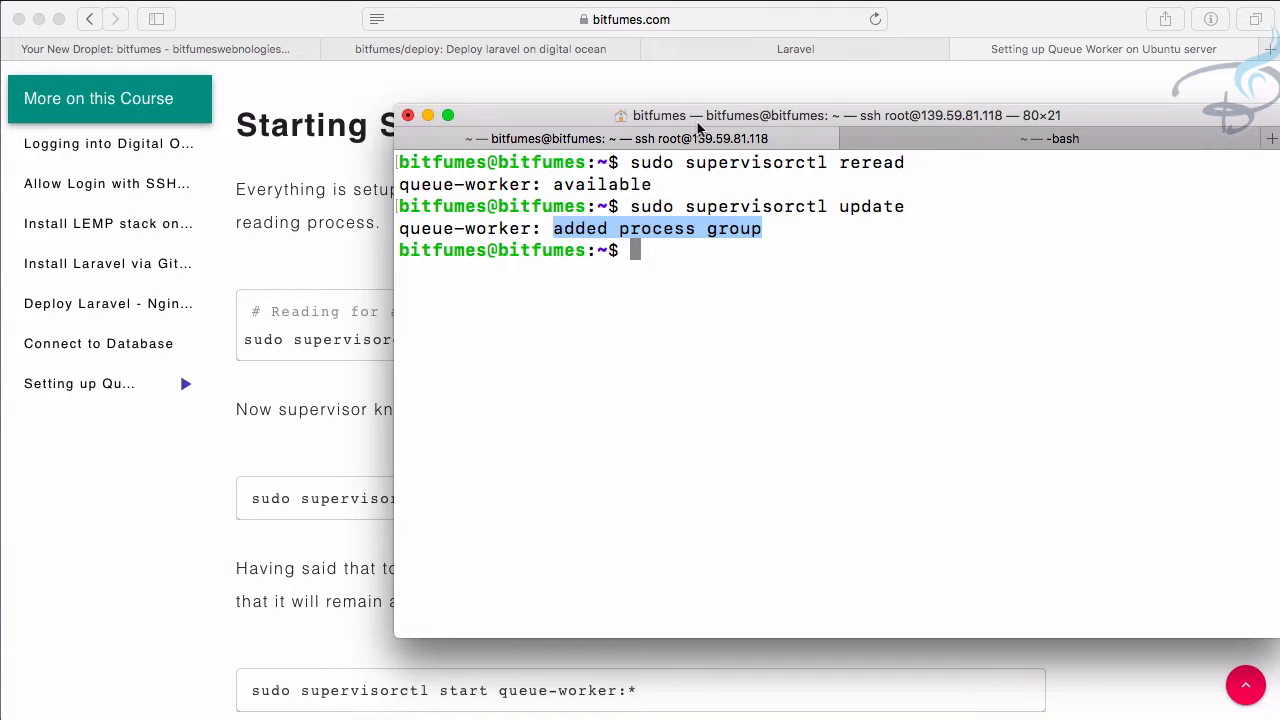
mouse_move(526, 58)
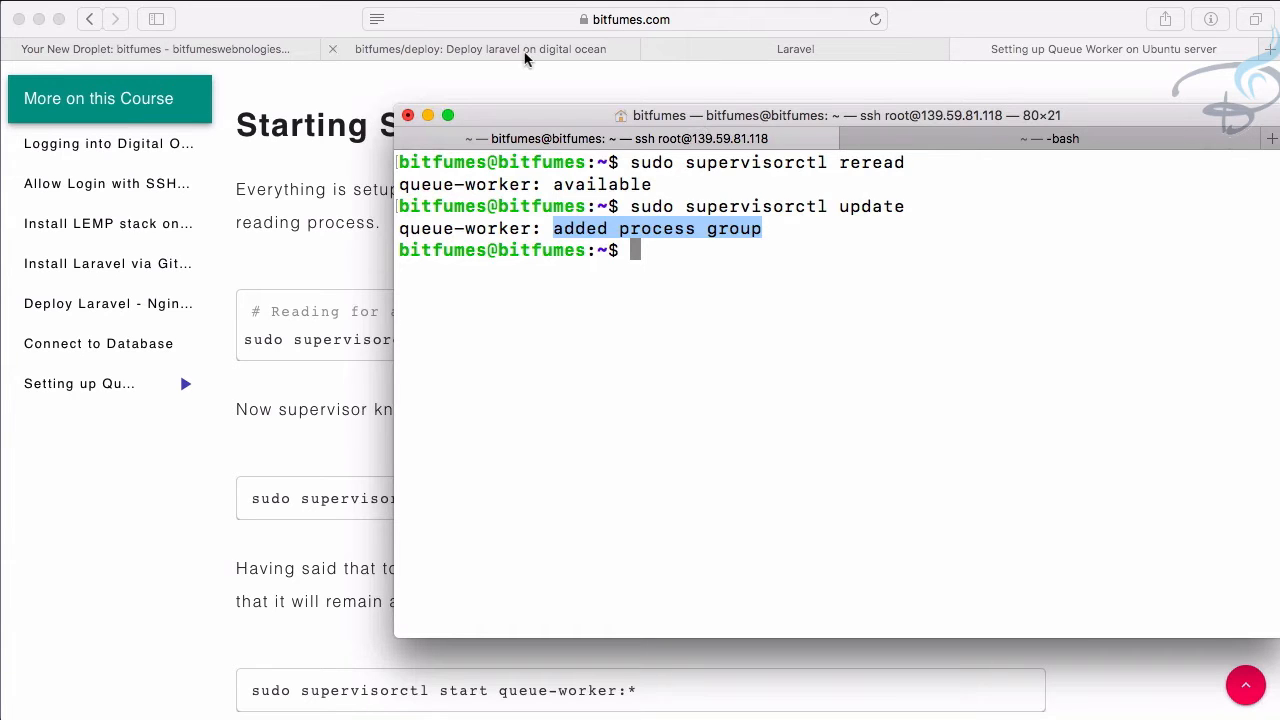
Step: Copy the deploy repository's SSH clone URL from GitHub and start a terminal in the DO folder
left_click(490, 48)
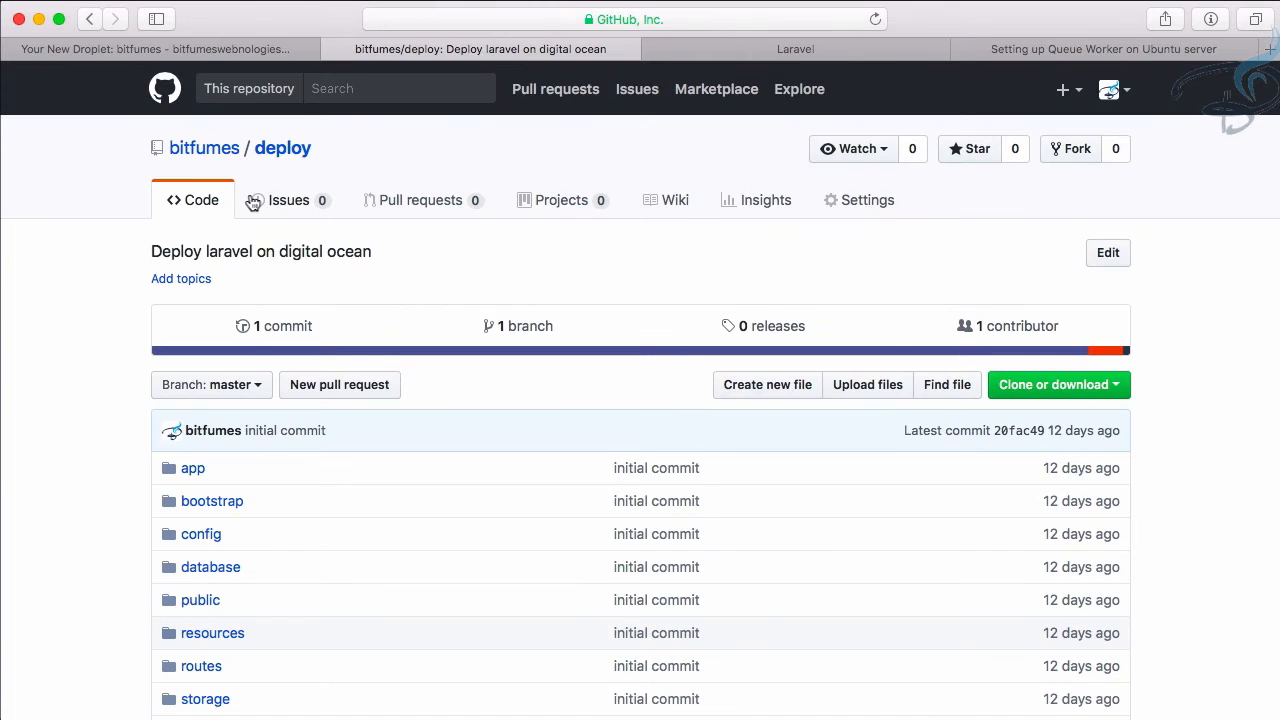
left_click(1058, 384)
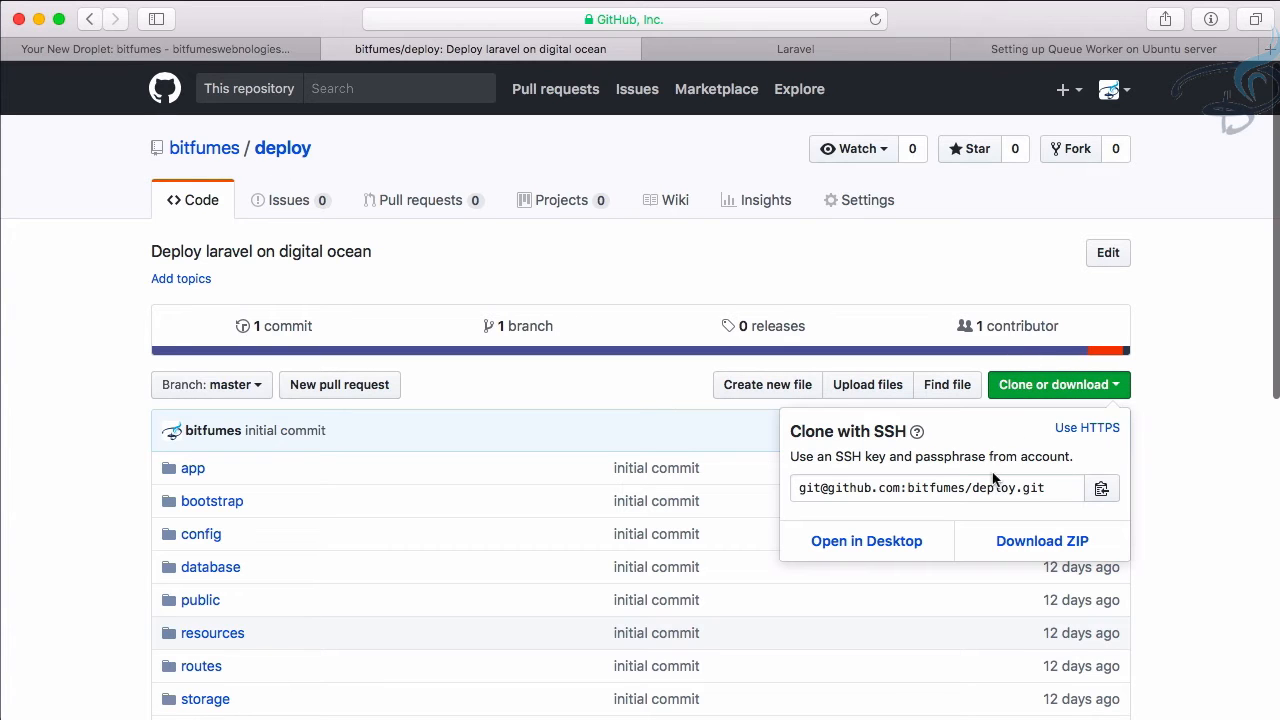
left_click(936, 488)
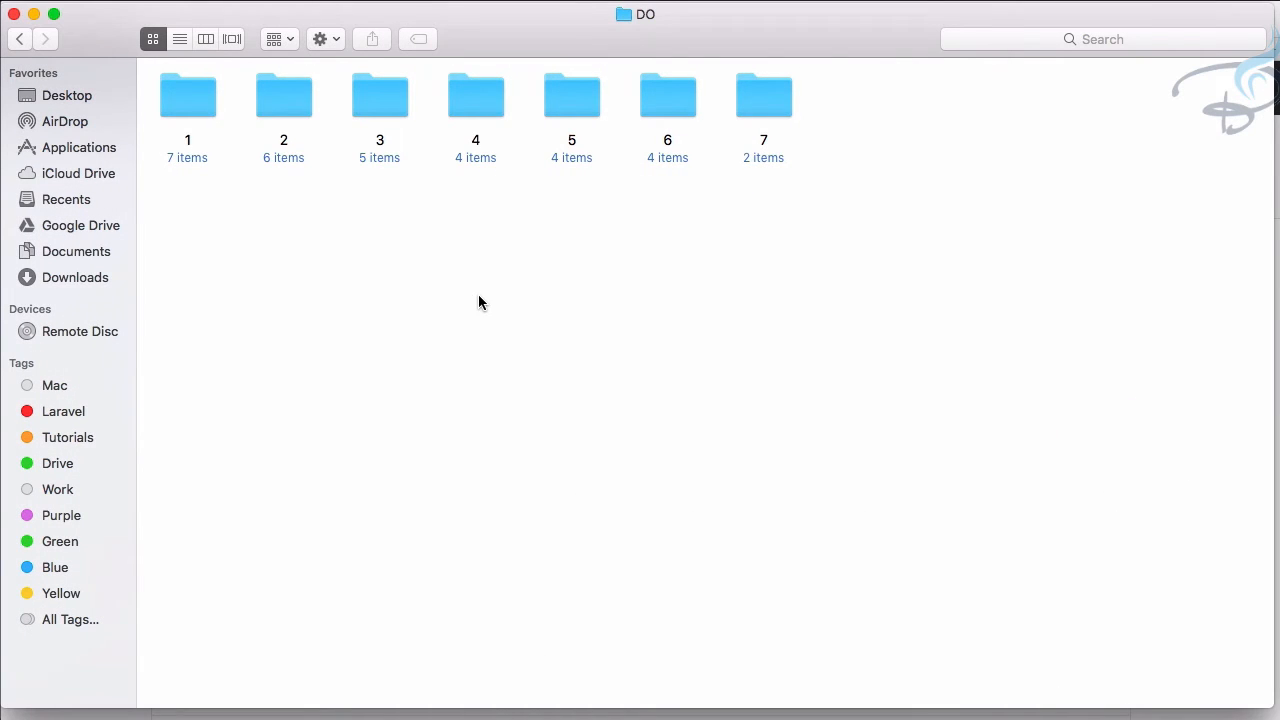
right_click(188, 96)
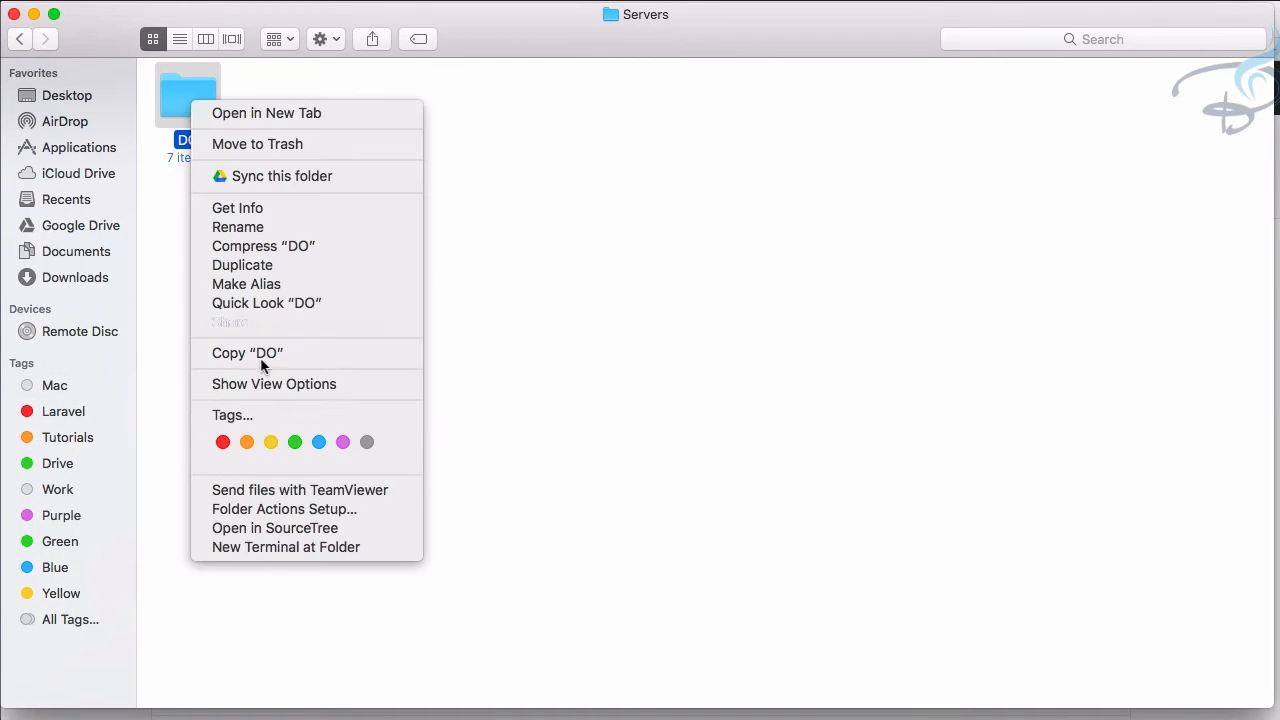
left_click(284, 548)
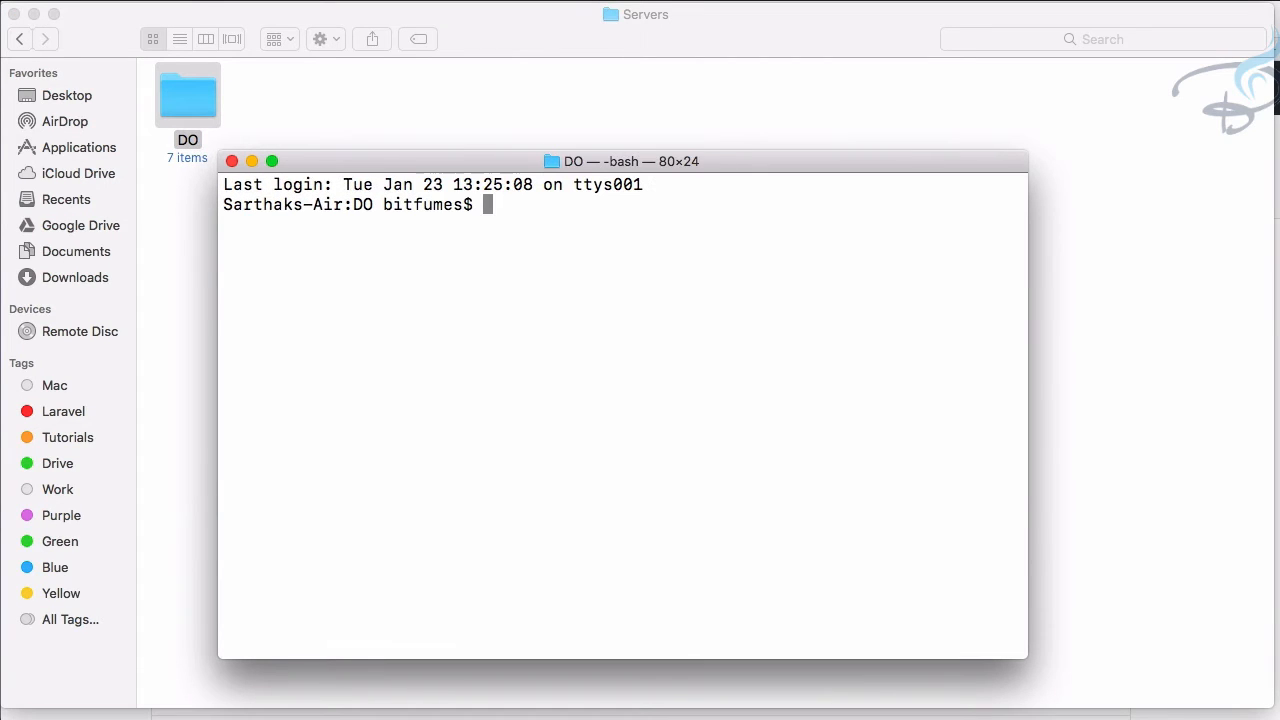
type("git clone")
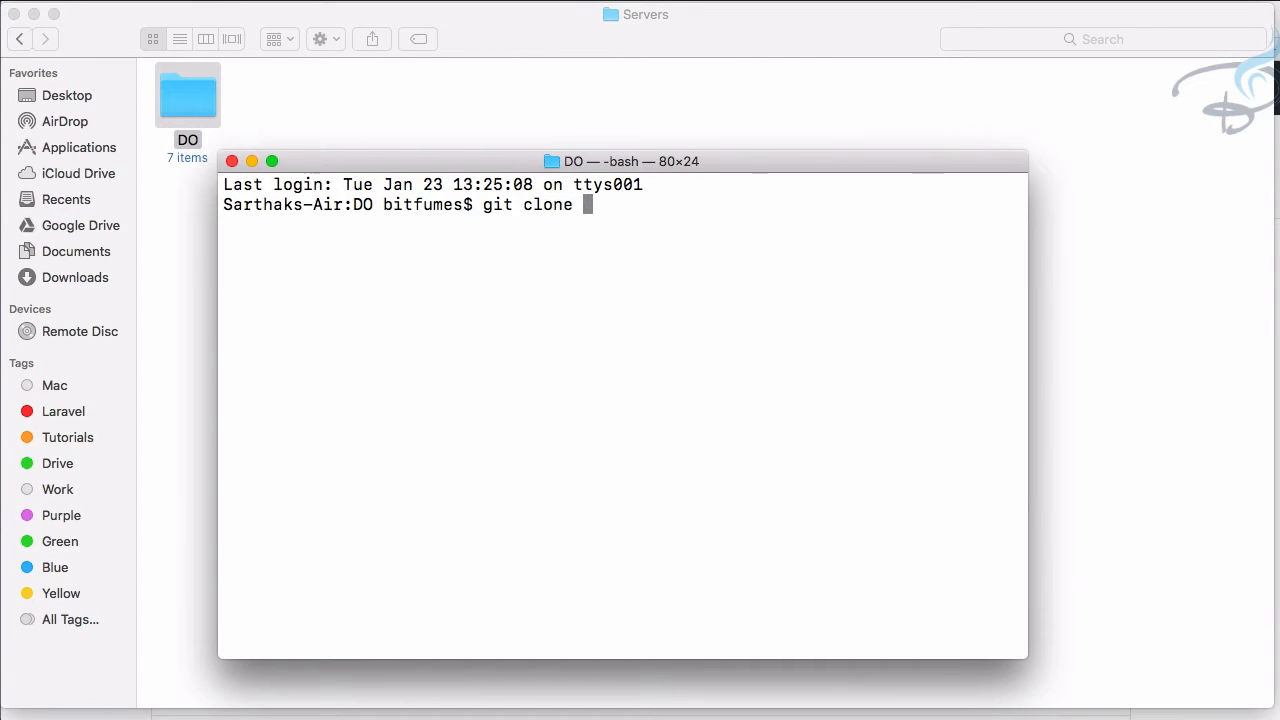
type("git@github.com:bitfumes/deploy.git deploy")
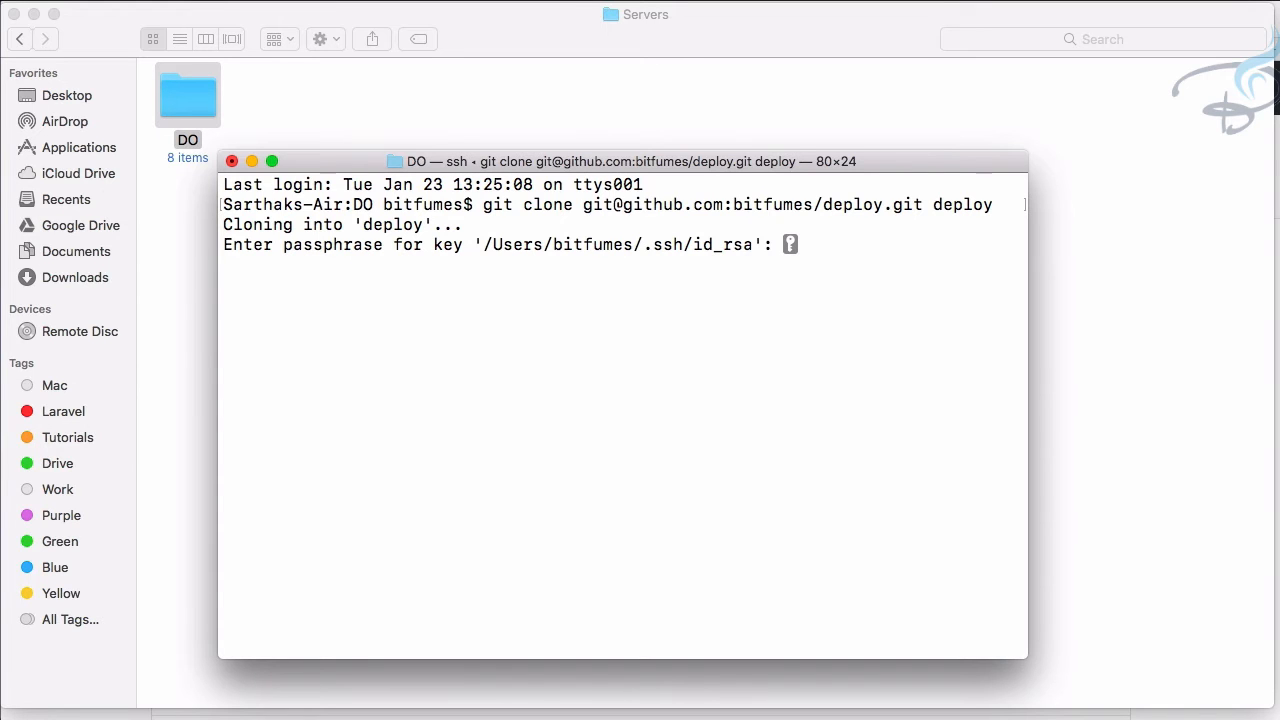
key("Return")
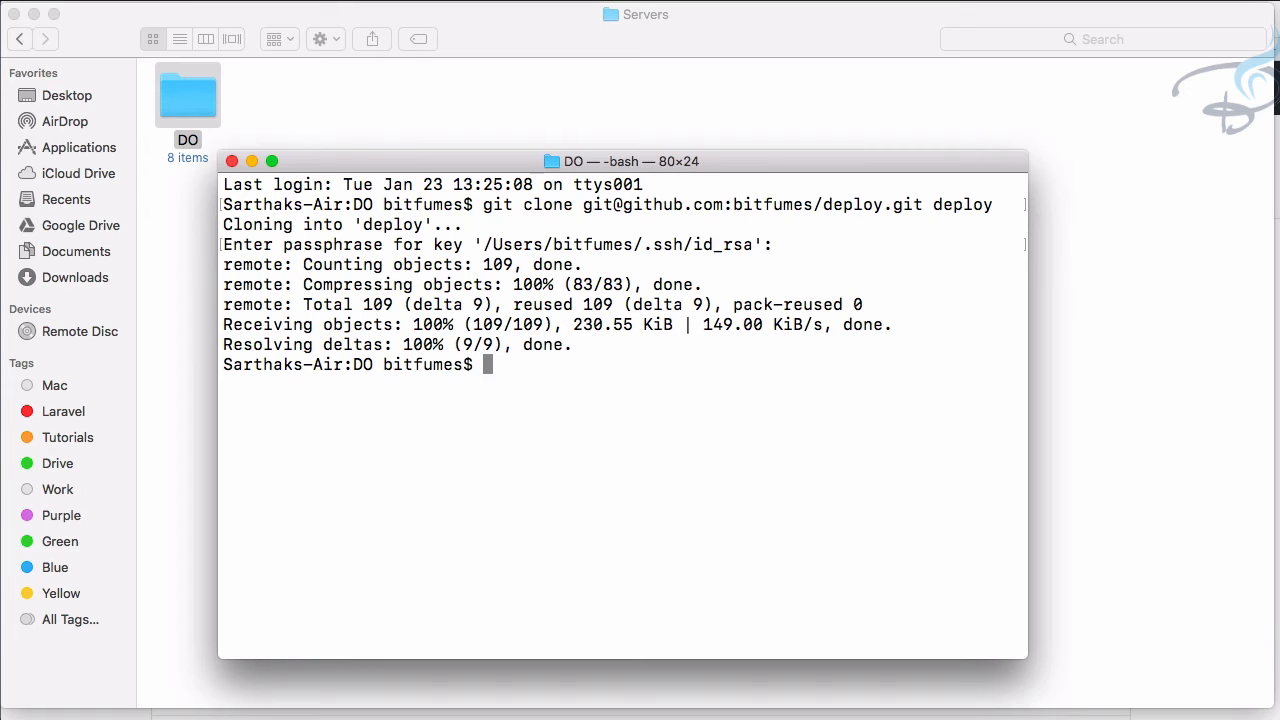
type("cd deploy")
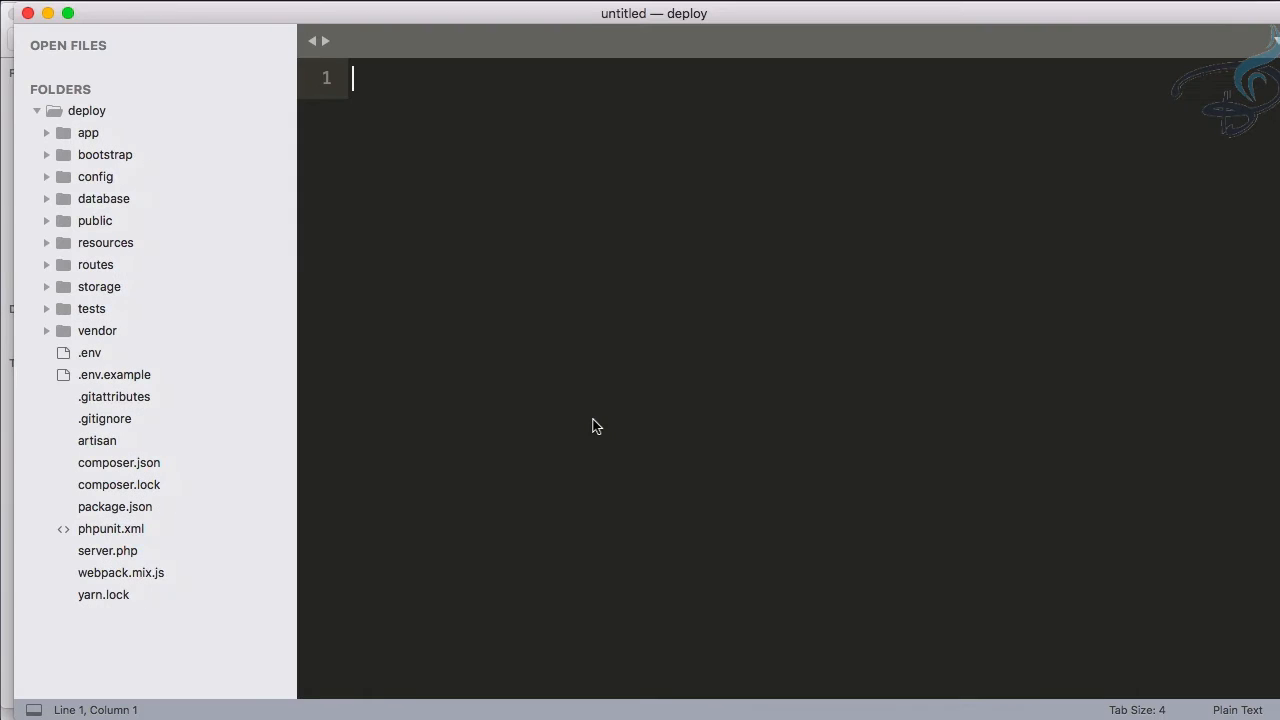
mouse_move(352, 248)
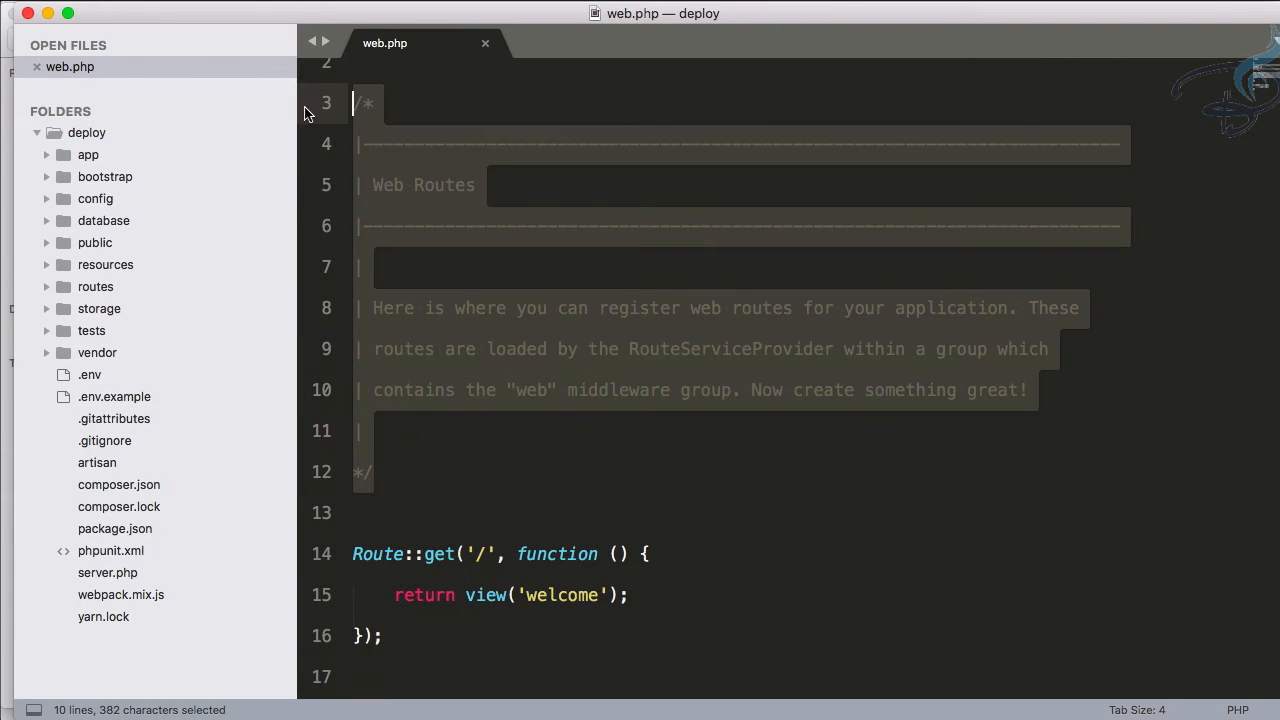
Step: Replace the comment block in web.php with a Route::get('check-queue') closure
key("Delete")
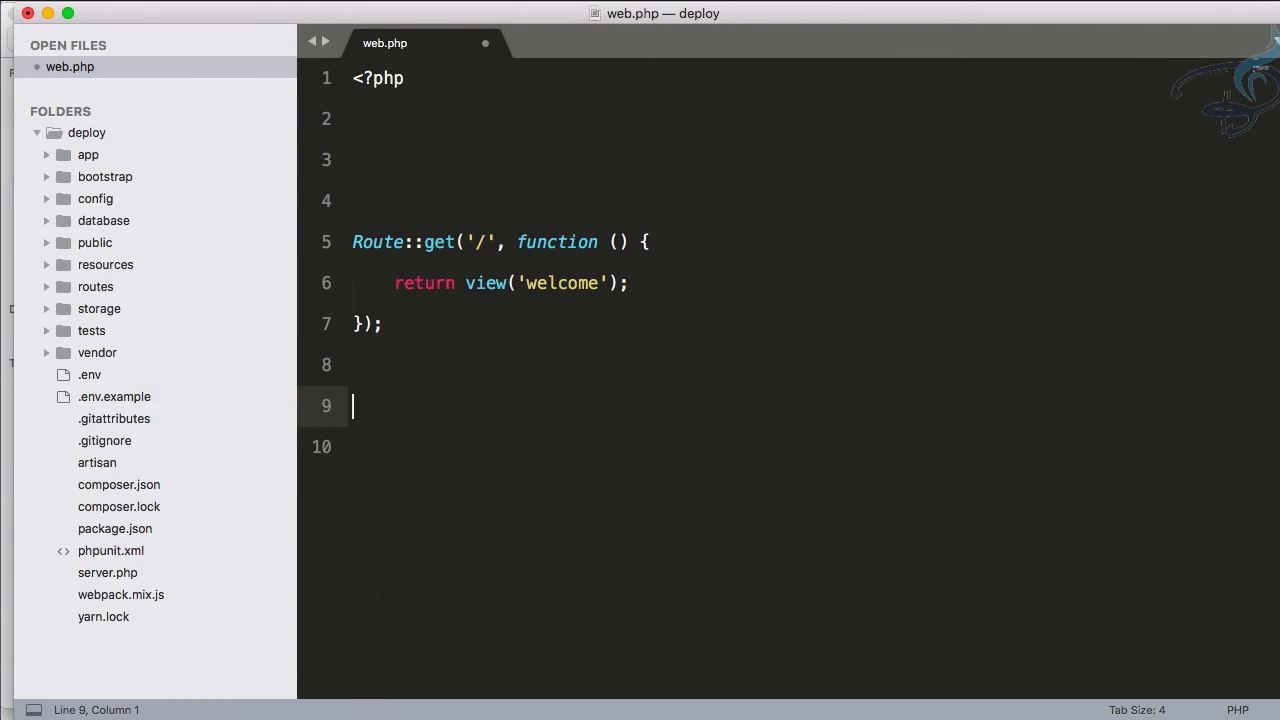
type("Route::g")
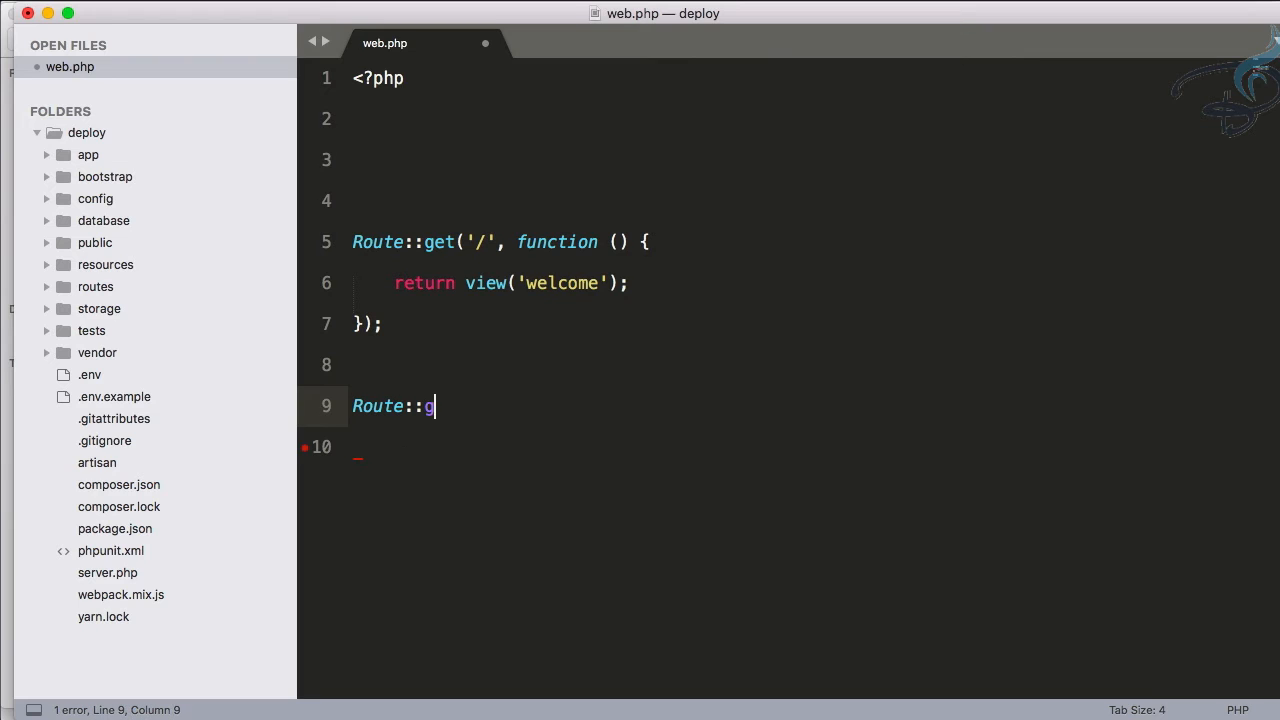
type("et('check'")
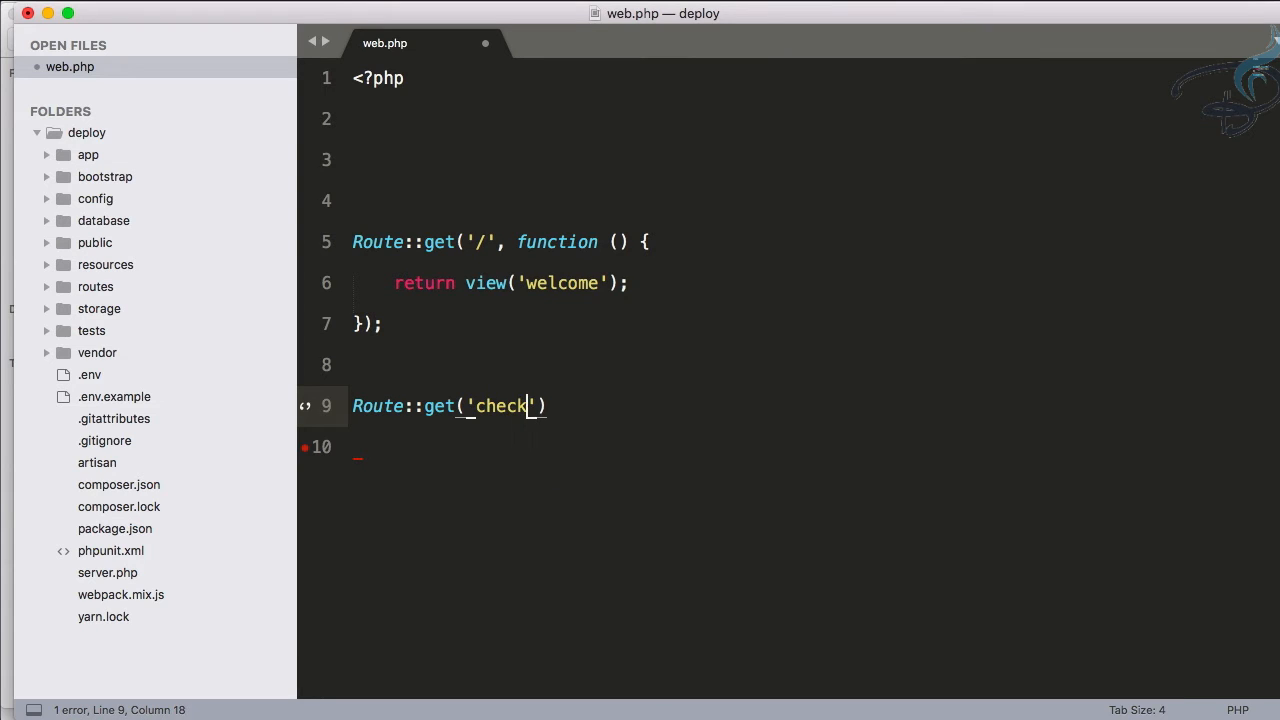
type("-queue")
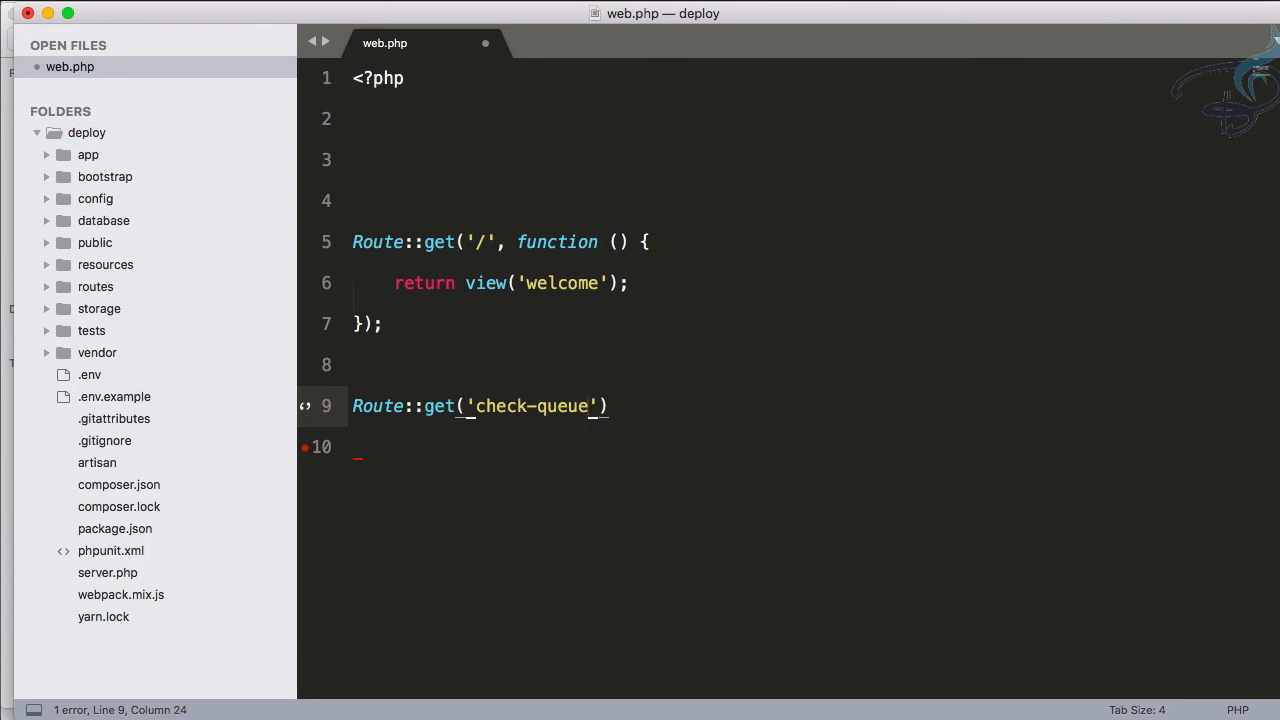
type(",fucn")
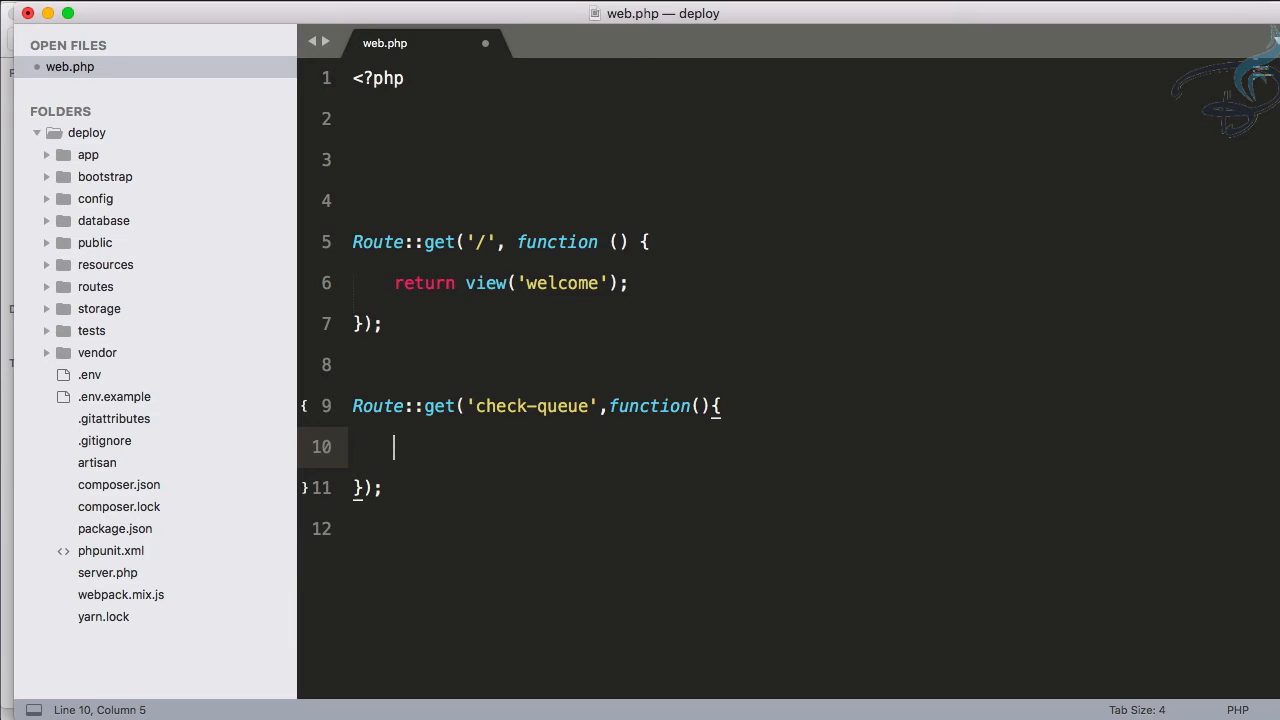
type("Mail")
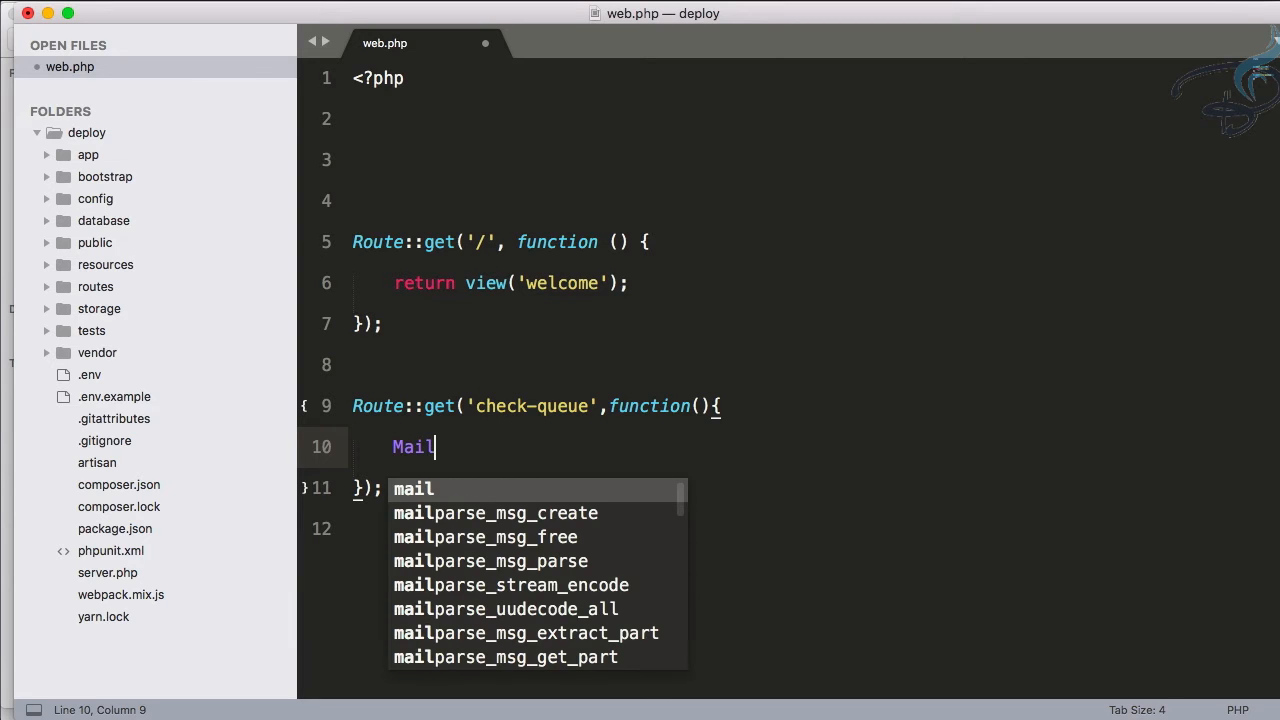
type("::to")
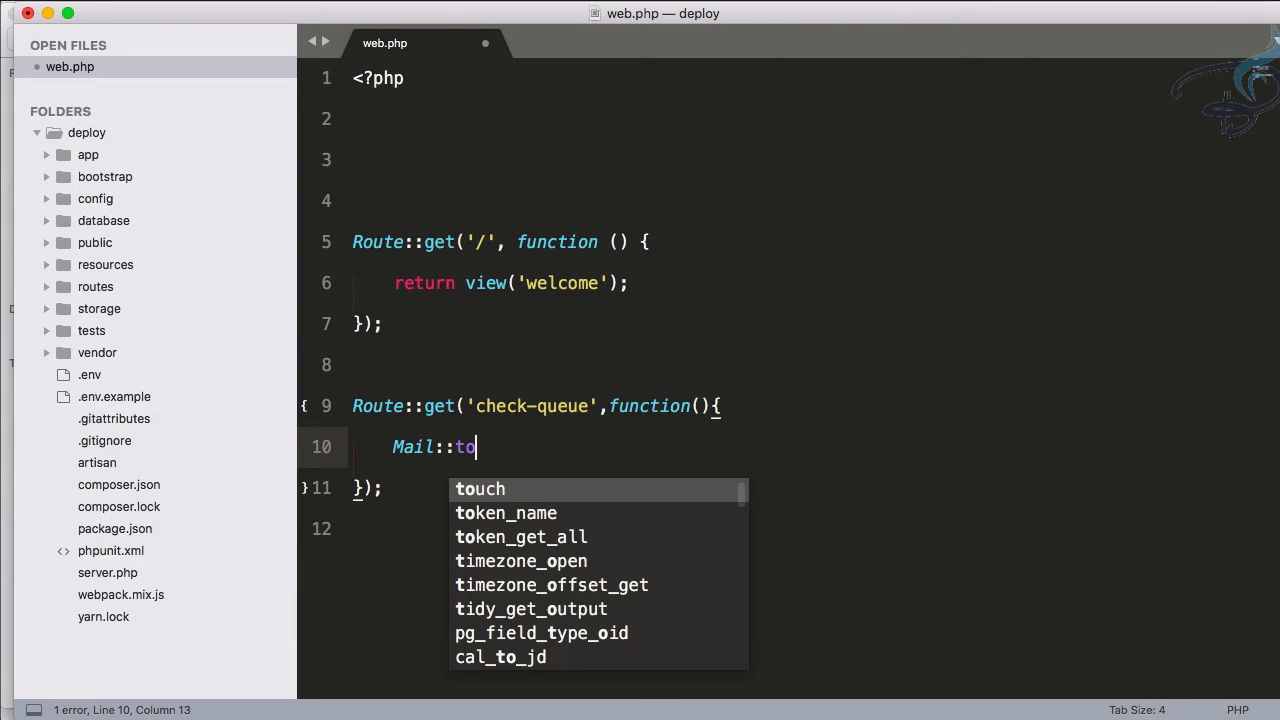
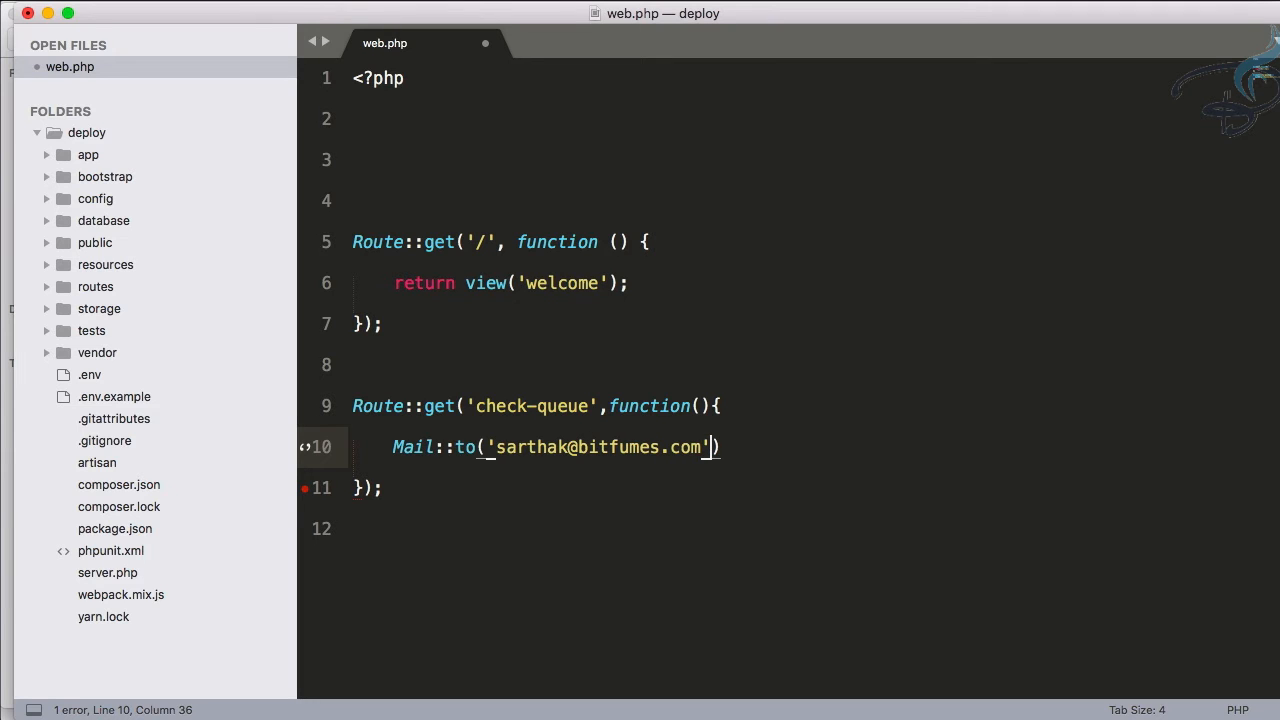
type("->send(new")
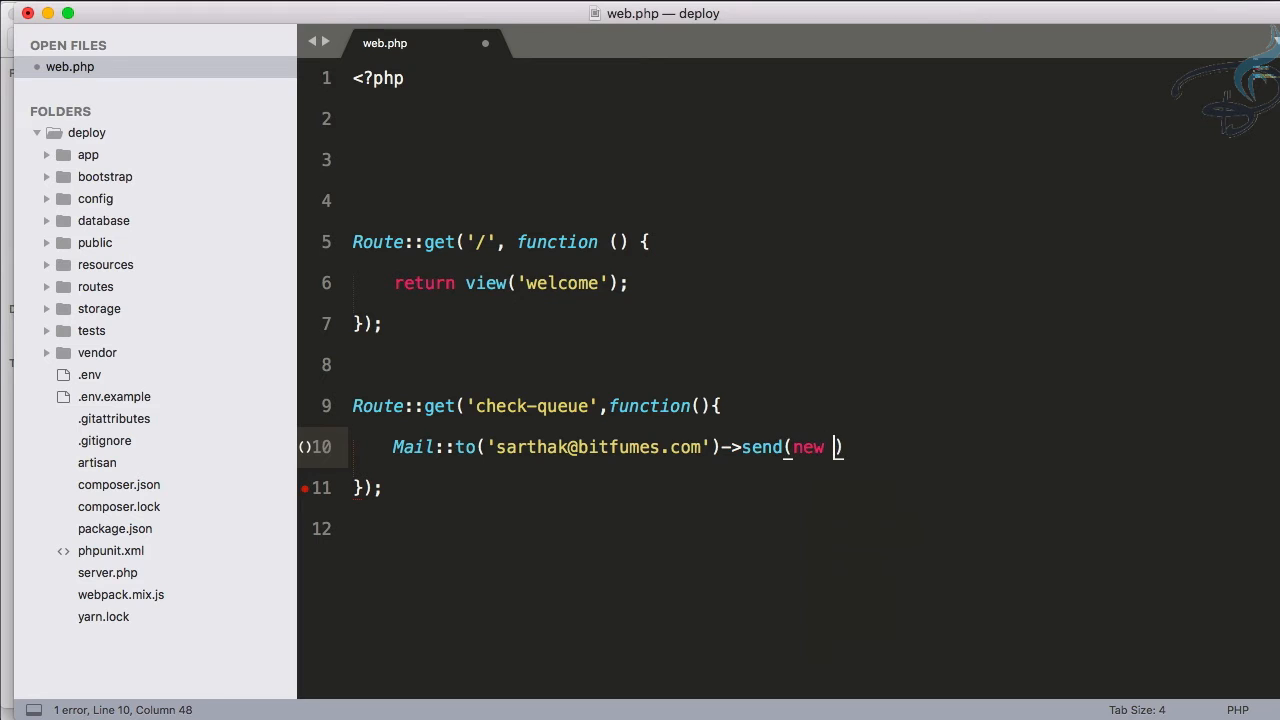
type("TestMail")
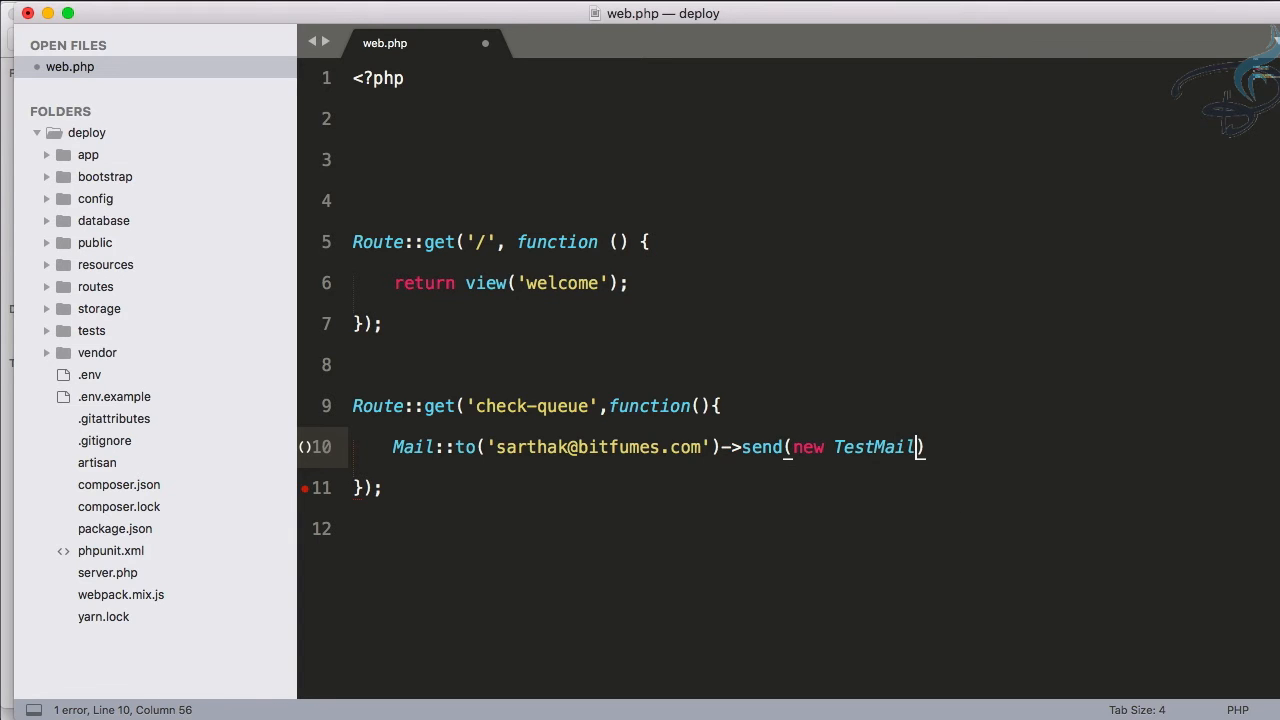
type("());")
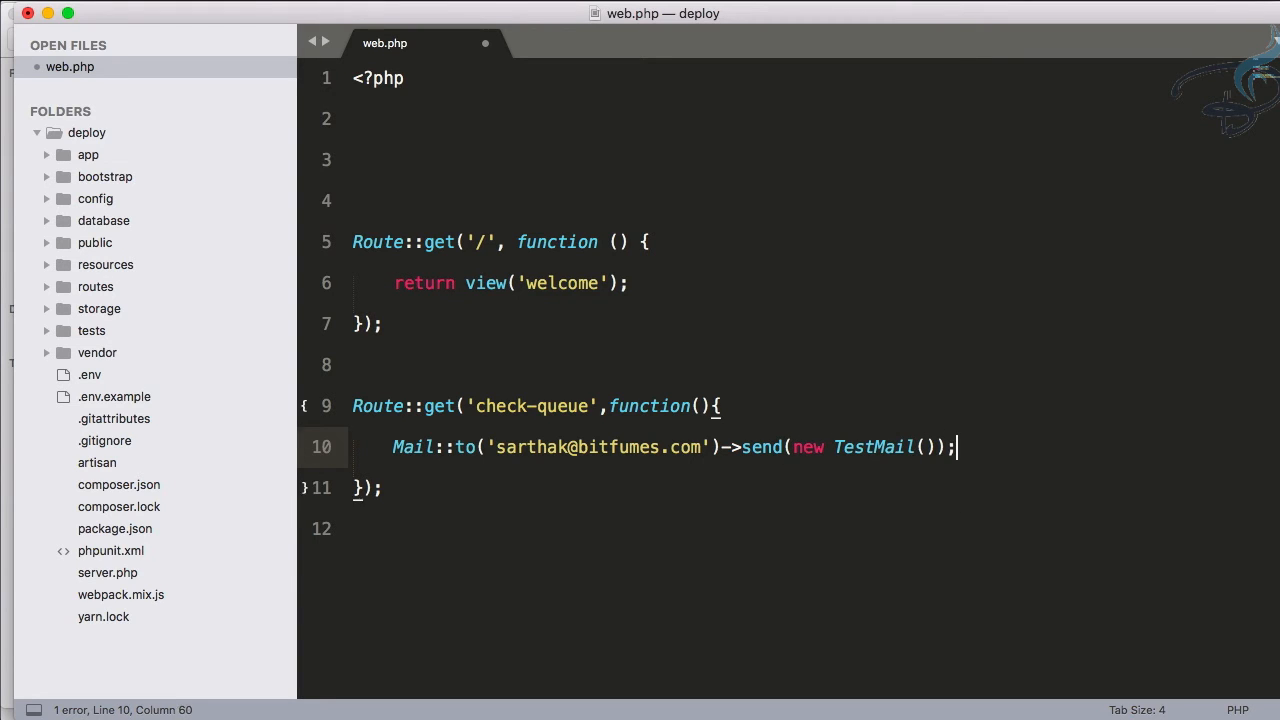
type("ret")
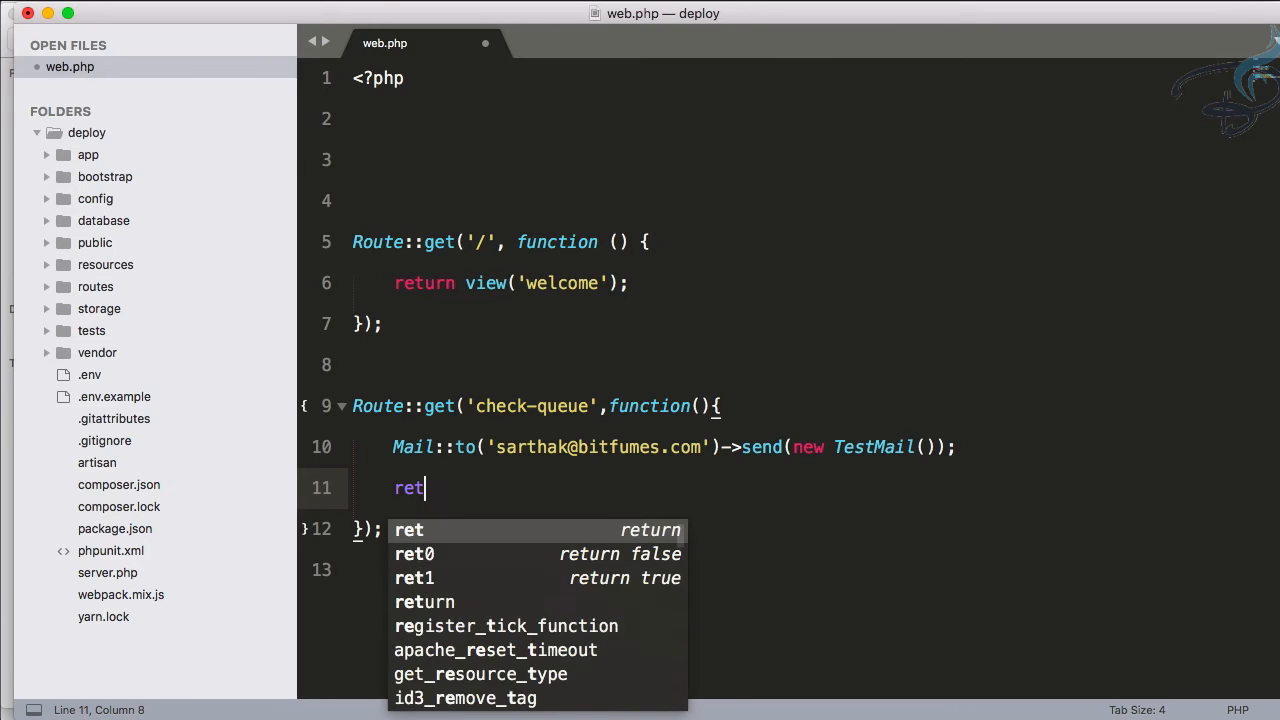
type("urn 'Working';")
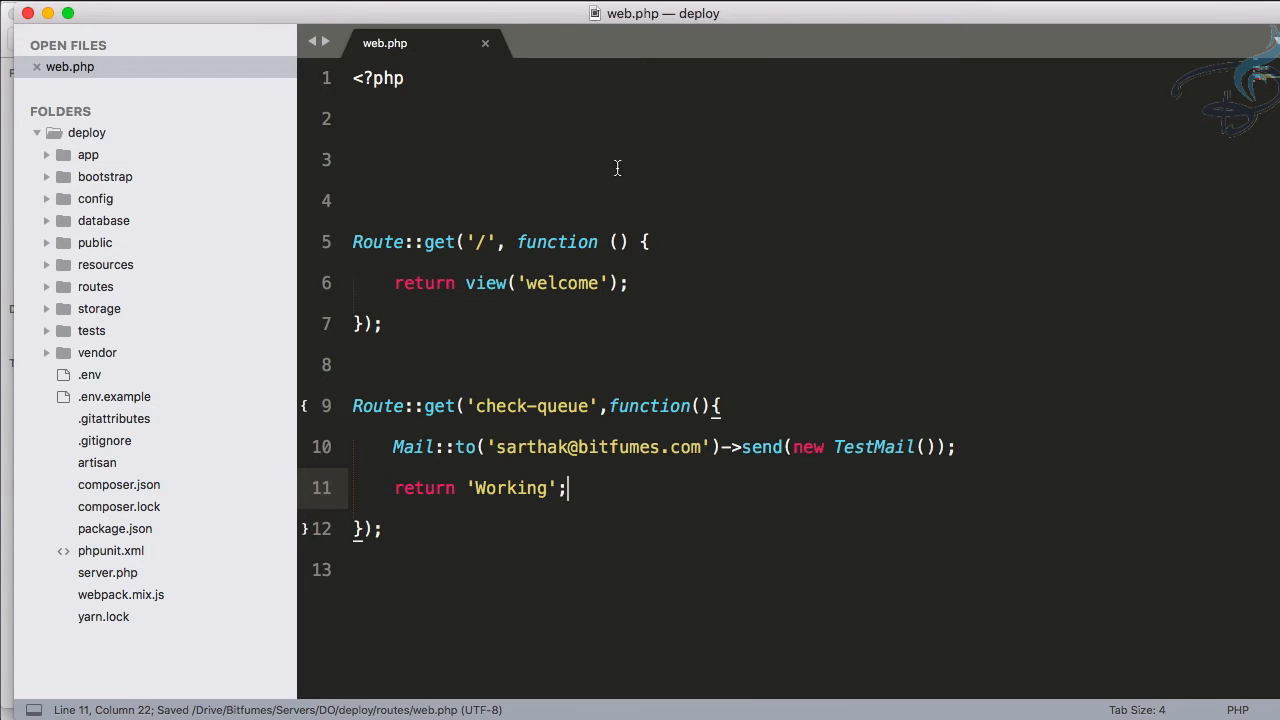
double_click(874, 448)
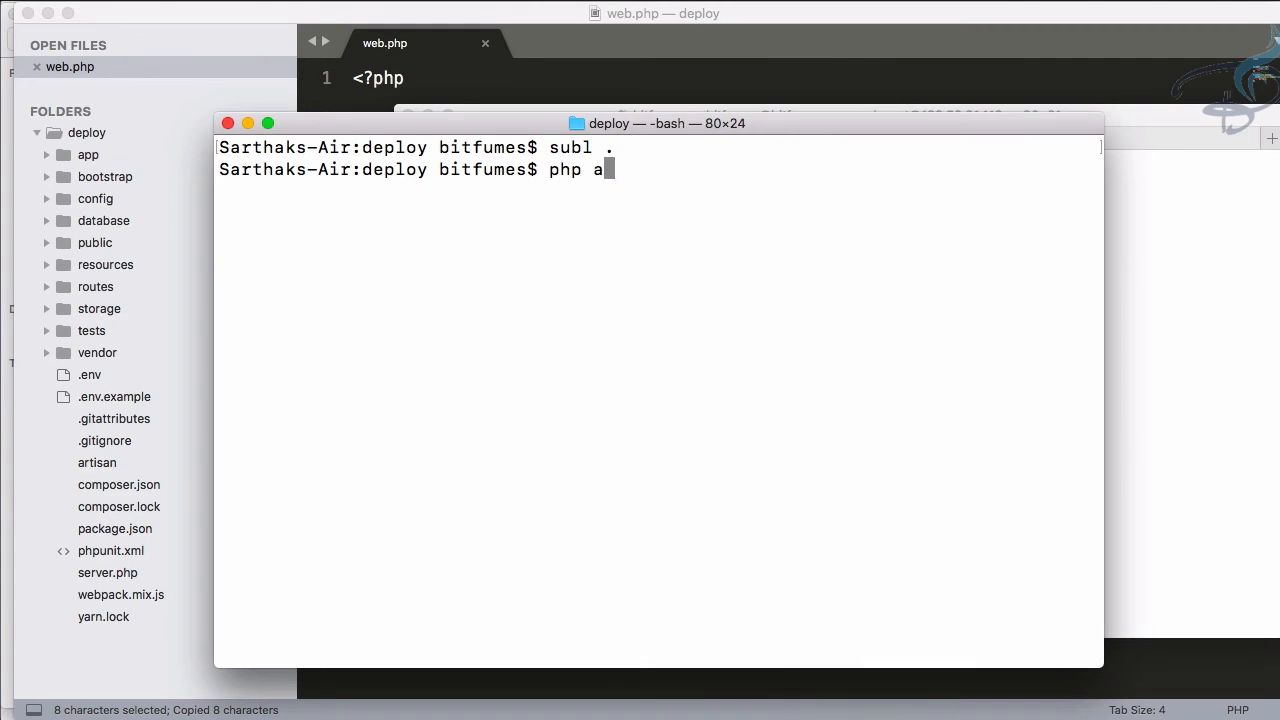
Step: Generate the TestMail mailable with php artisan make:mail TestMail
type("rtisan make")
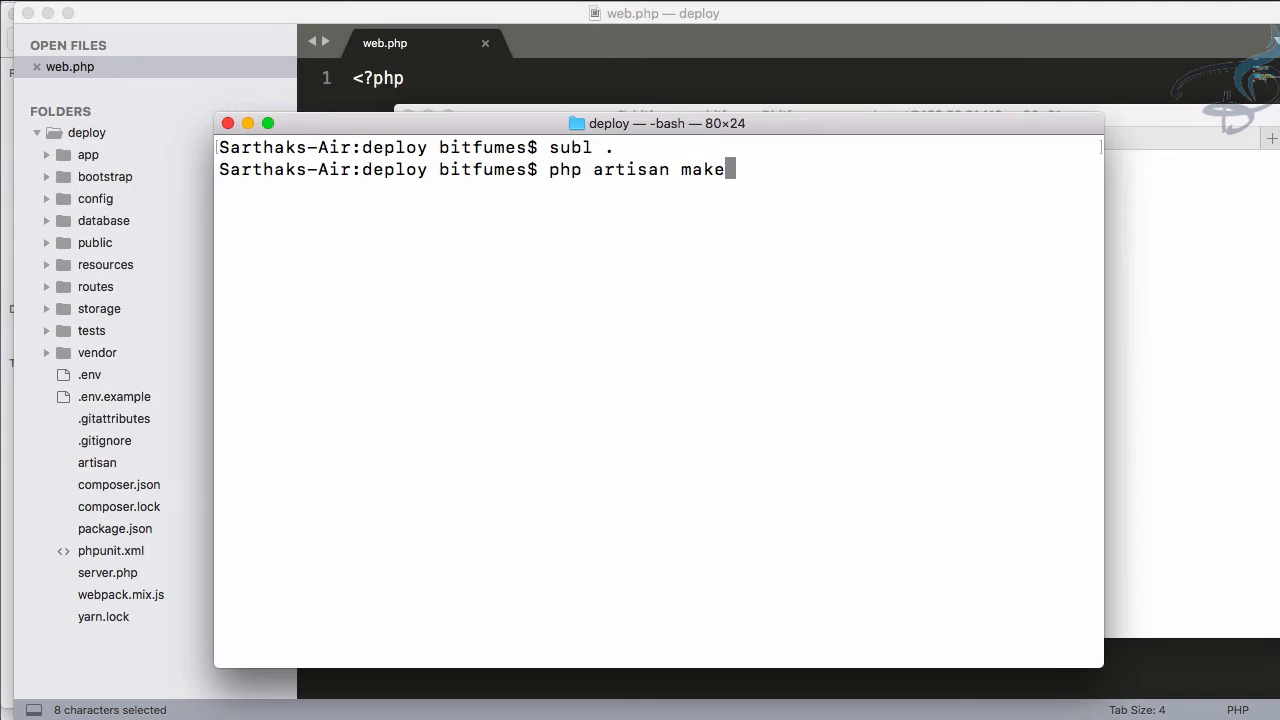
type(":mail TestMail")
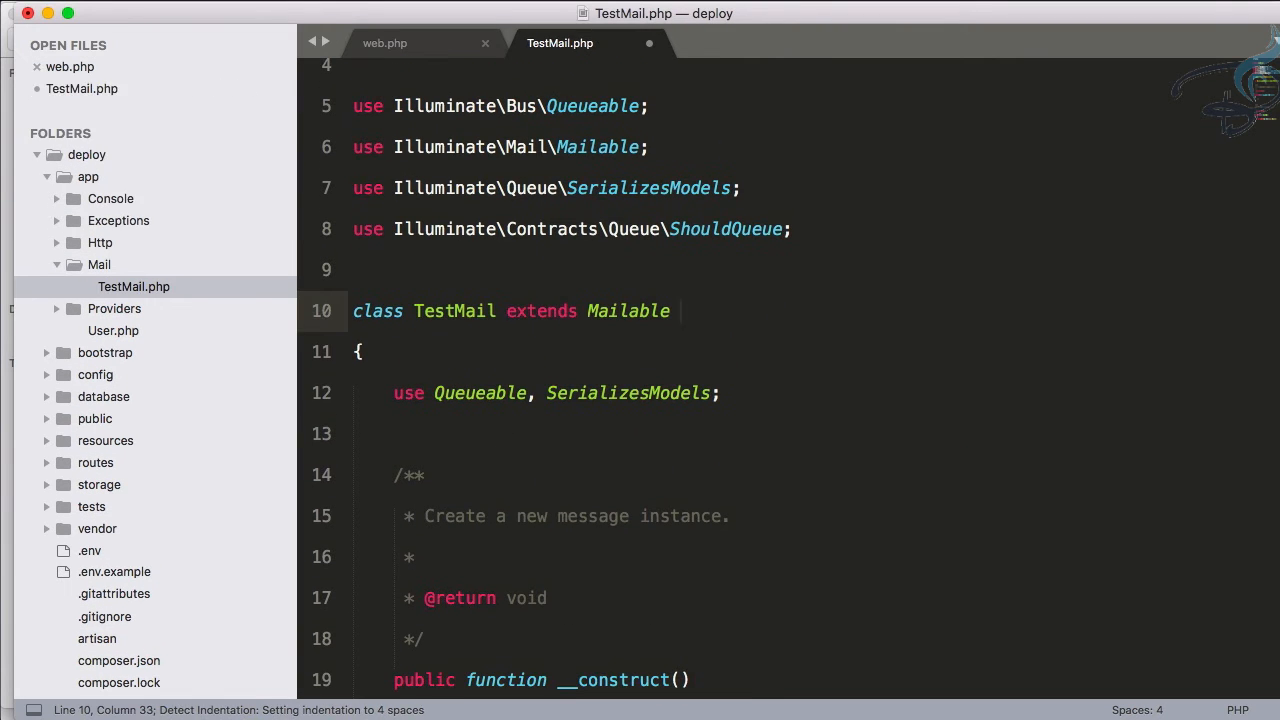
Step: In TestMail.php replace the 'view.name' placeholder with the welcome view and return to web.php
type("implem")
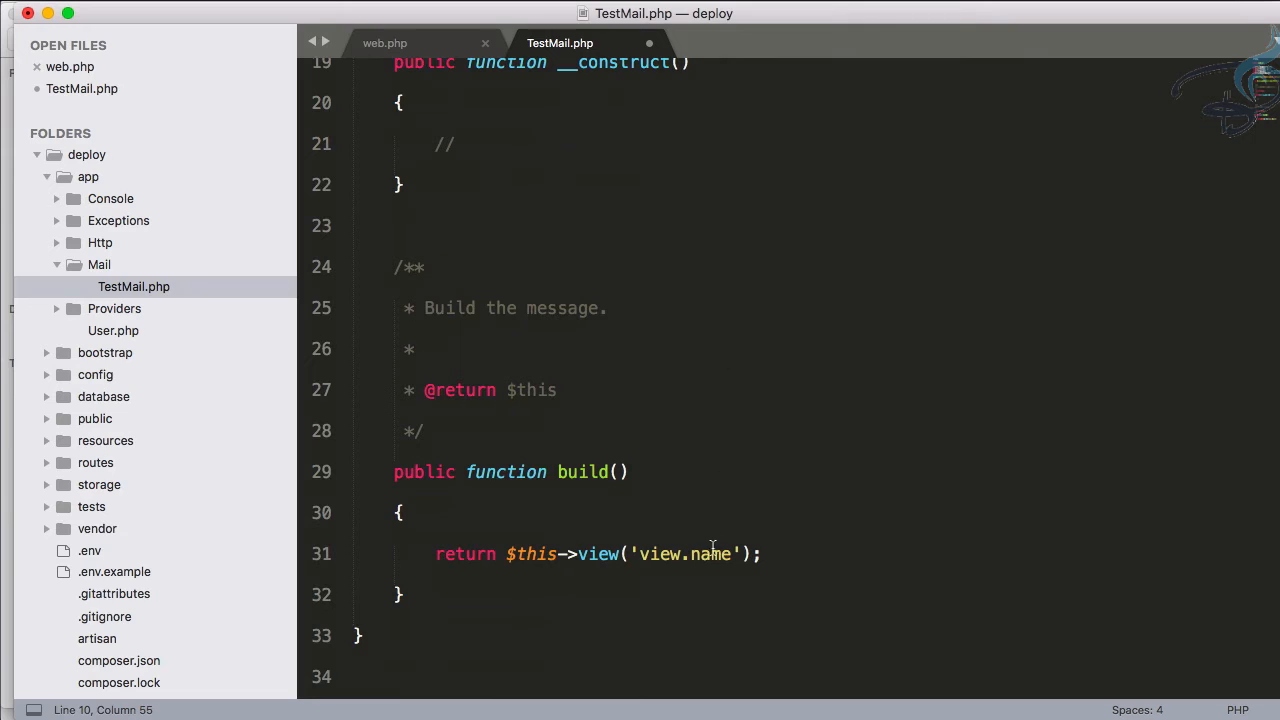
double_click(684, 554)
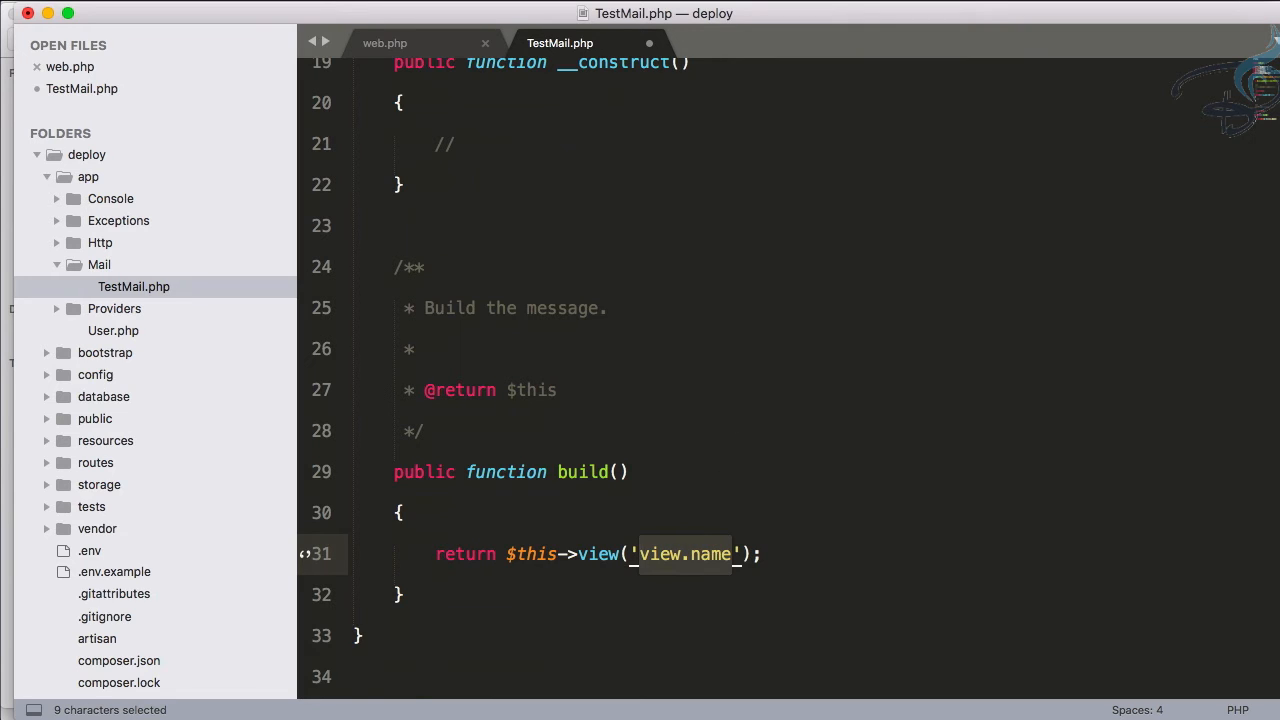
type("welcome")
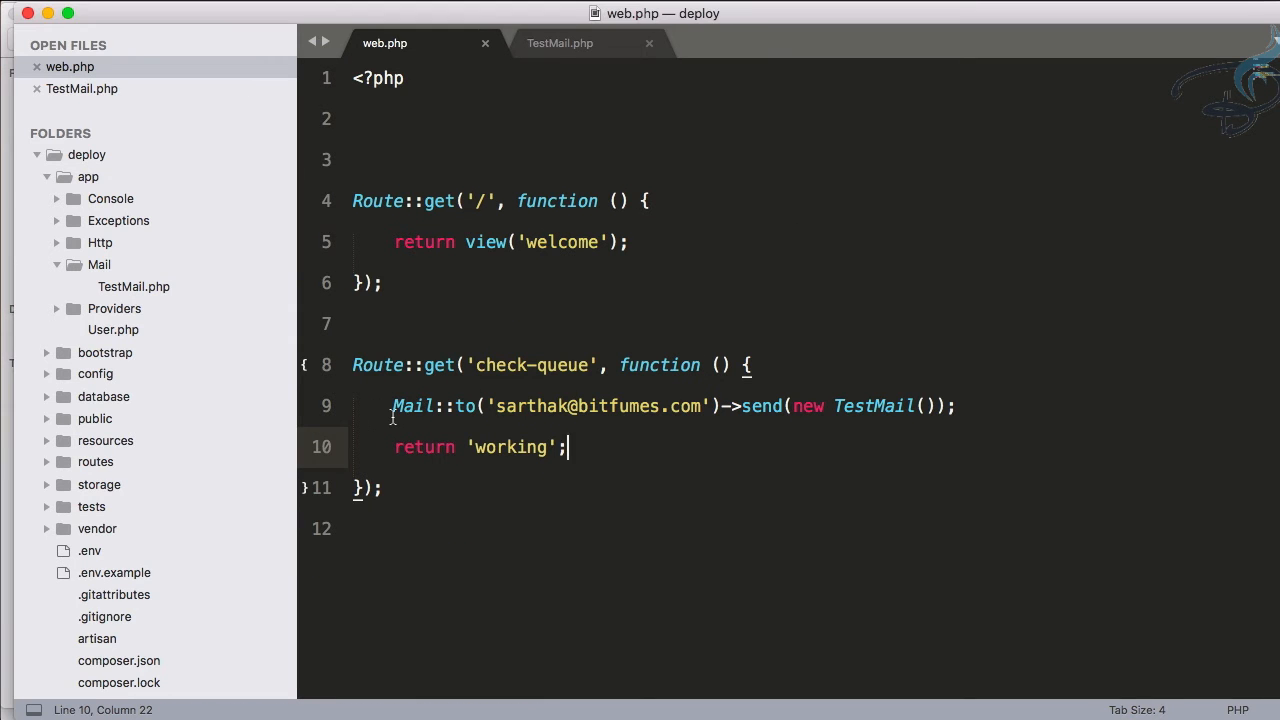
left_click(414, 404)
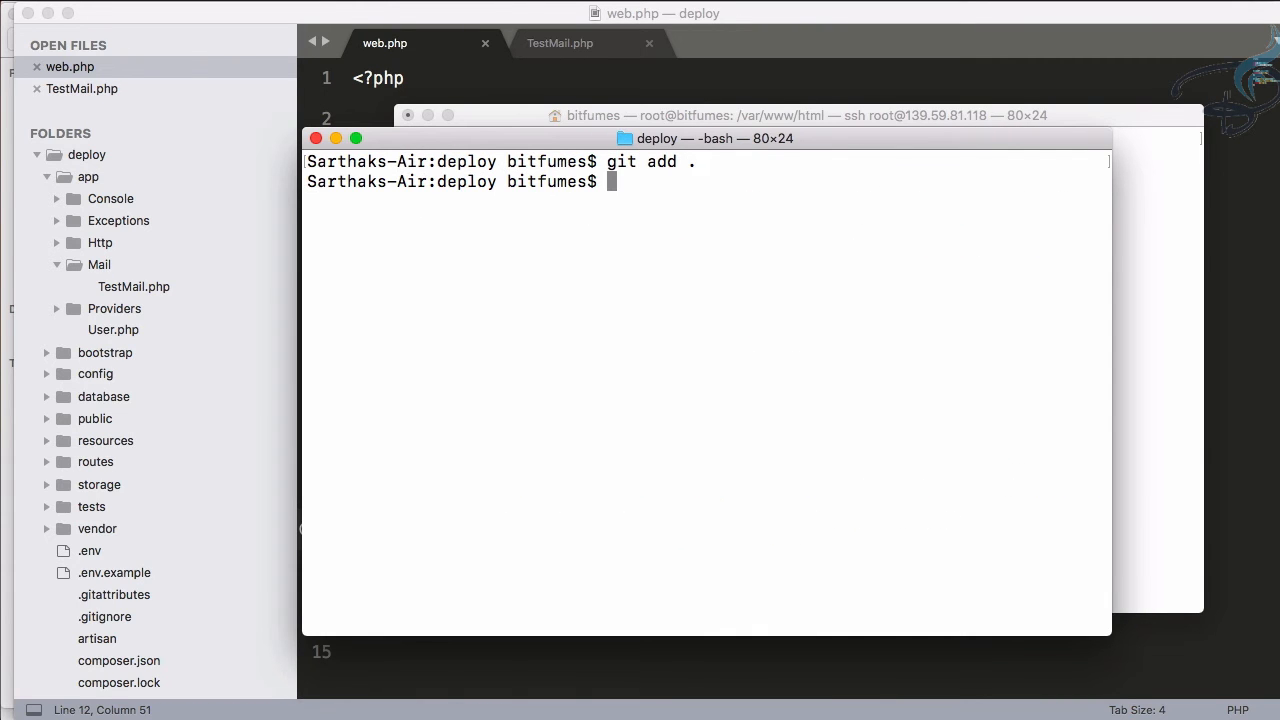
Step: Commit the changes with message 'queue worker' and push, entering the SSH key passphrase
type("git commit")
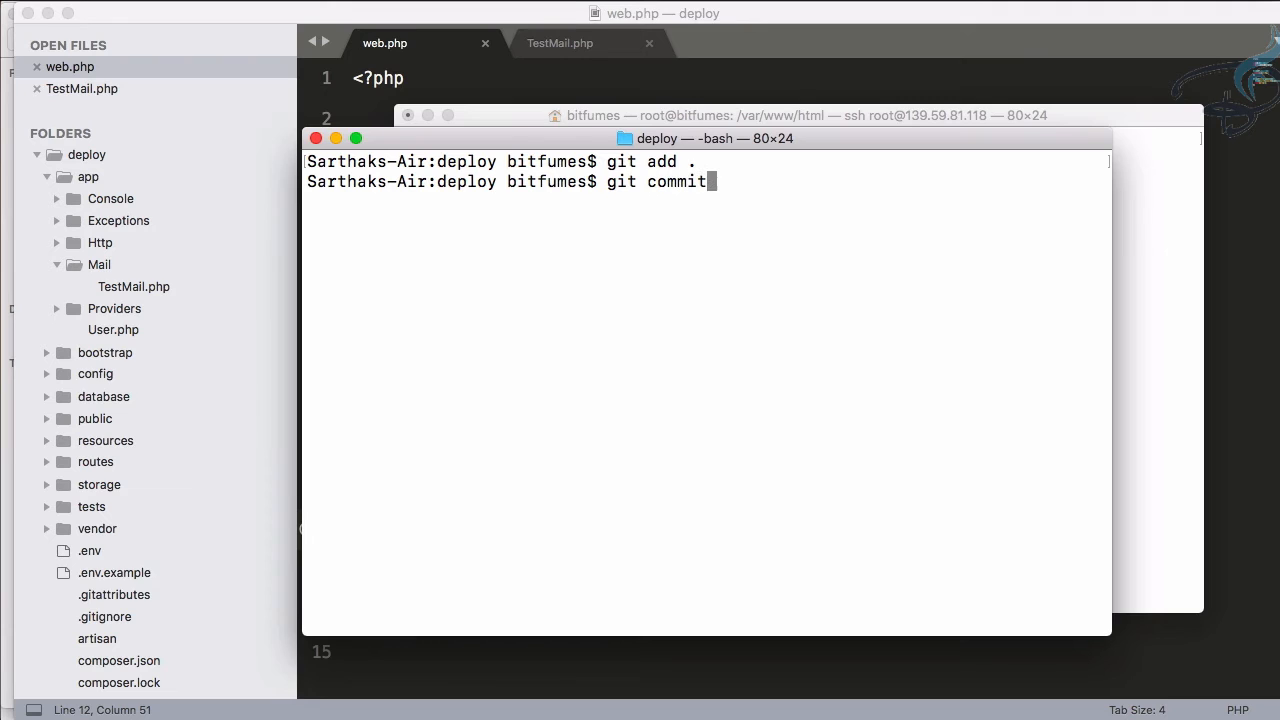
type("-m \"queue")
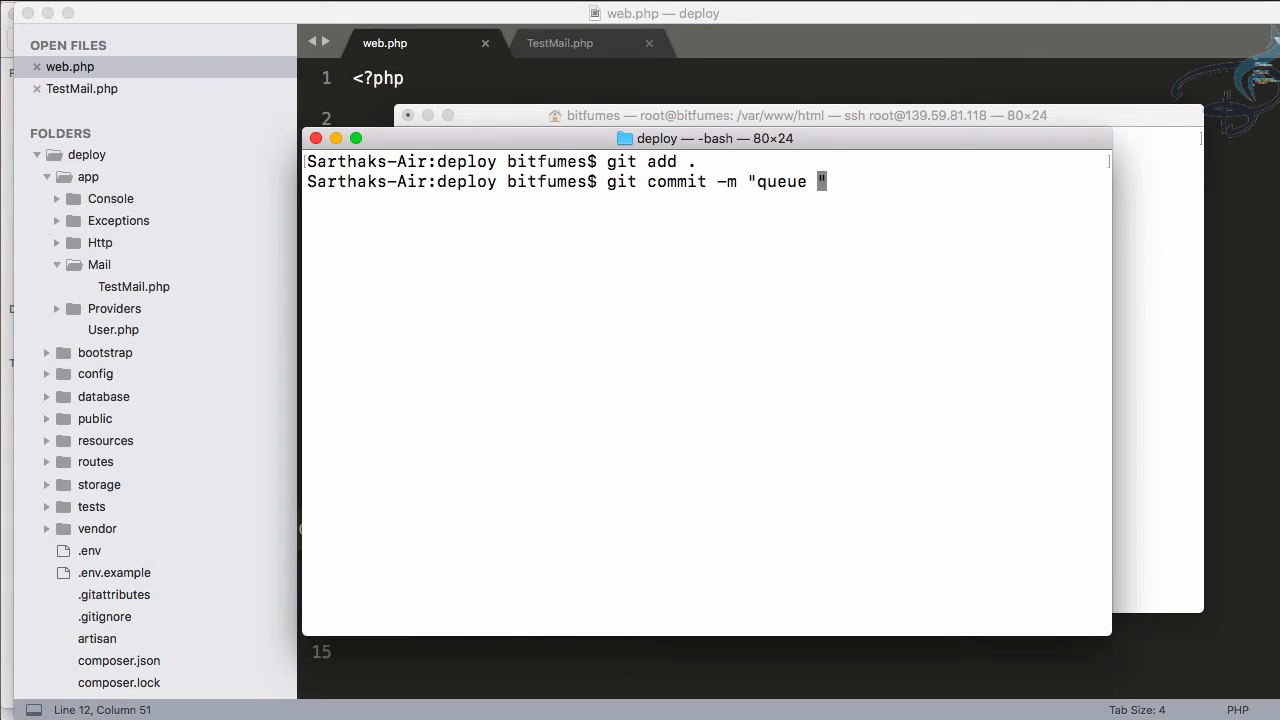
type("qorker")
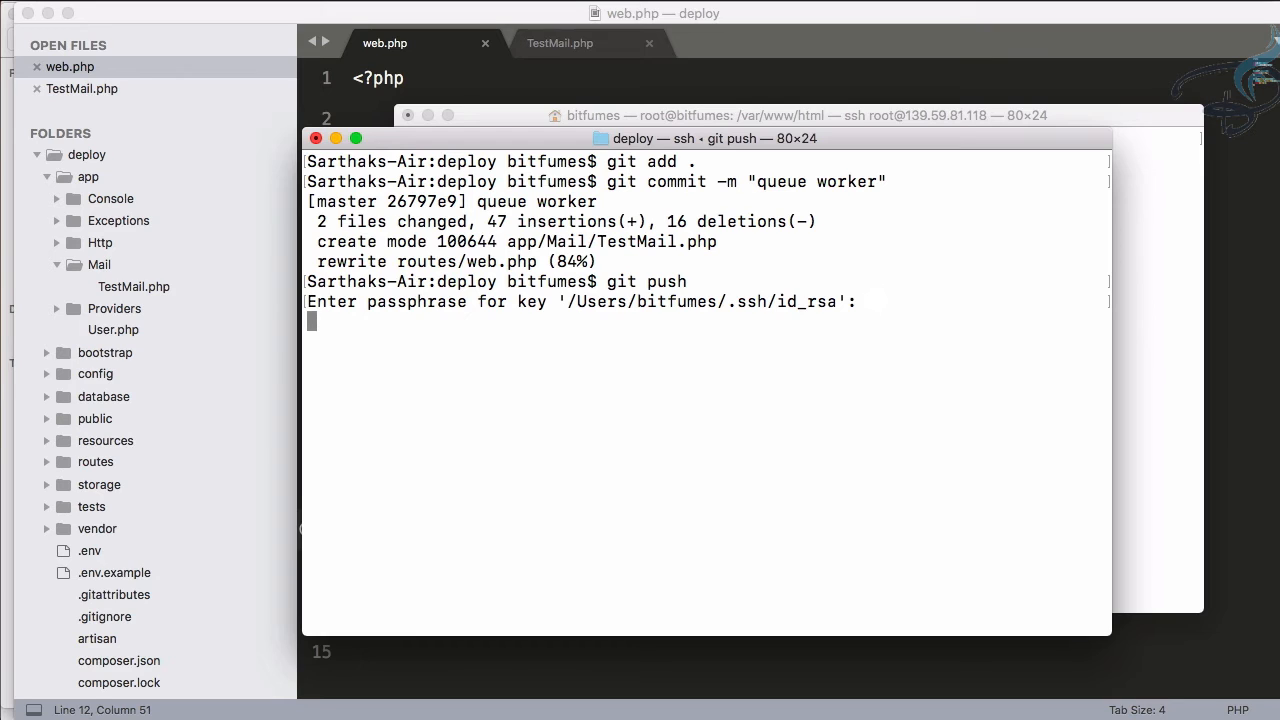
key("Enter")
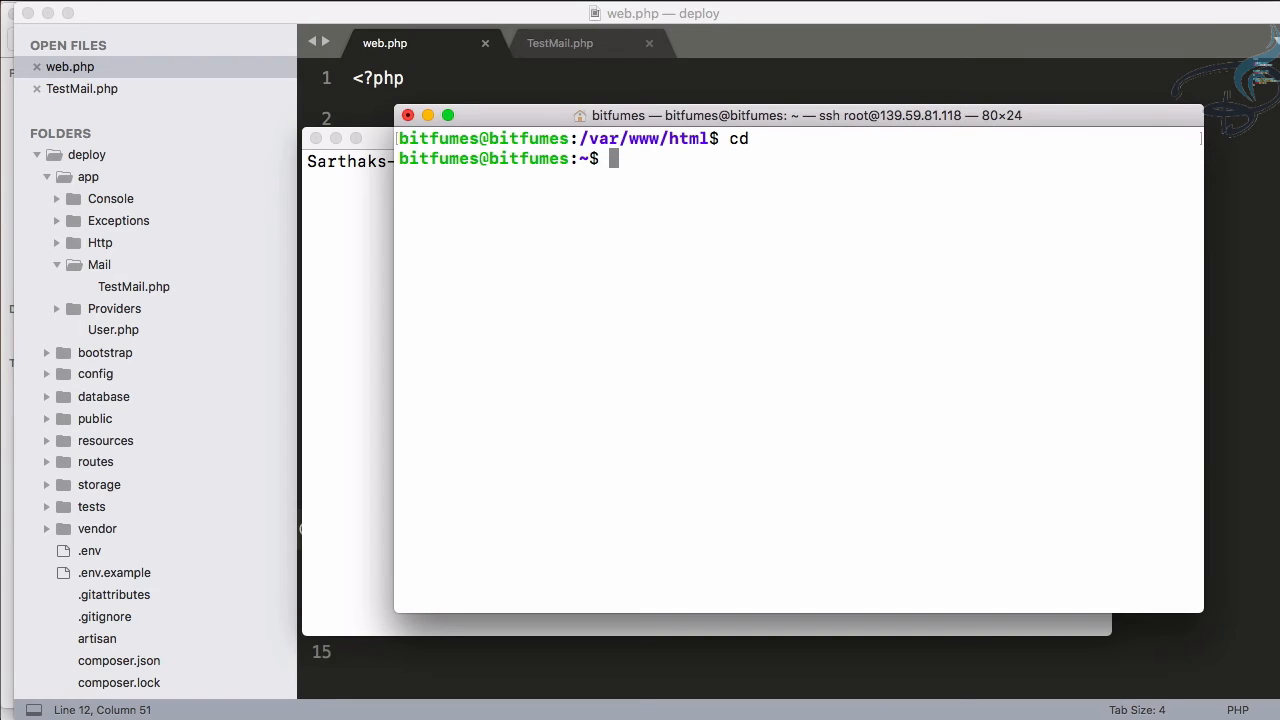
Step: On the server cd to /var/www and run sudo git pull, entering the password
type("cd /")
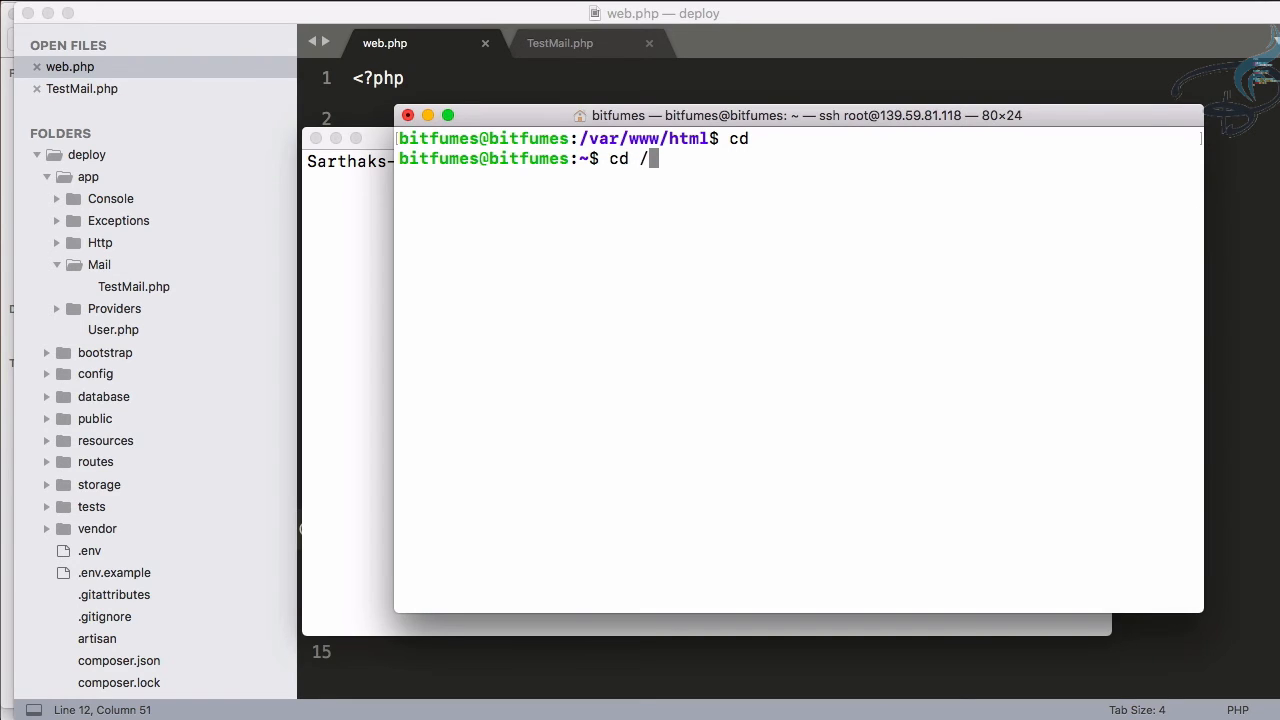
type("var/www/html")
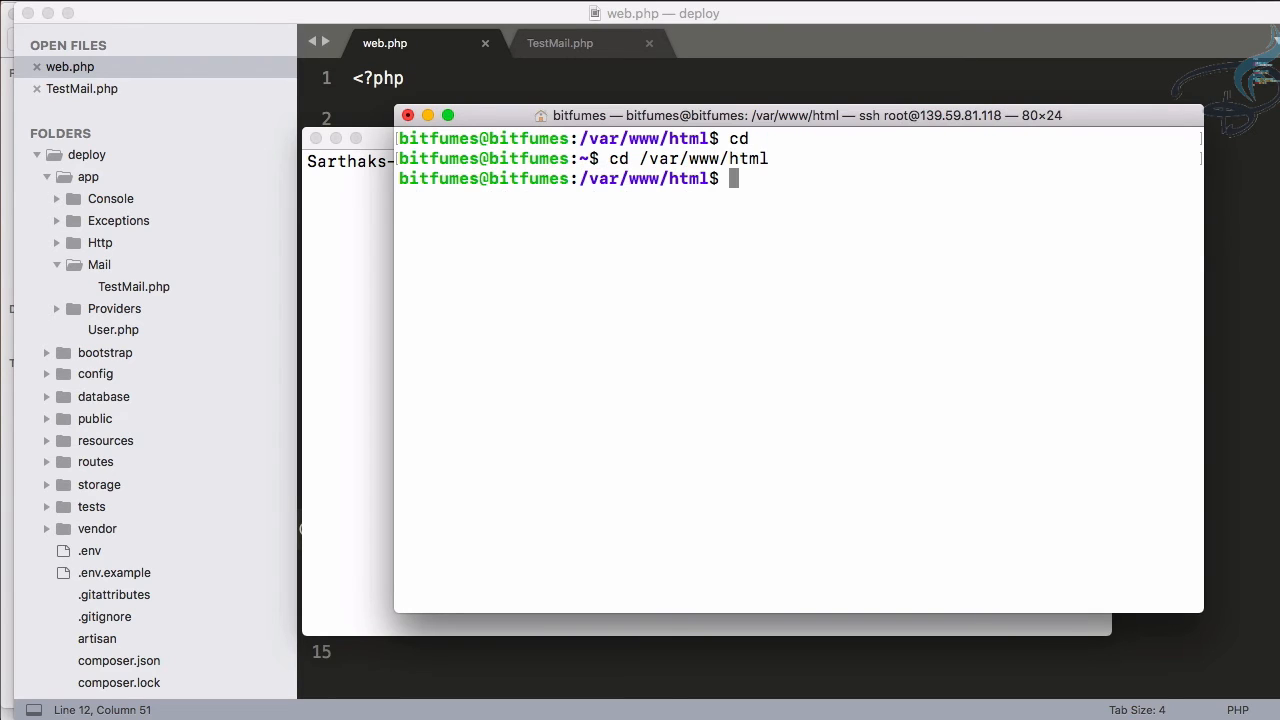
type("g")
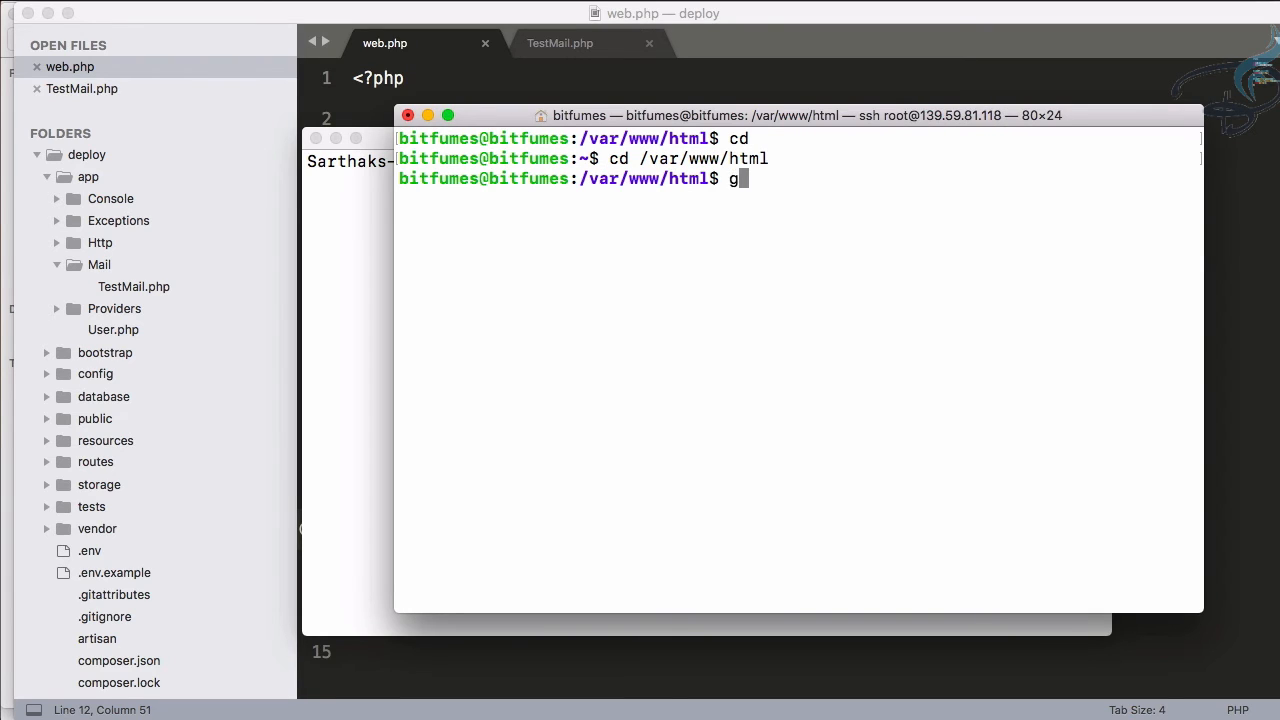
type("it pull")
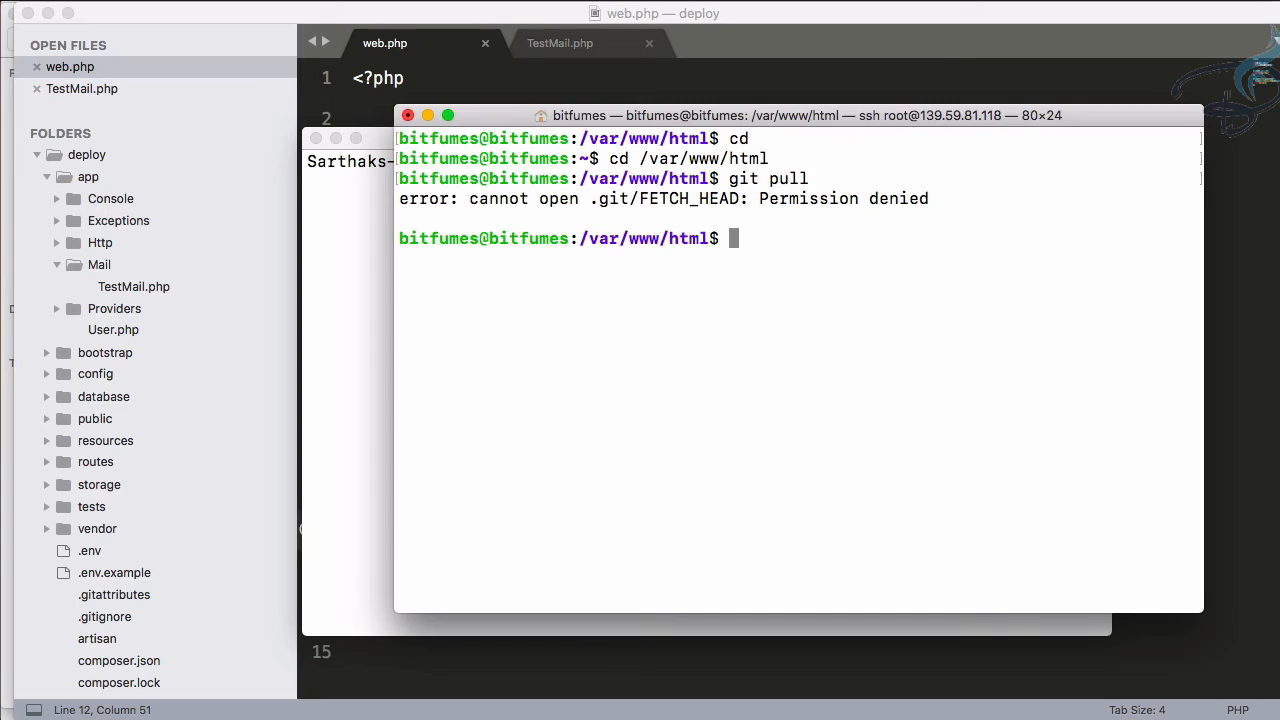
type("git pull")
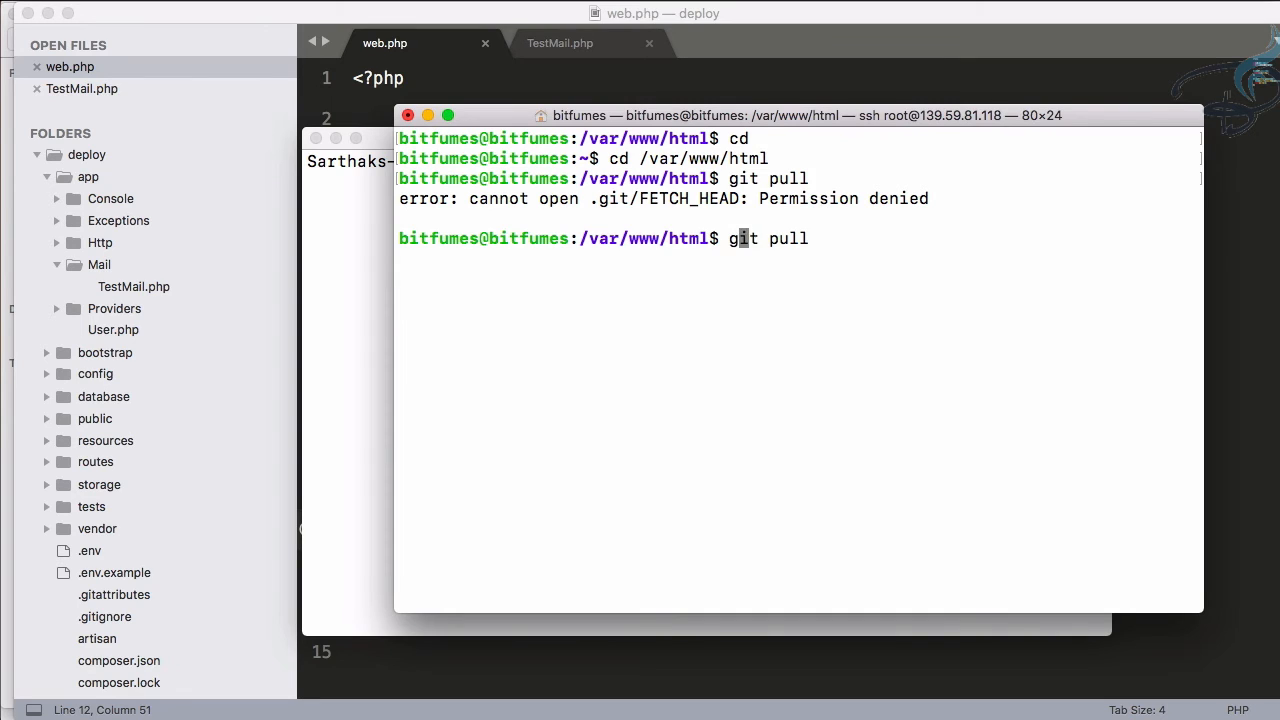
type("sudo git pull")
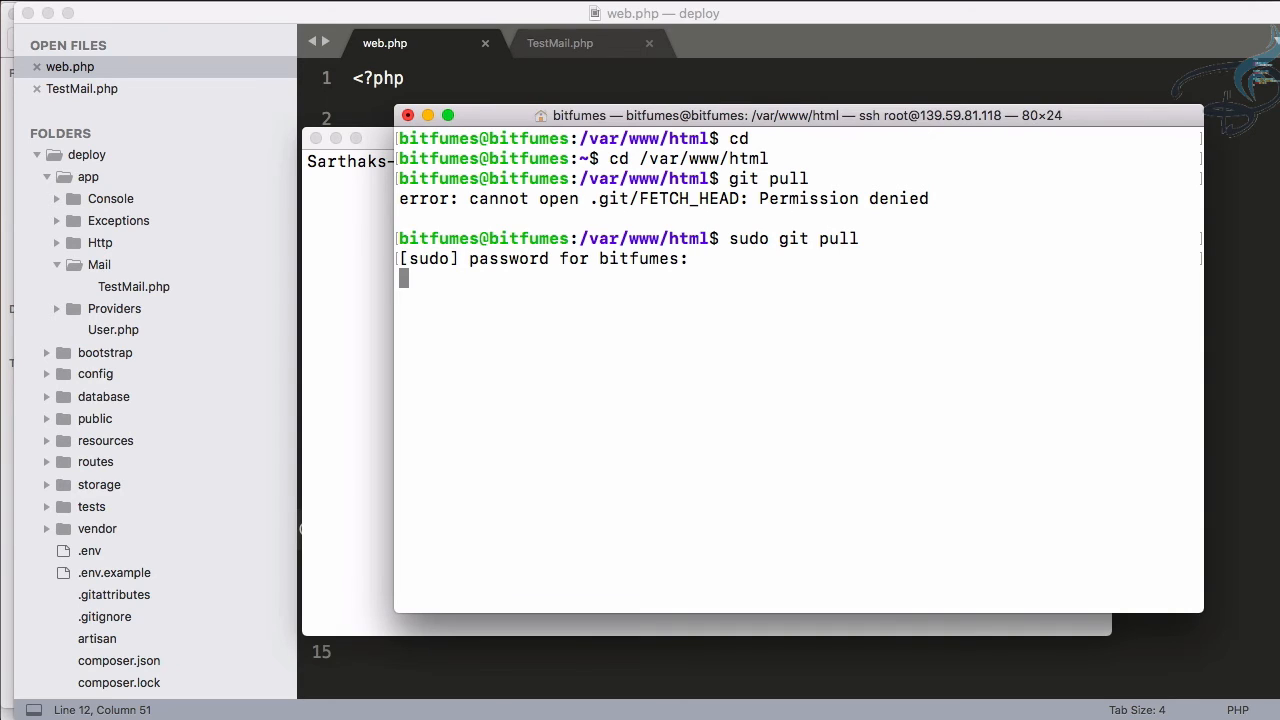
key("Enter")
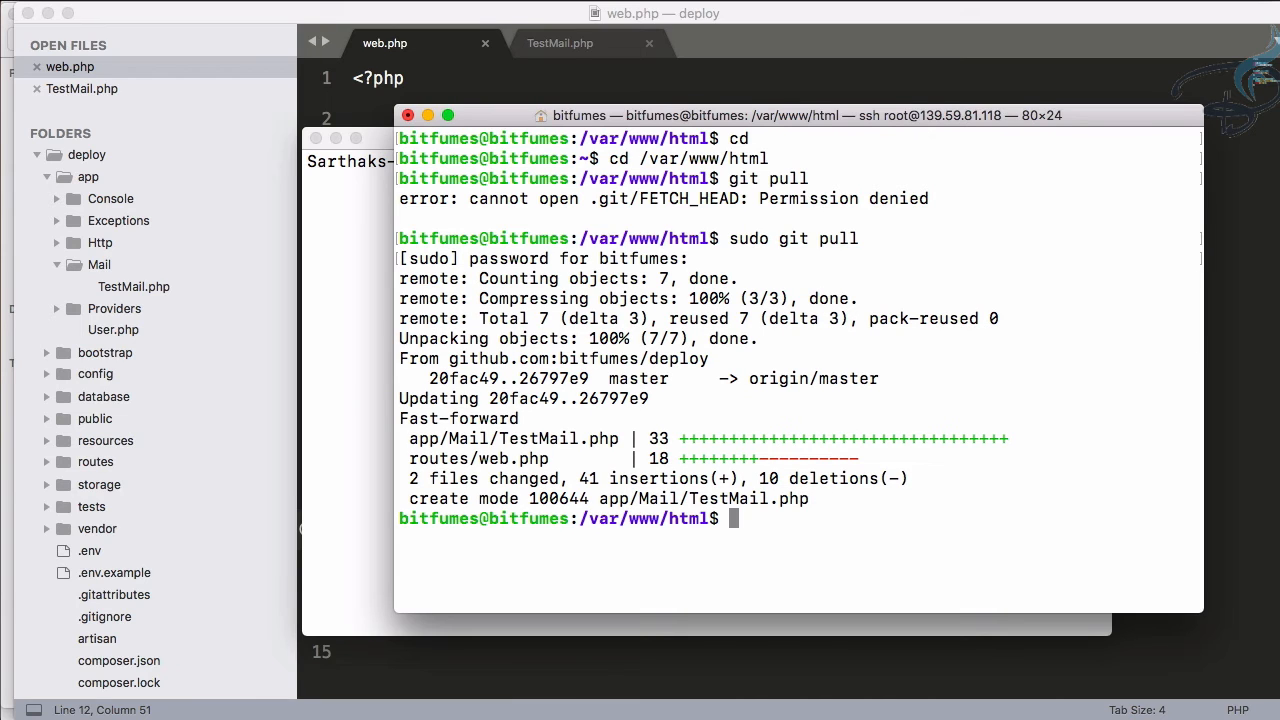
Step: Review routes/web.php in vim to confirm the check-queue route, then quit with :q
type("vim")
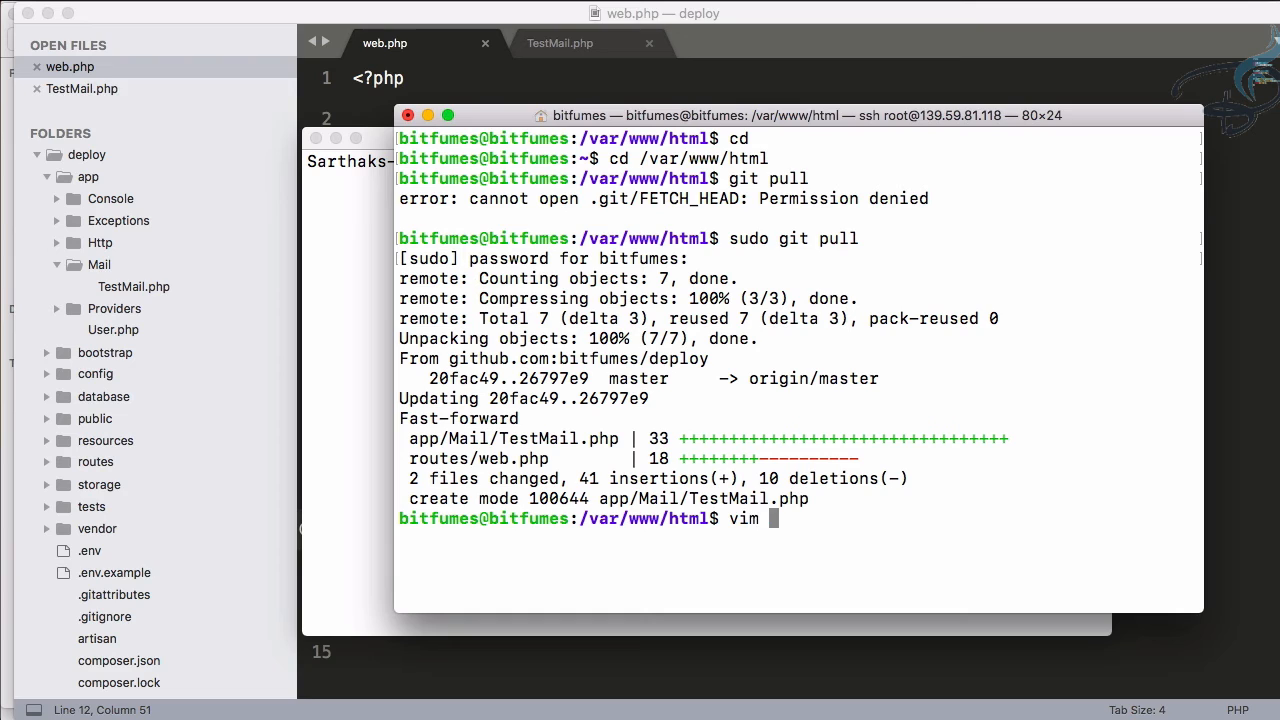
type("routes")
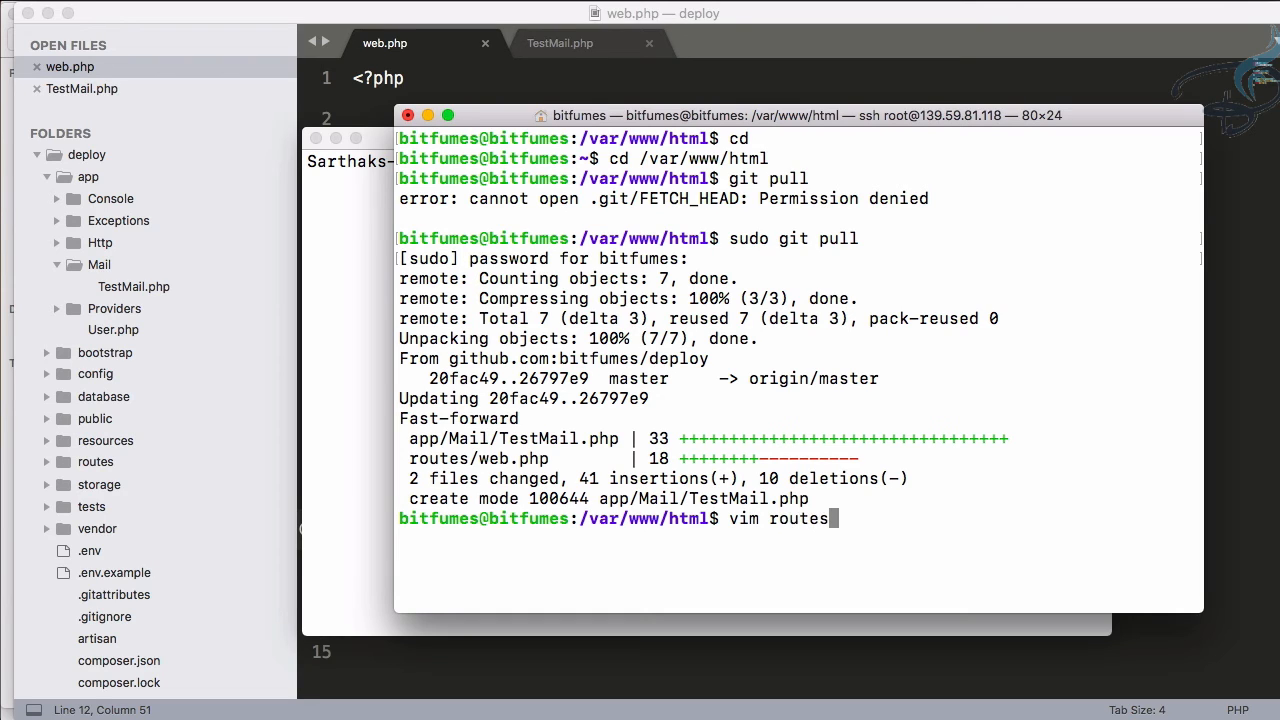
type("/web.ph")
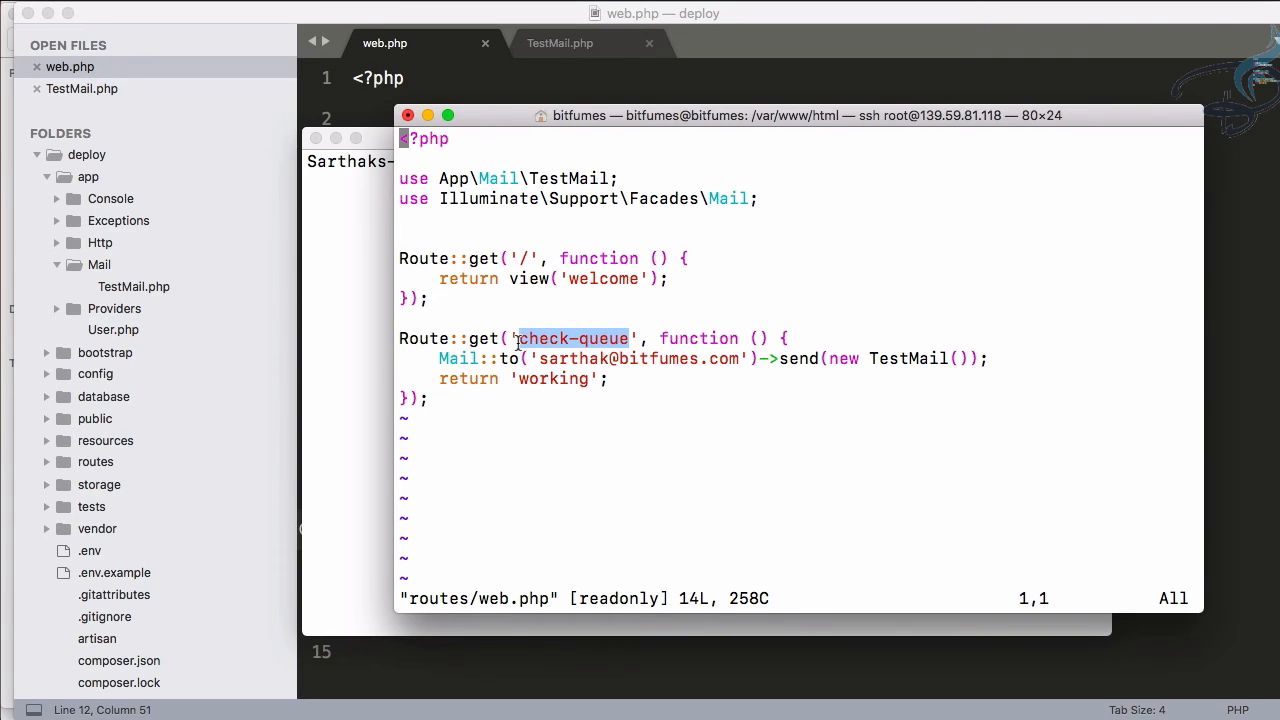
type(":q")
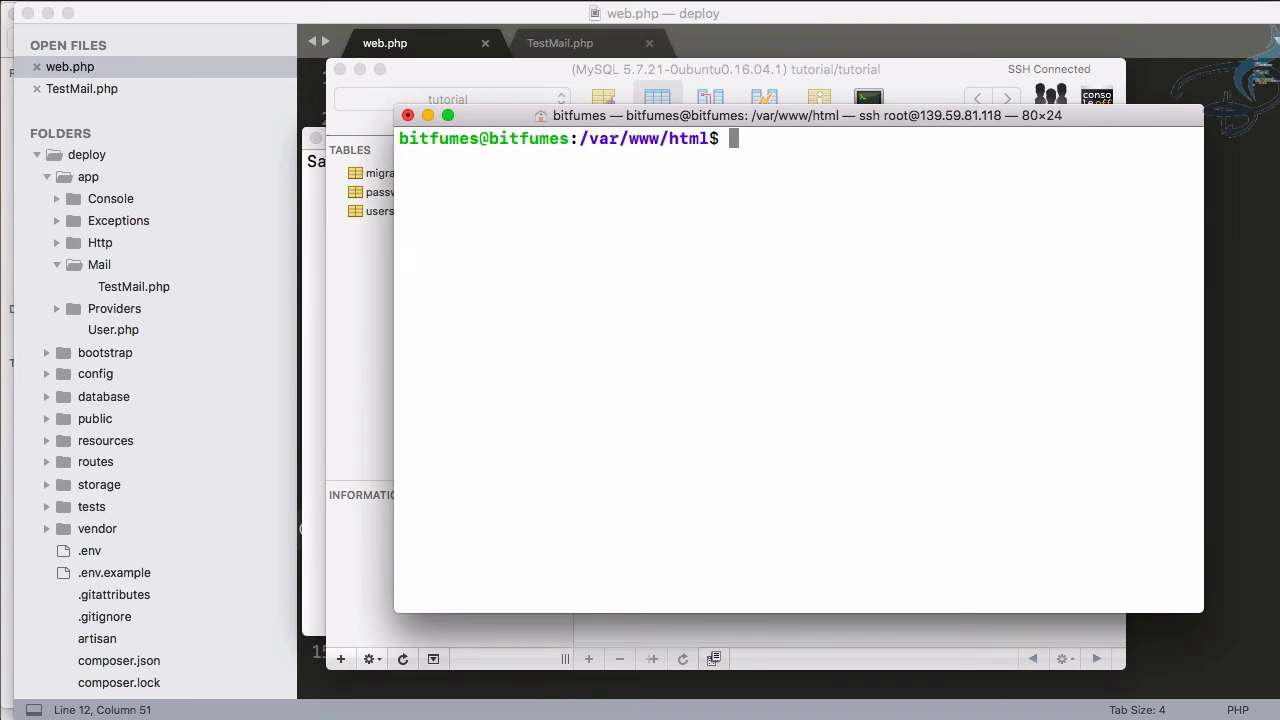
Step: Run php artisan queue:table and php artisan migrate to create the jobs table
type("php artisan")
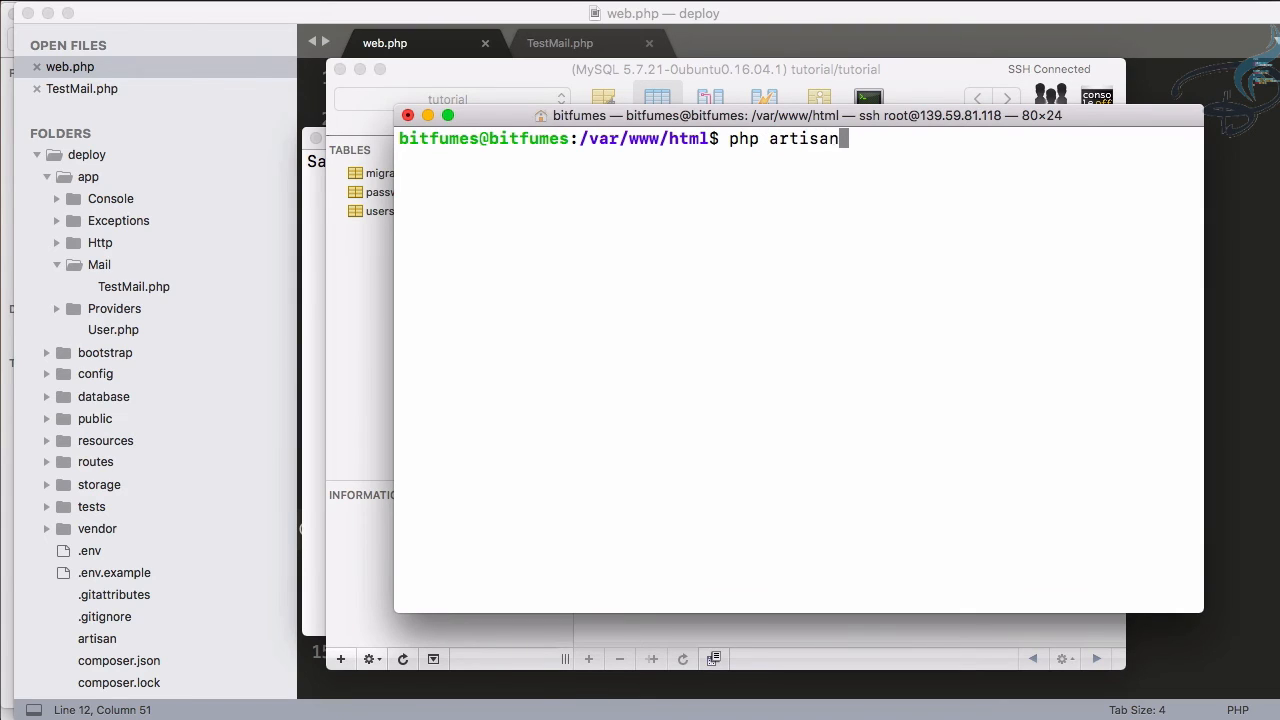
type("queue:table")
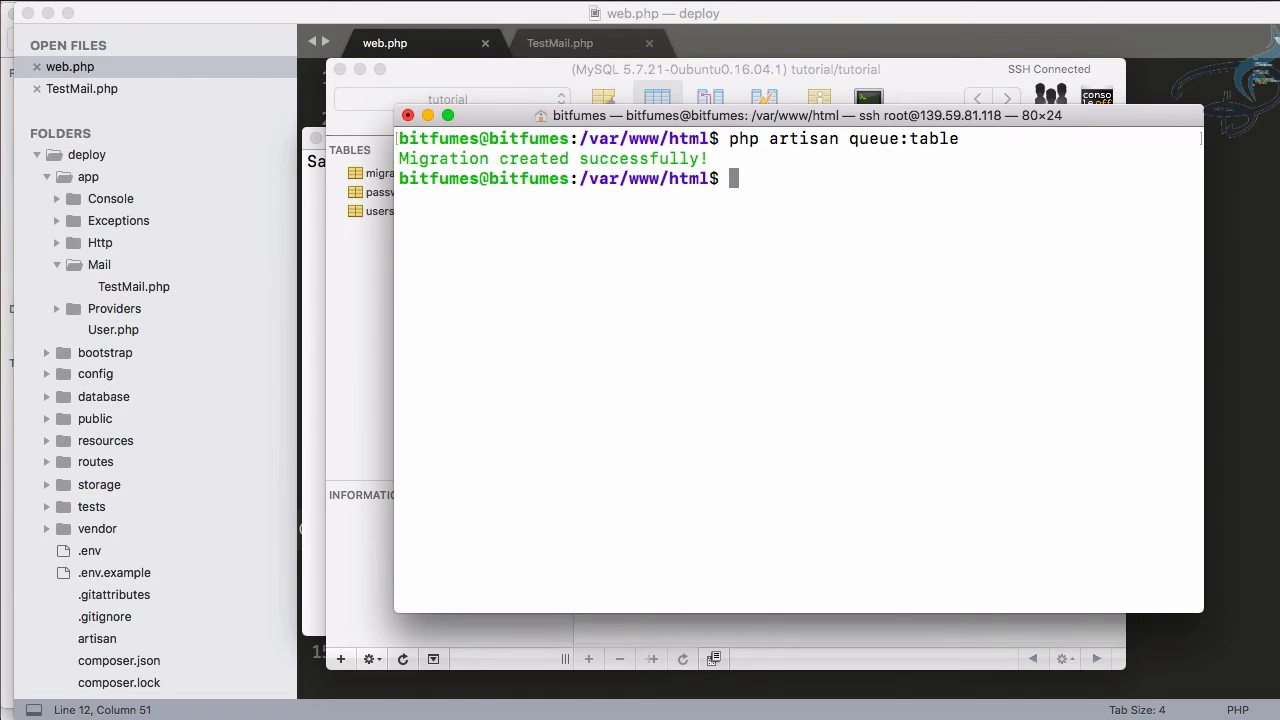
type("php a")
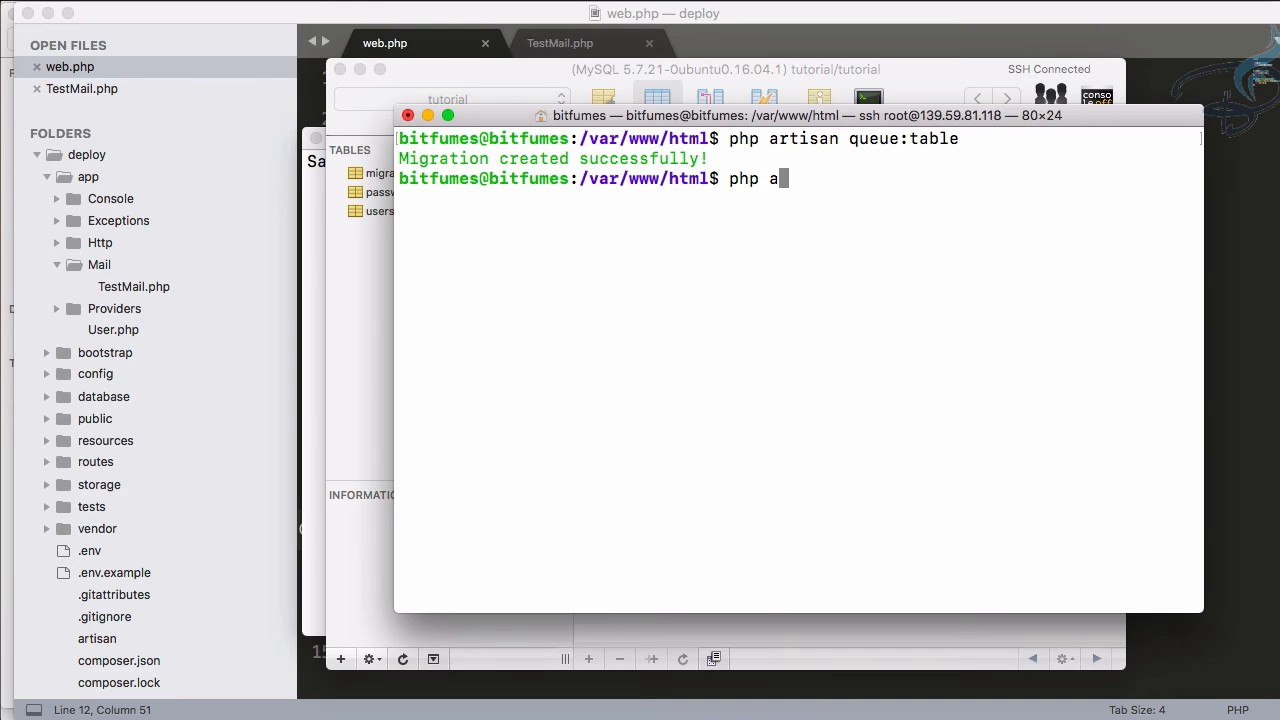
type("rtisan migrate")
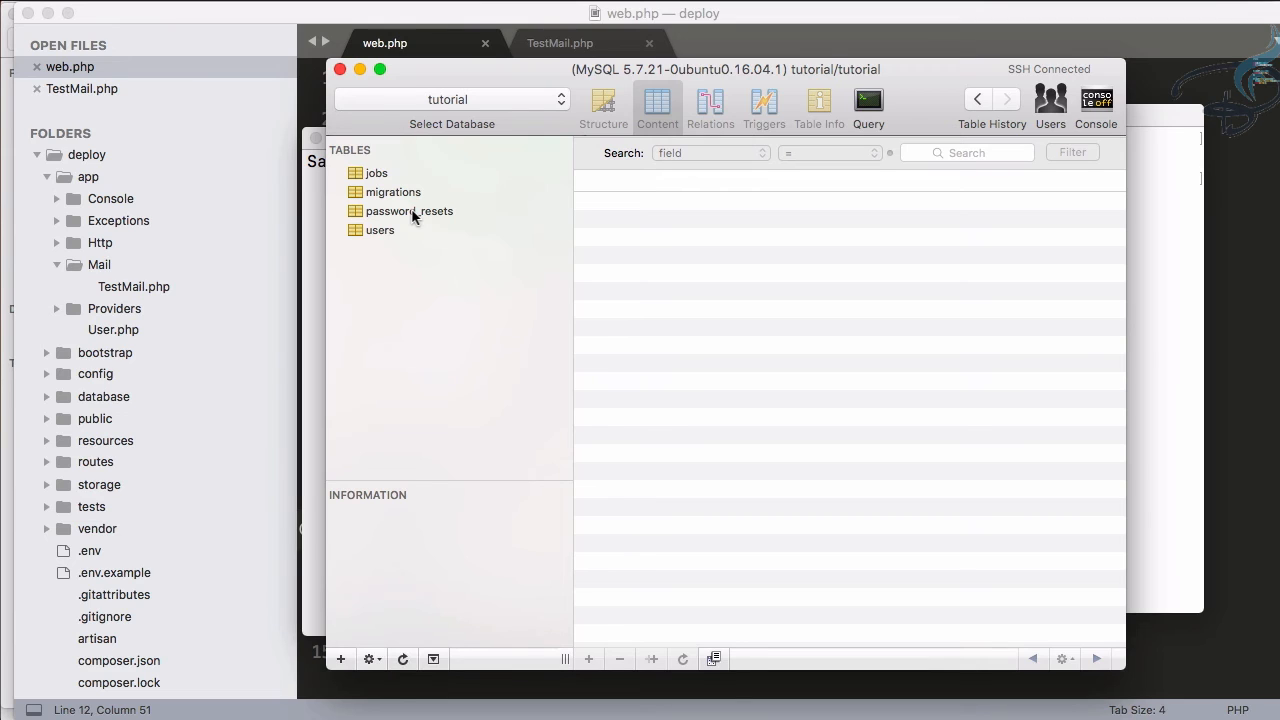
mouse_move(800, 428)
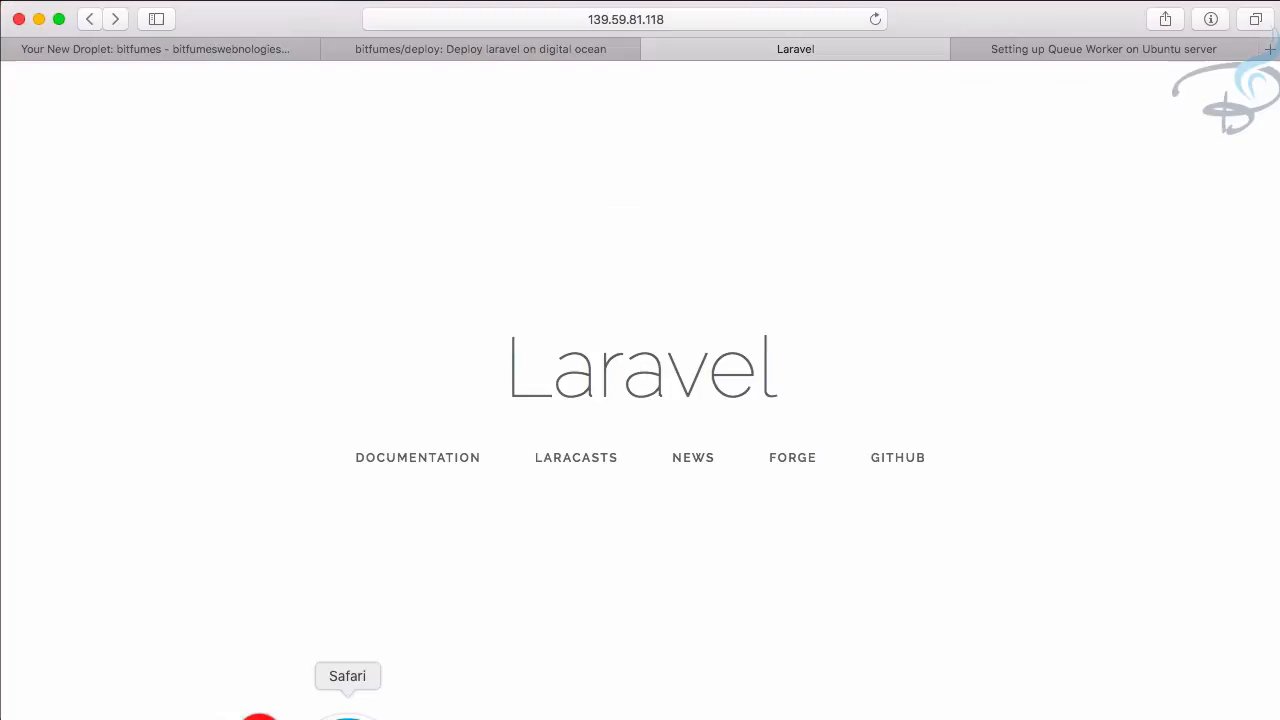
Step: Load the server's /check-queue page in Safari, which reports an SMTP authentication error
left_click(624, 20)
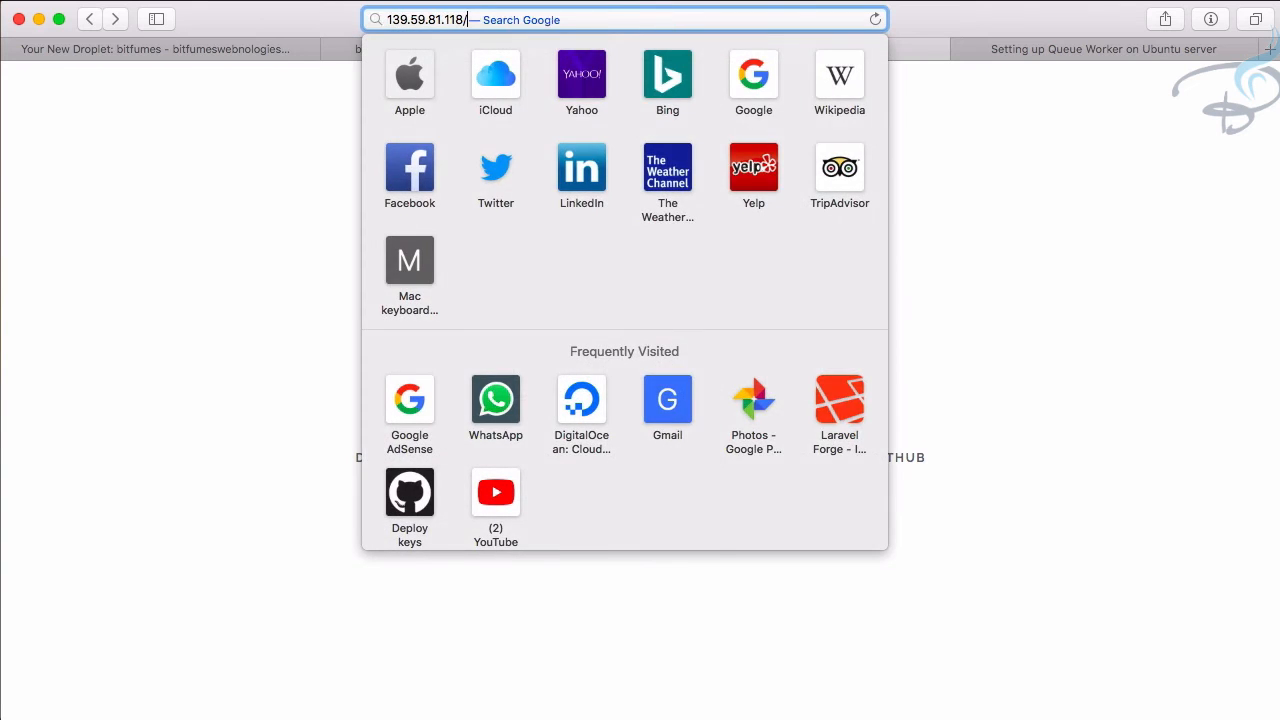
type("check-queue")
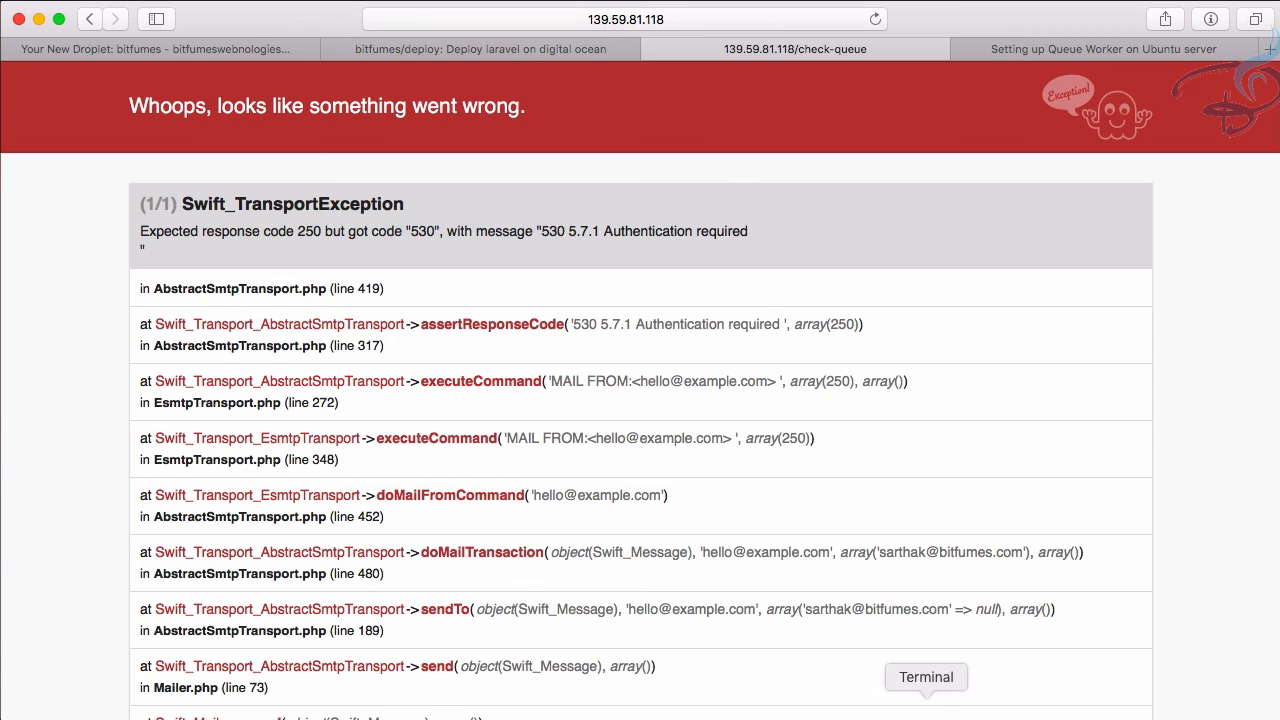
left_click(924, 676)
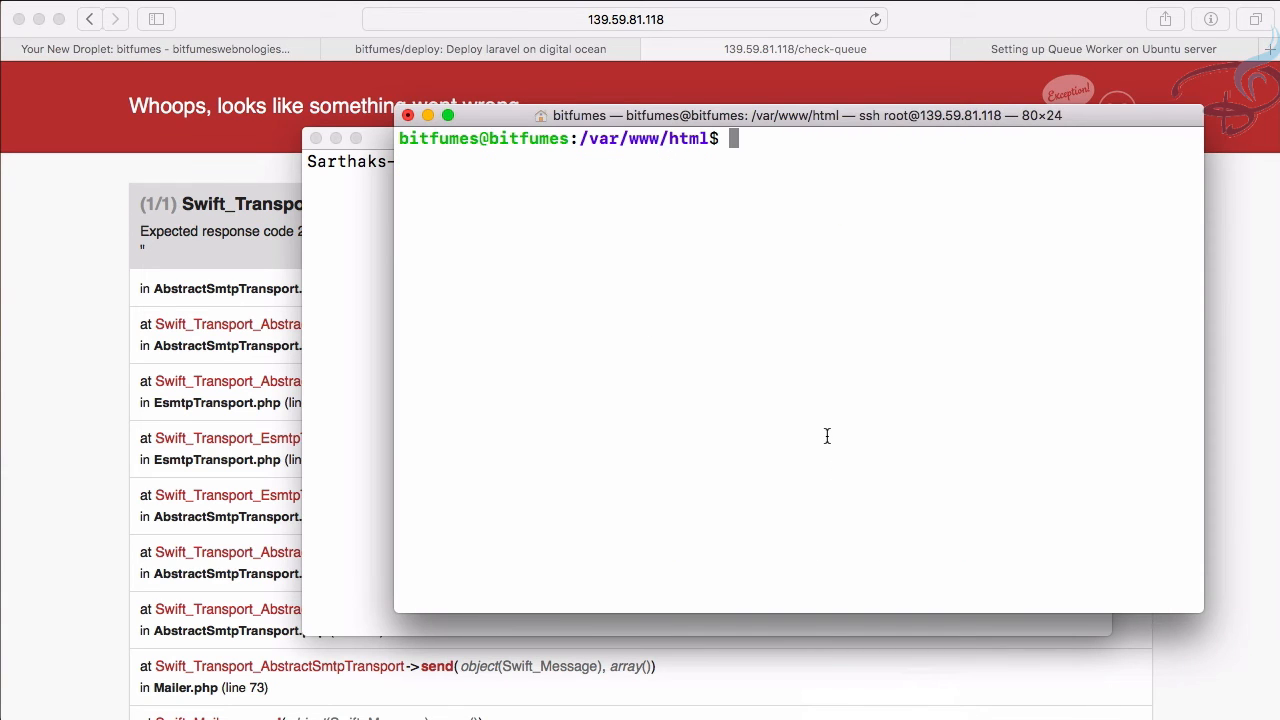
type("su")
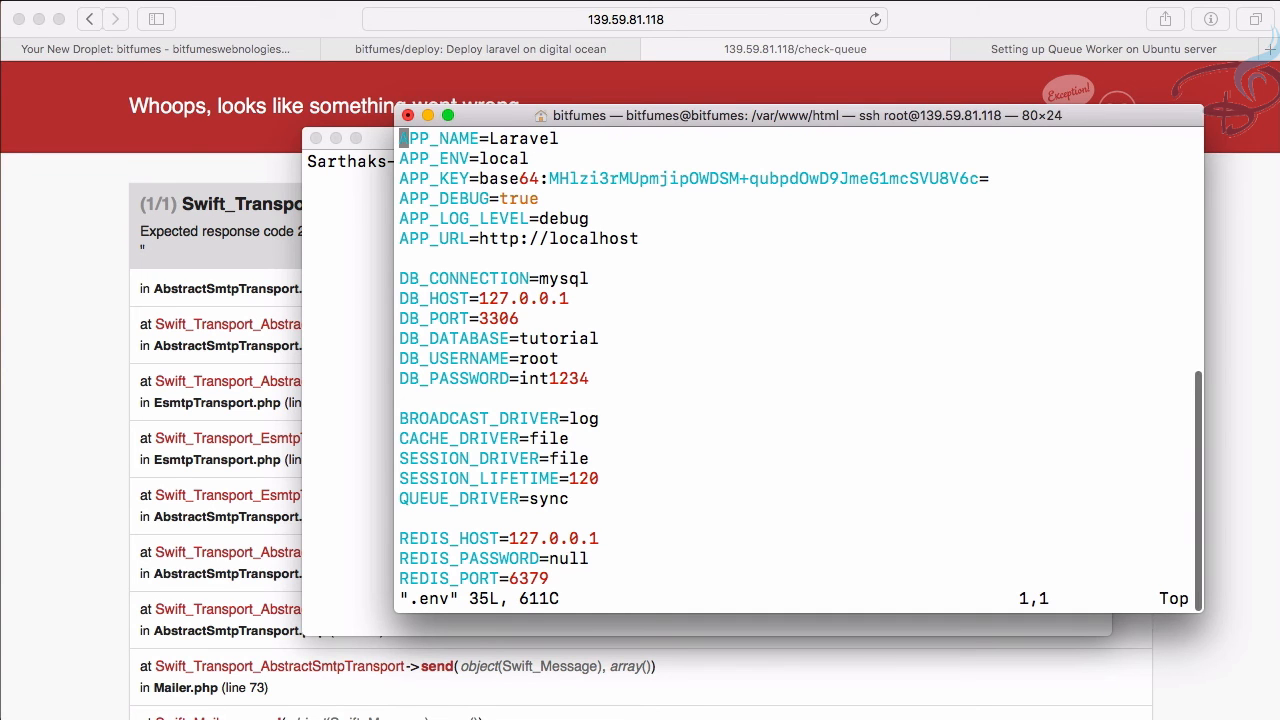
scroll("down", 3)
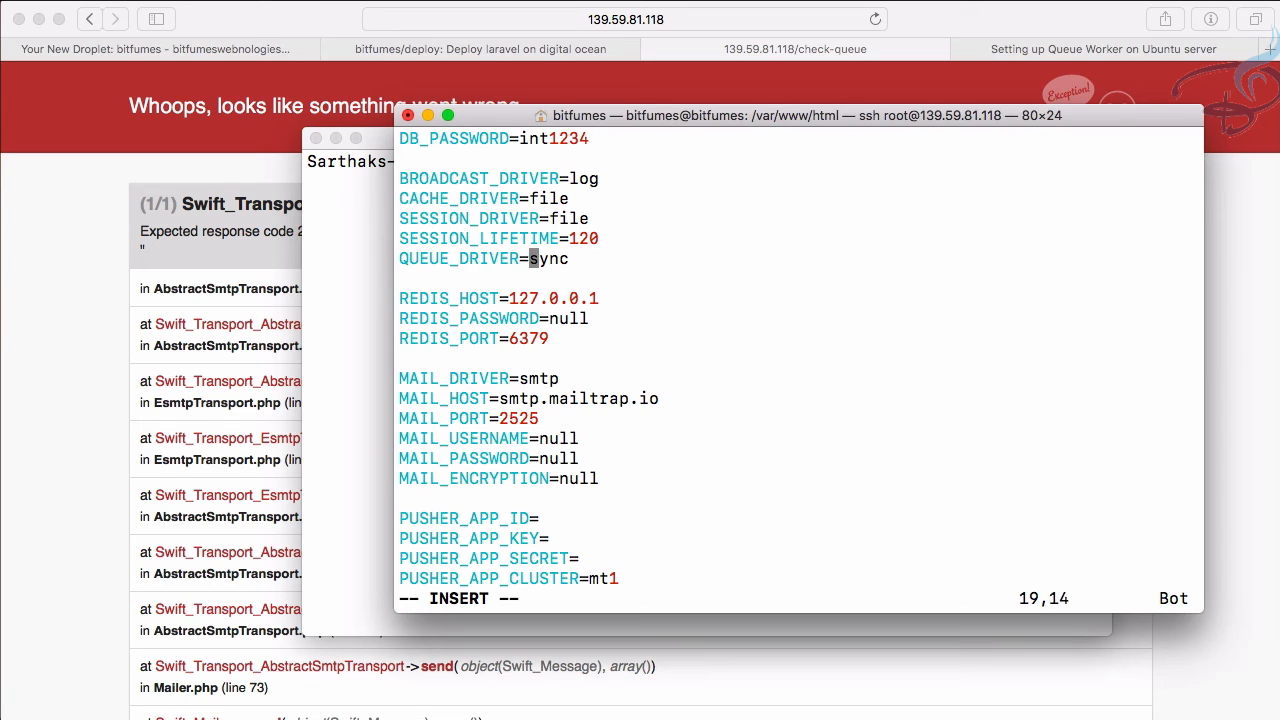
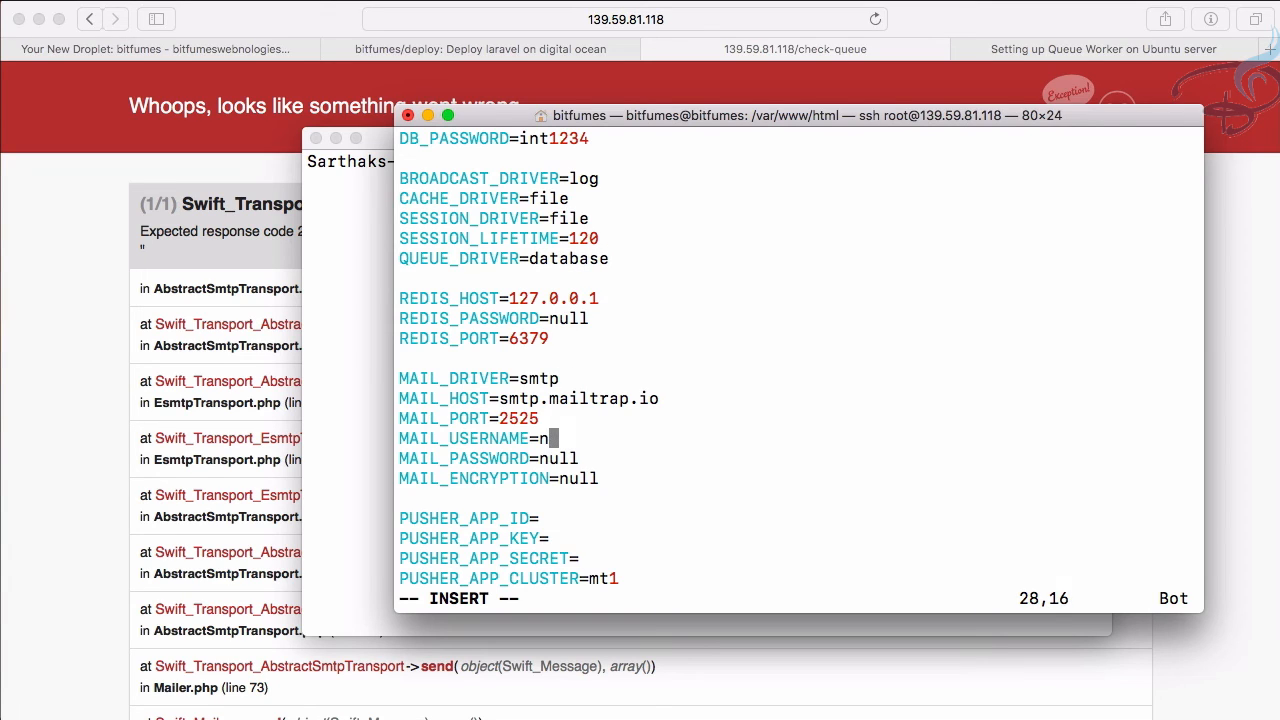
key("BackSpace")
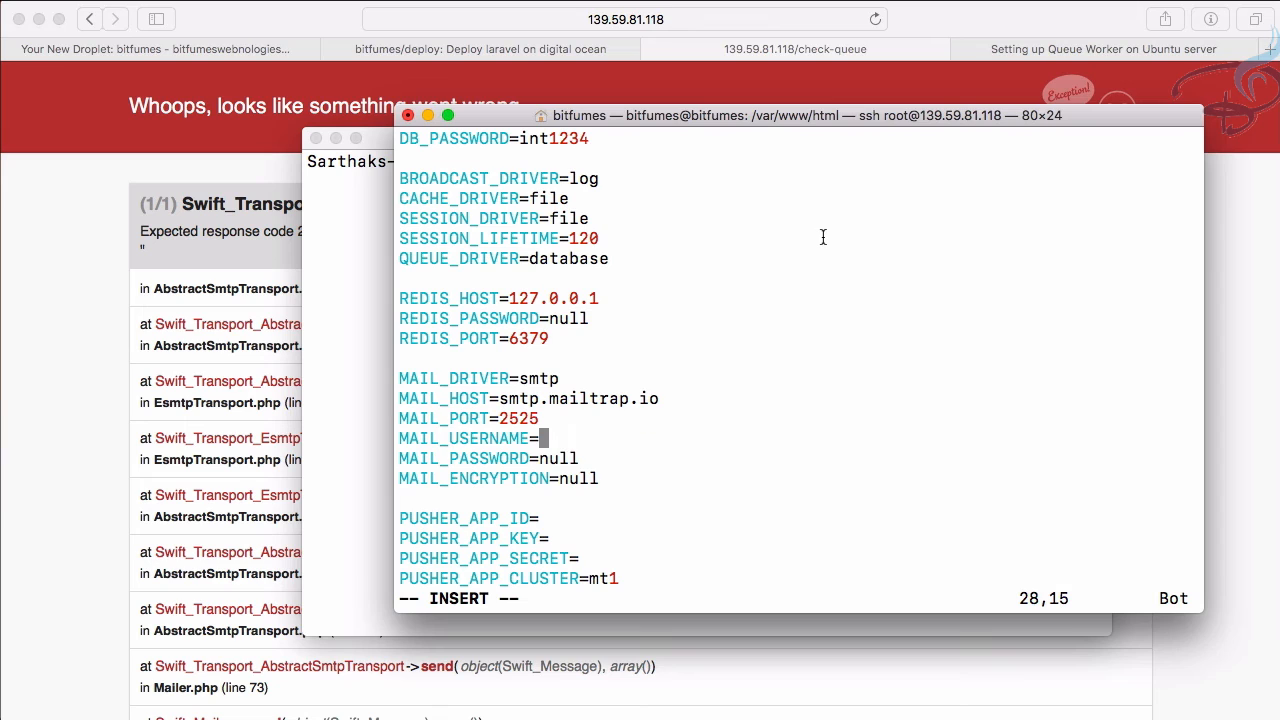
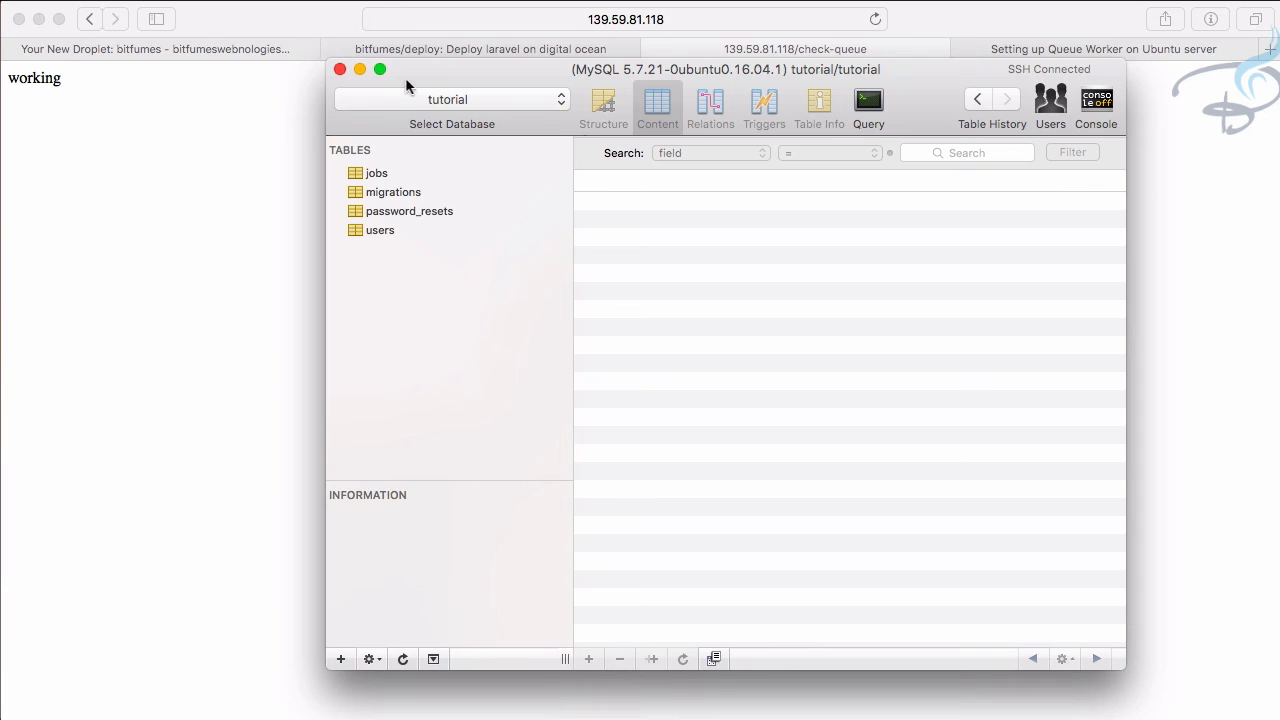
Step: Show the jobs table rows, now holding one queued TestMail job
left_click(376, 172)
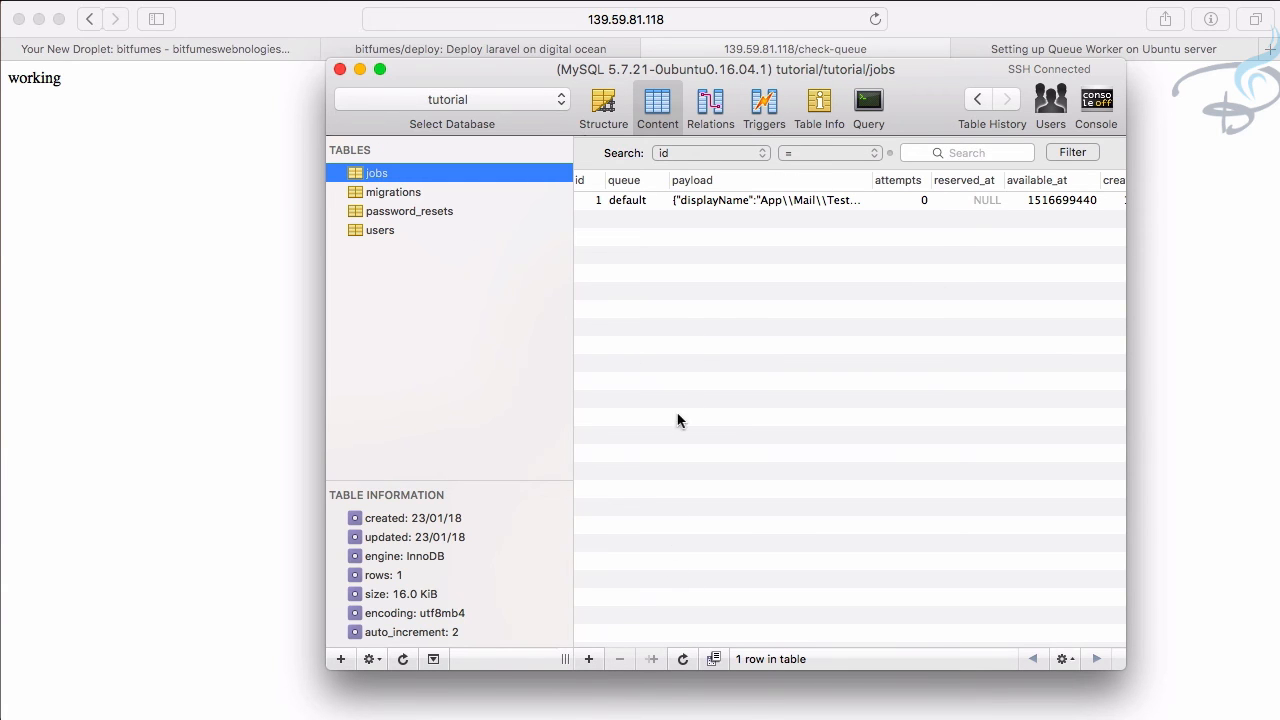
left_click(680, 660)
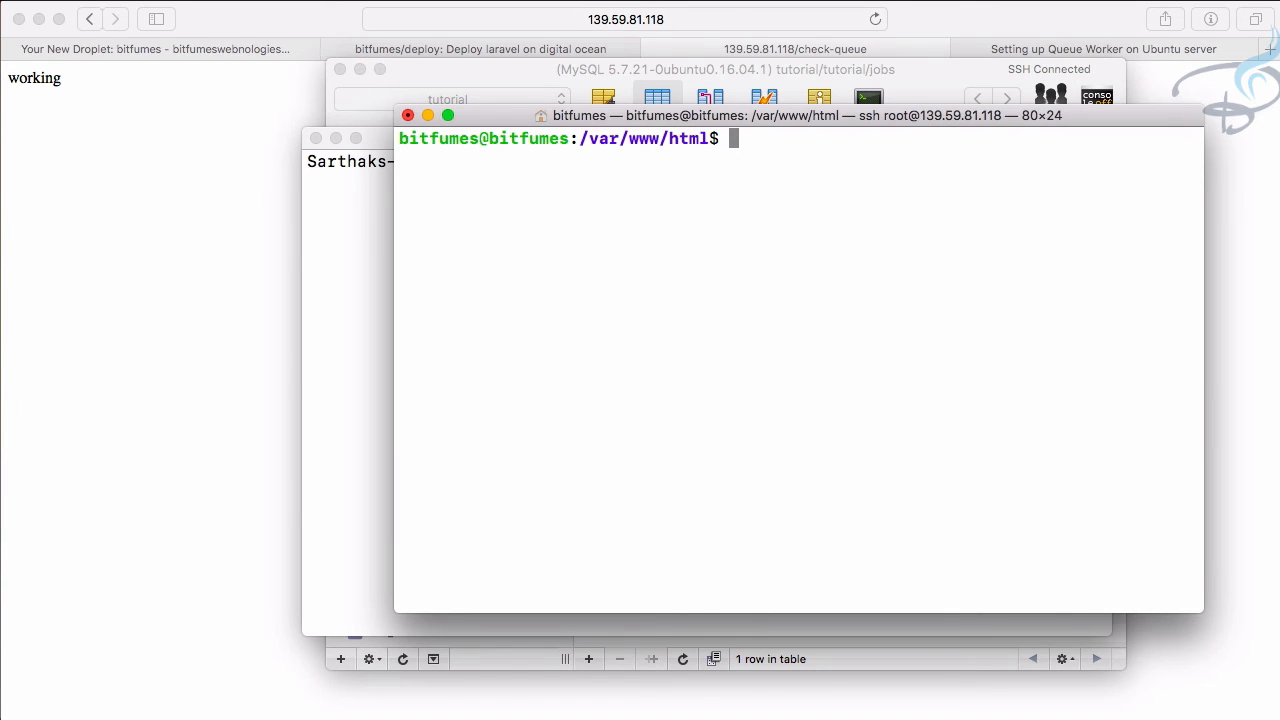
Step: Run sudo supervisorctl reload and sudo service supervisor restart so the worker picks up the new config
type("sudo supervisor")
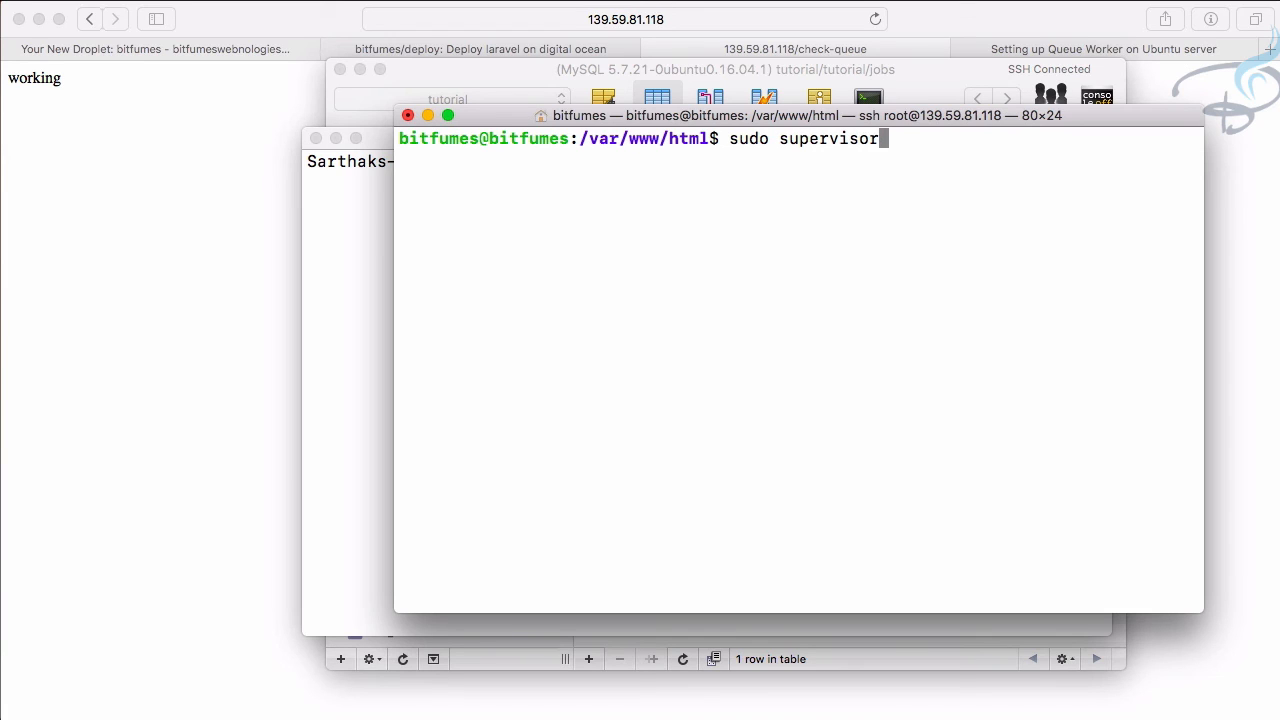
type("ctl reload")
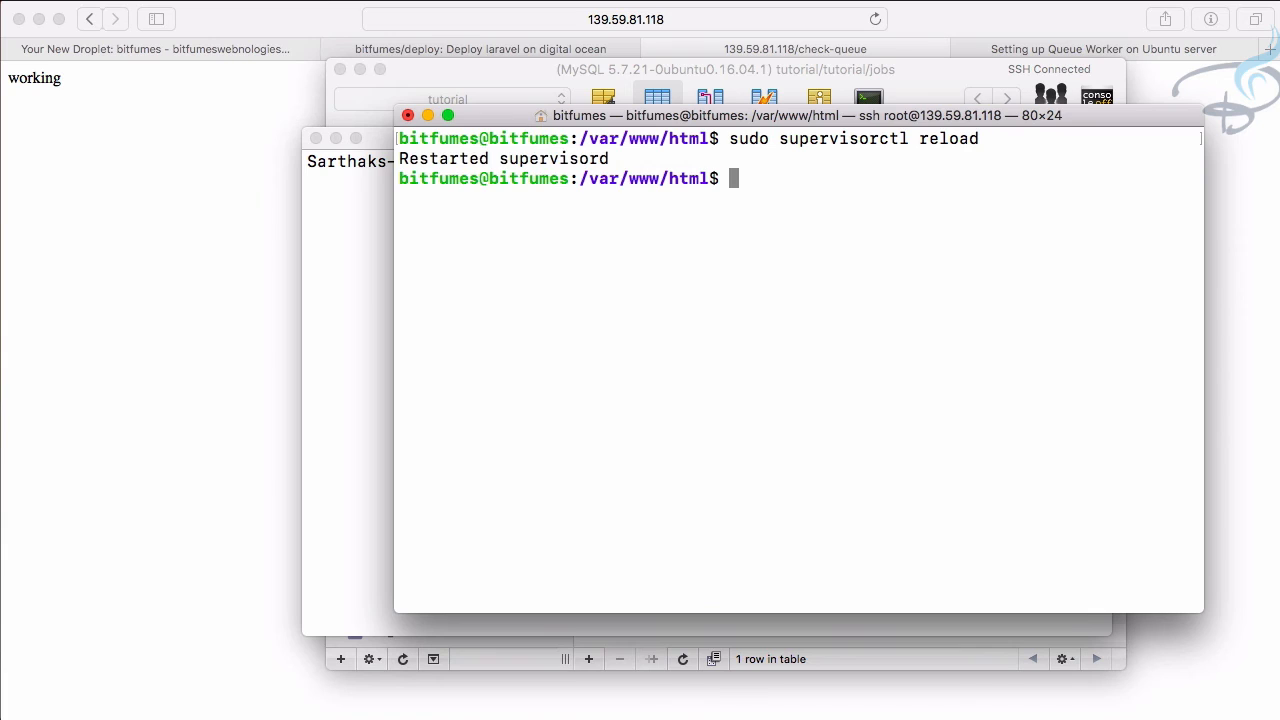
type("sudo supervisorctl reload")
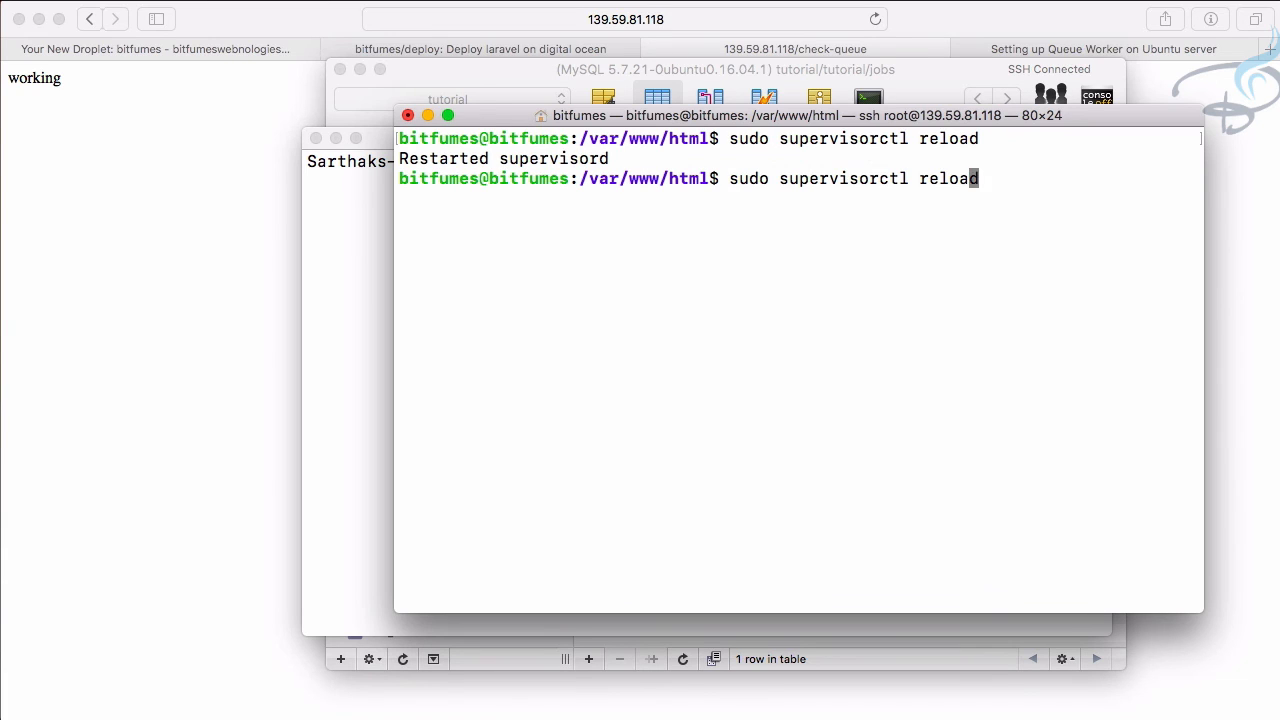
key("Backspace")
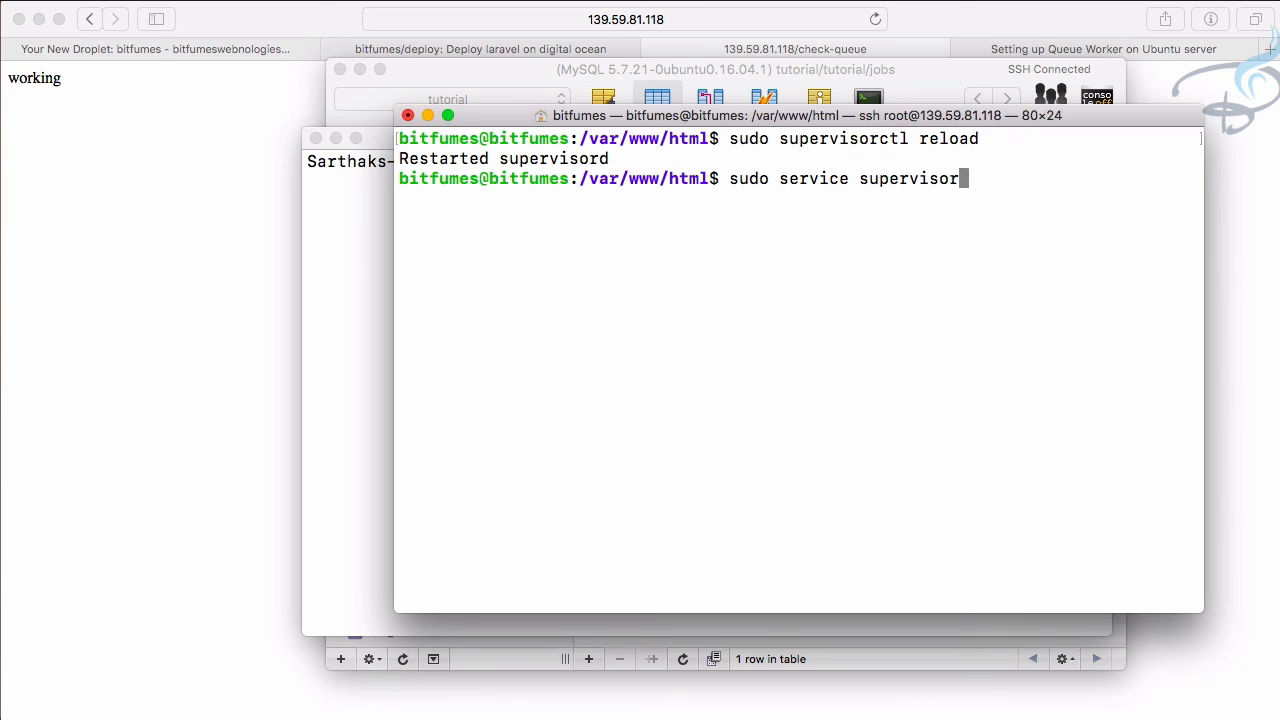
type("restart")
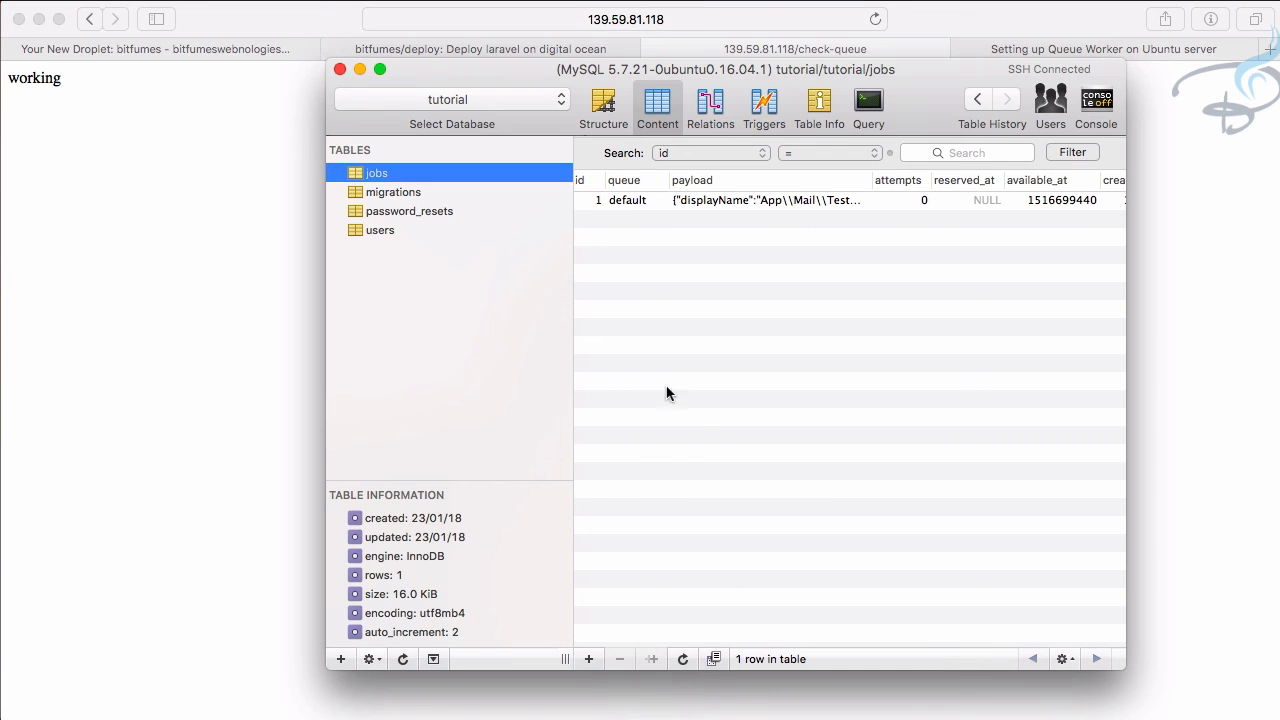
Step: Refresh the jobs table to see the TestMail job reserved with one attempt
left_click(682, 660)
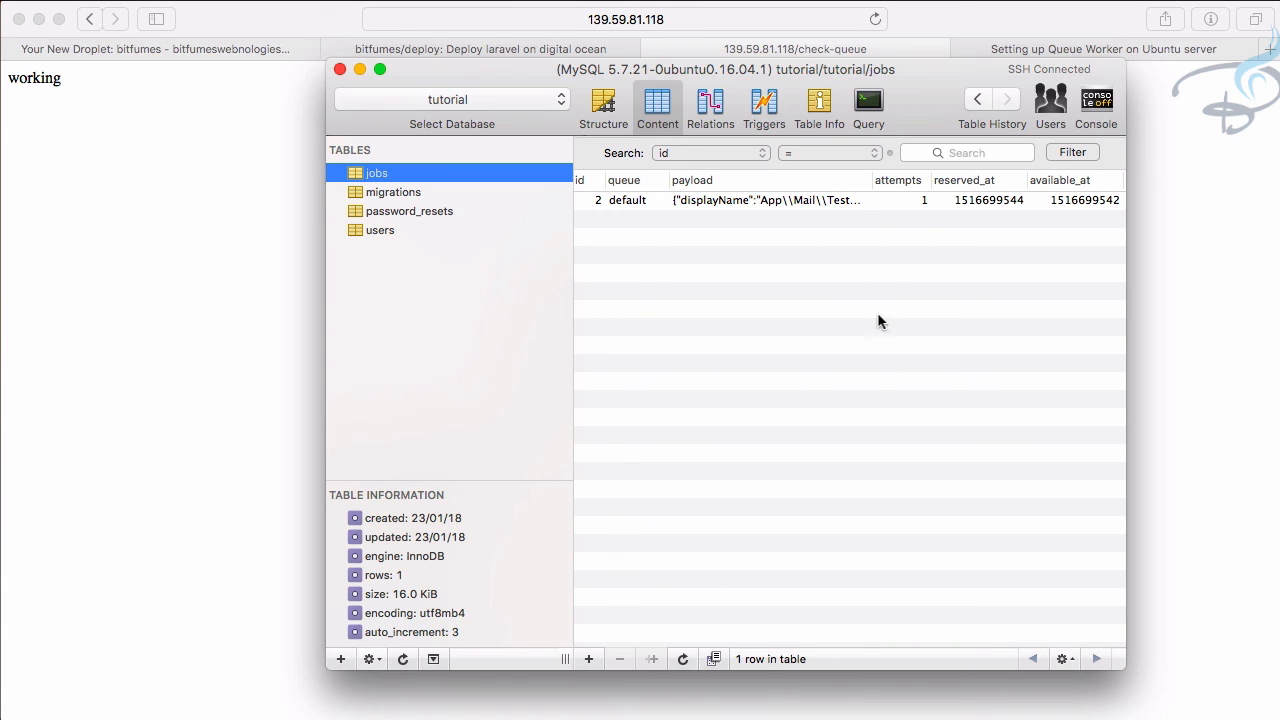
left_click(680, 660)
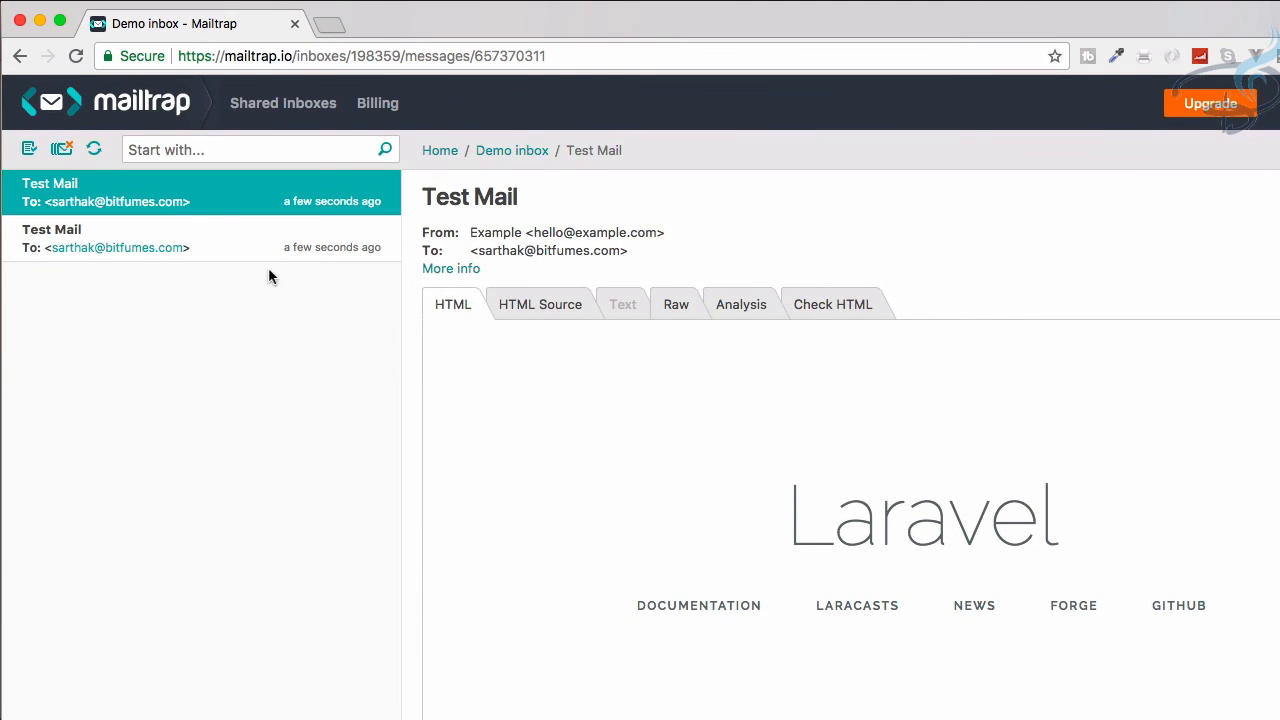
left_click(62, 148)
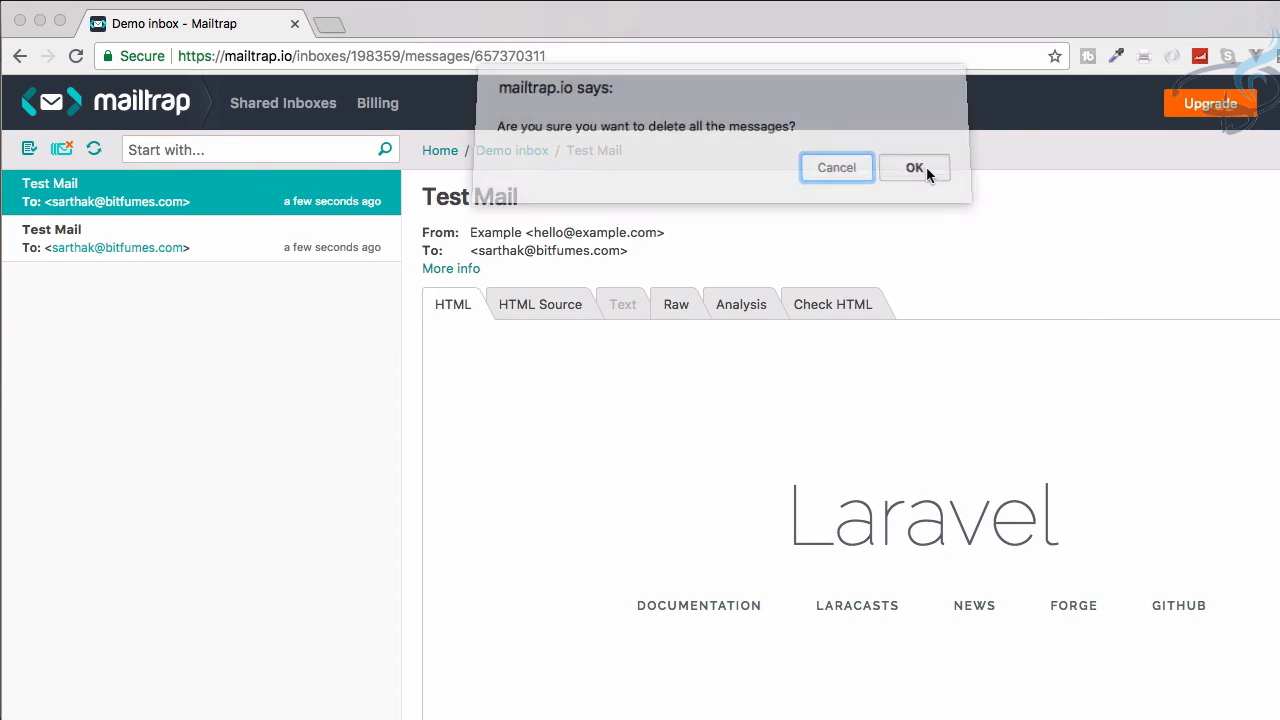
left_click(914, 168)
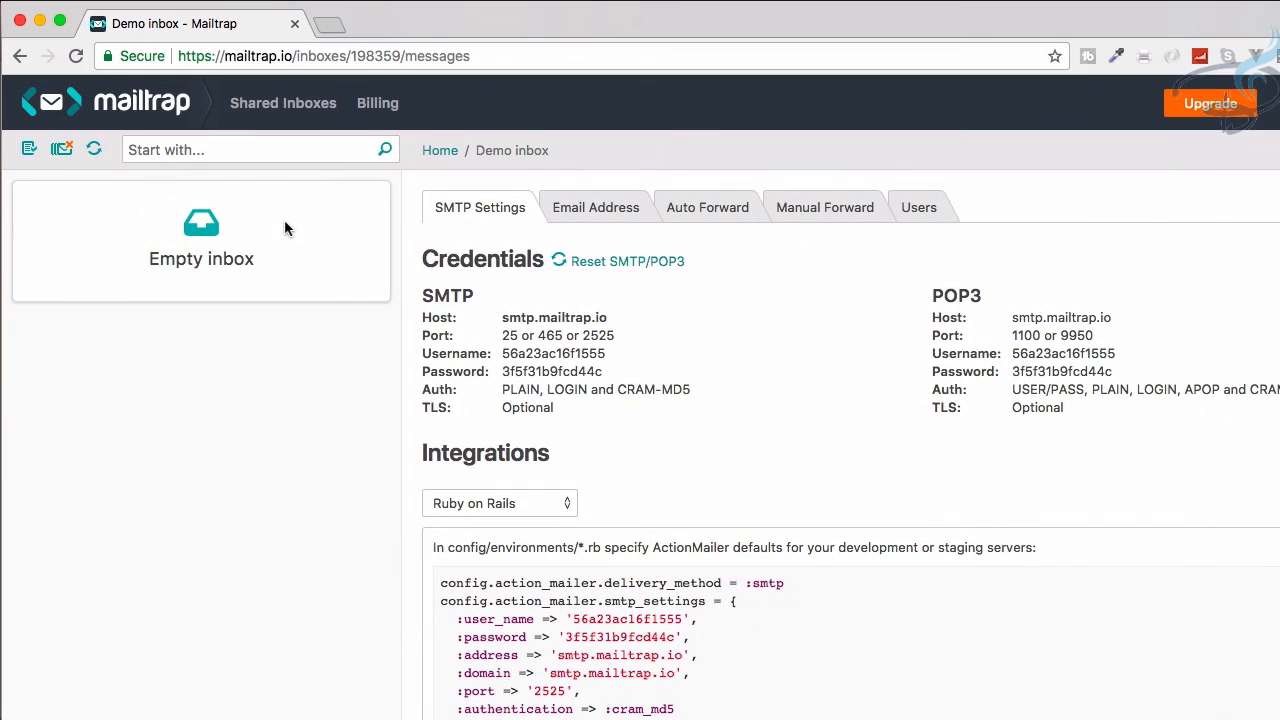
mouse_move(264, 278)
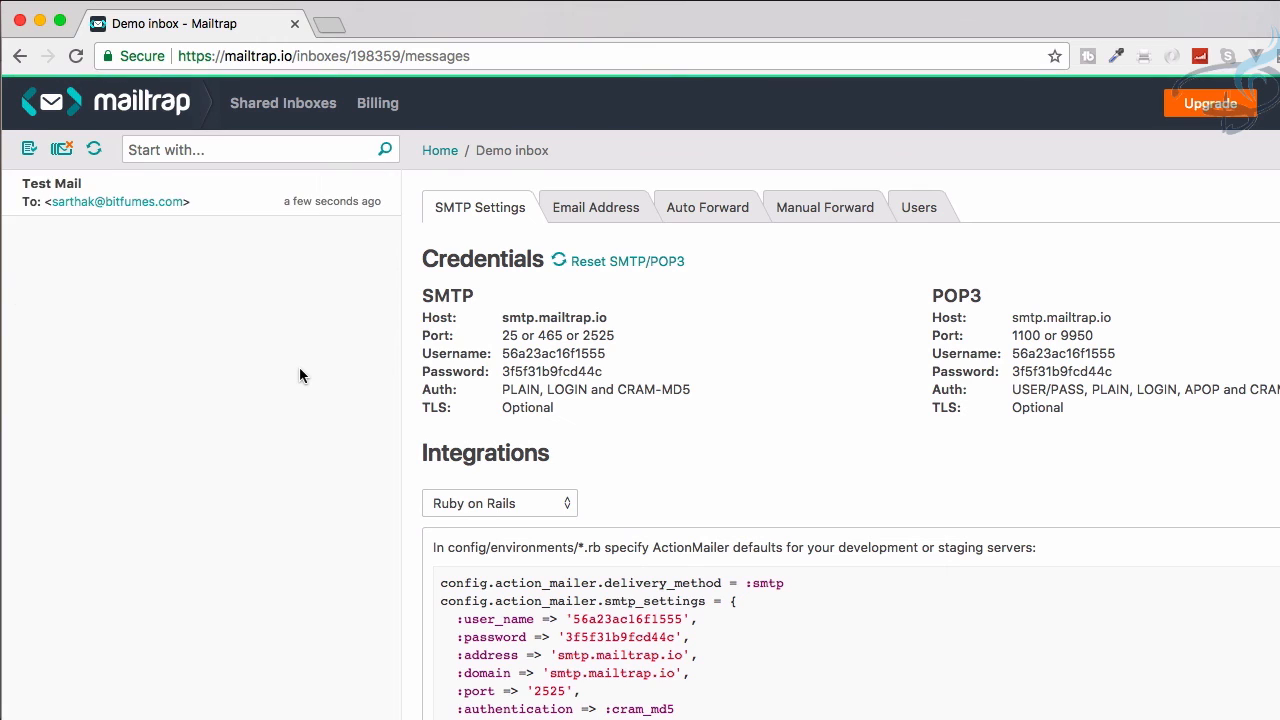
left_click(120, 192)
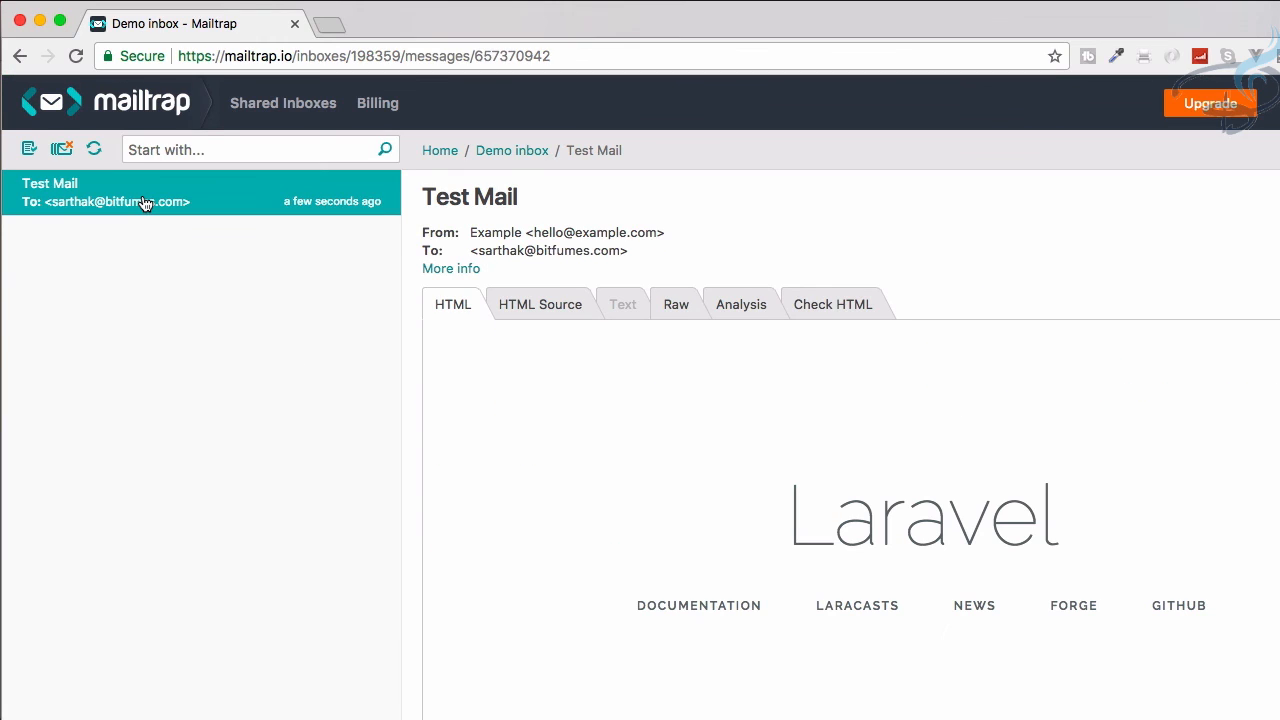